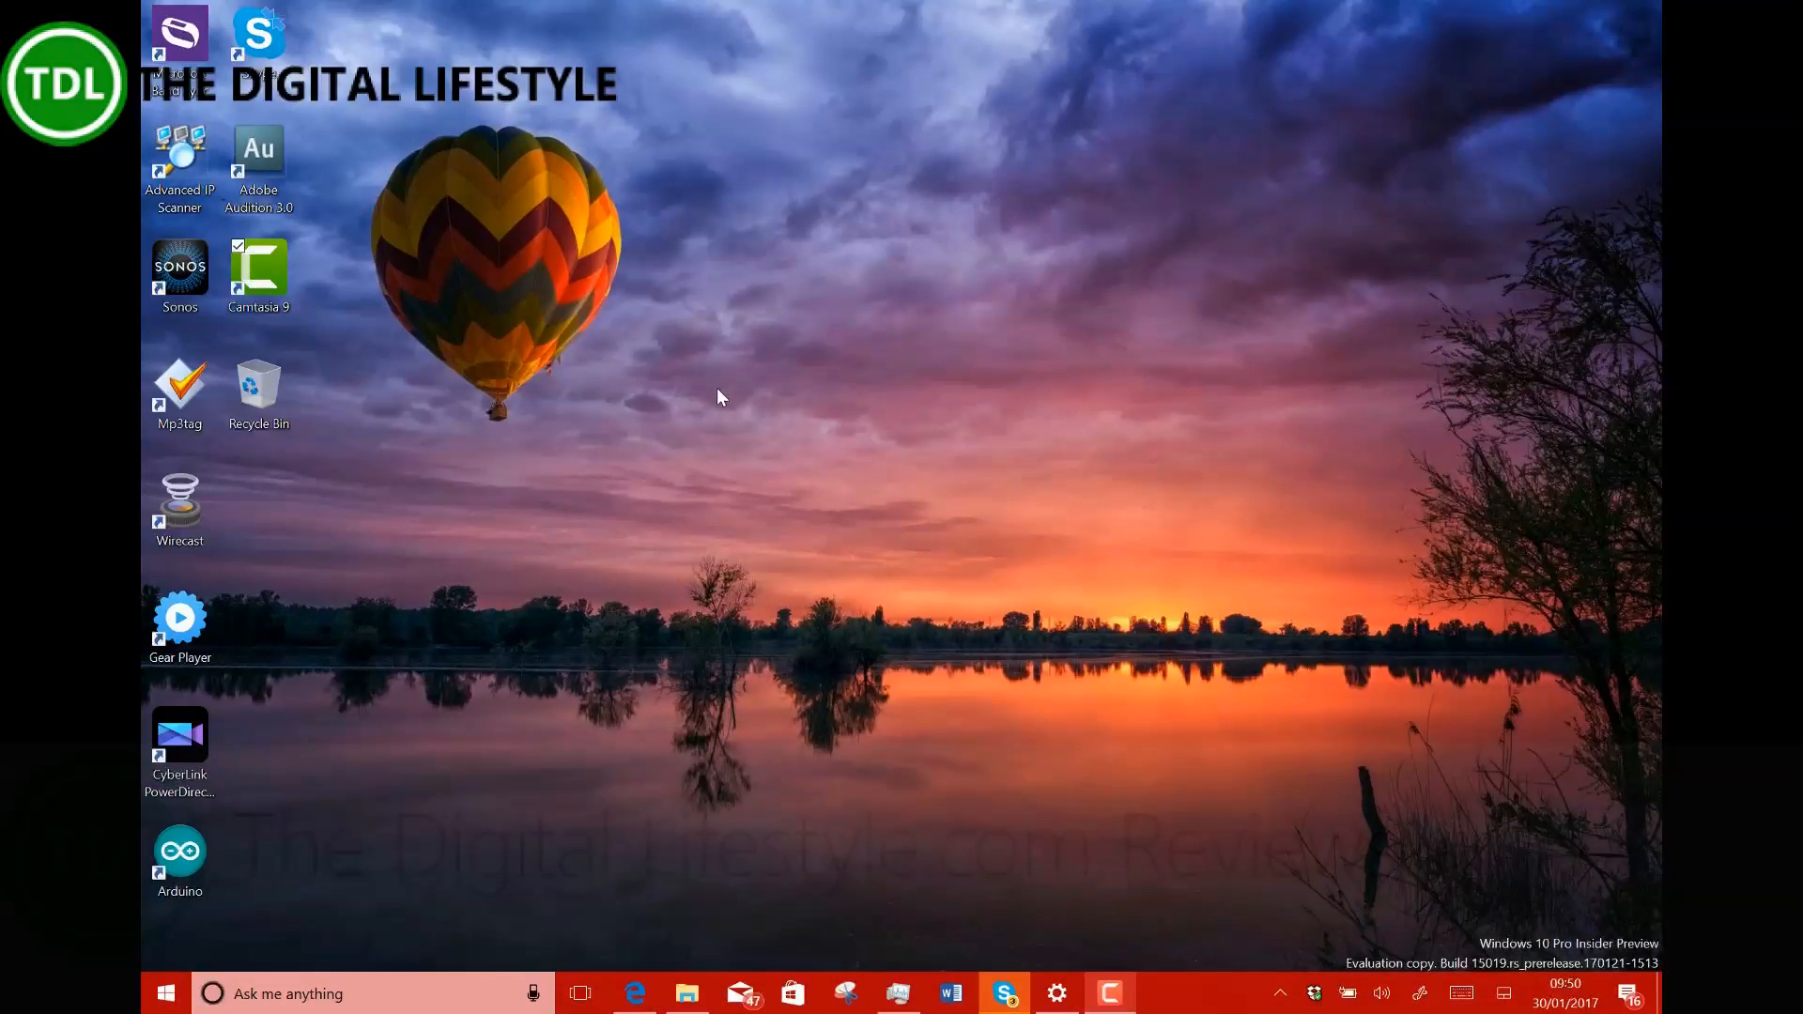
mouse_move(814, 417)
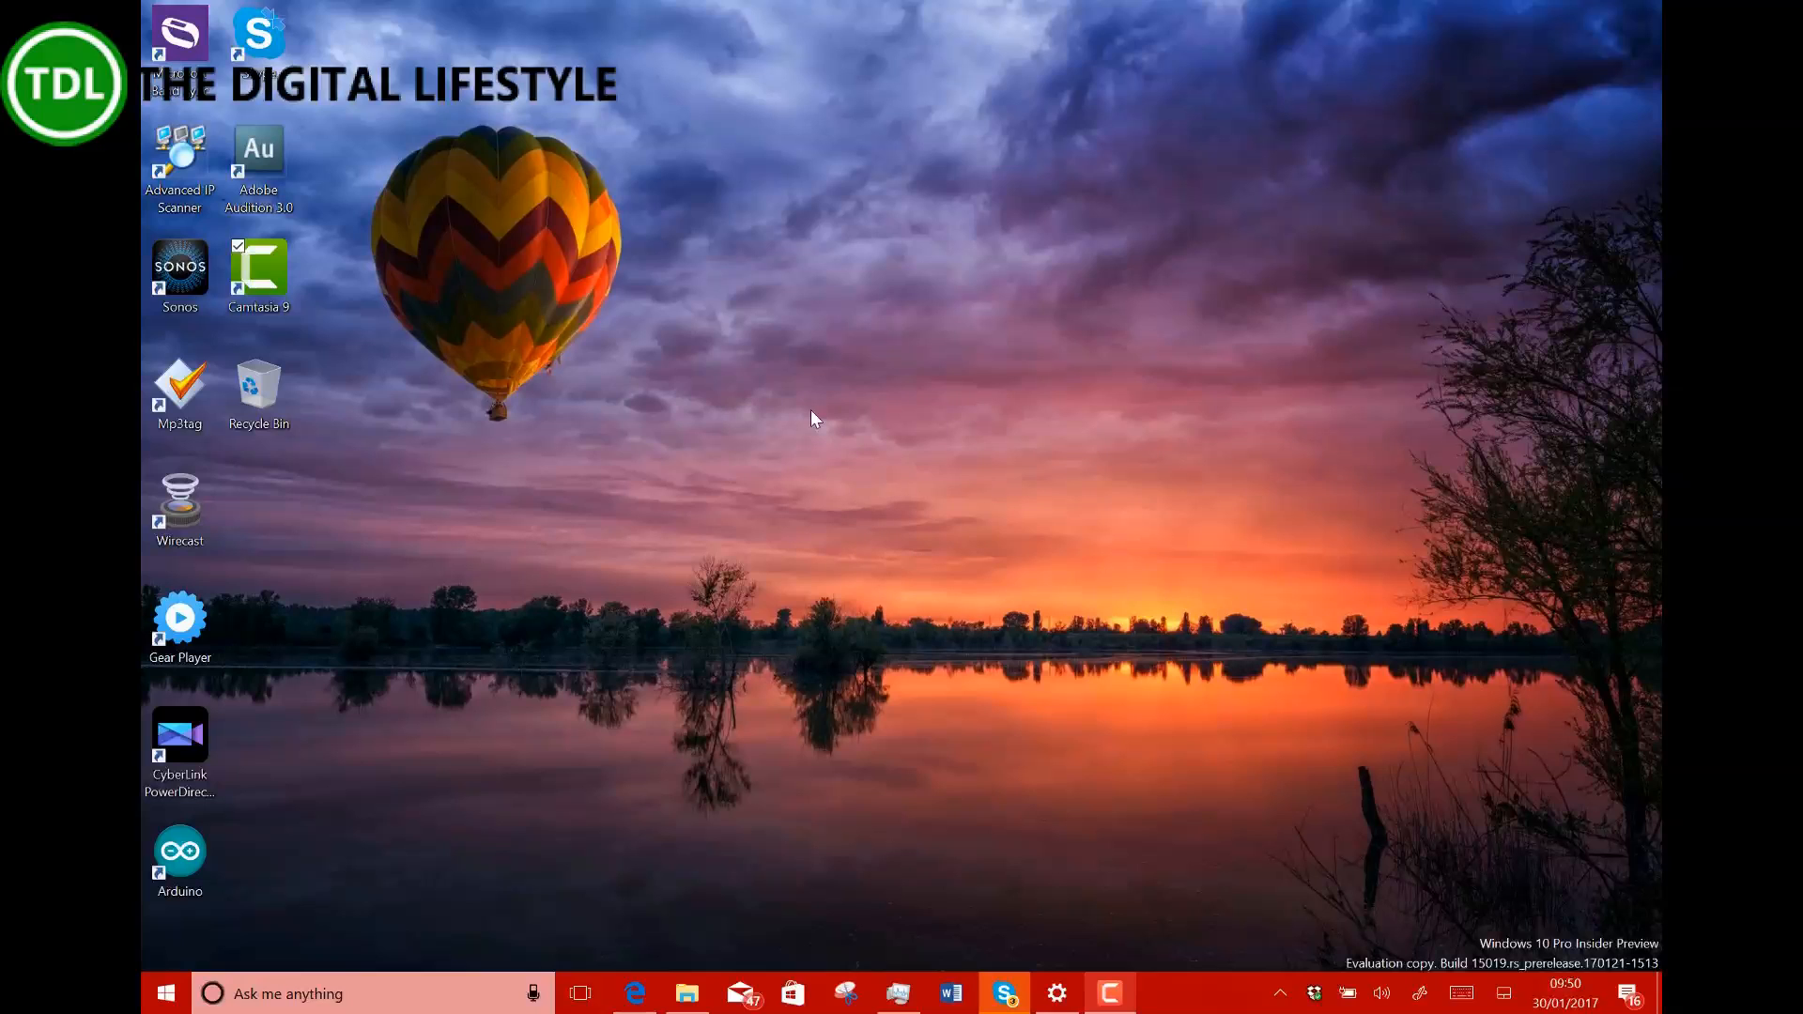
mouse_move(650, 569)
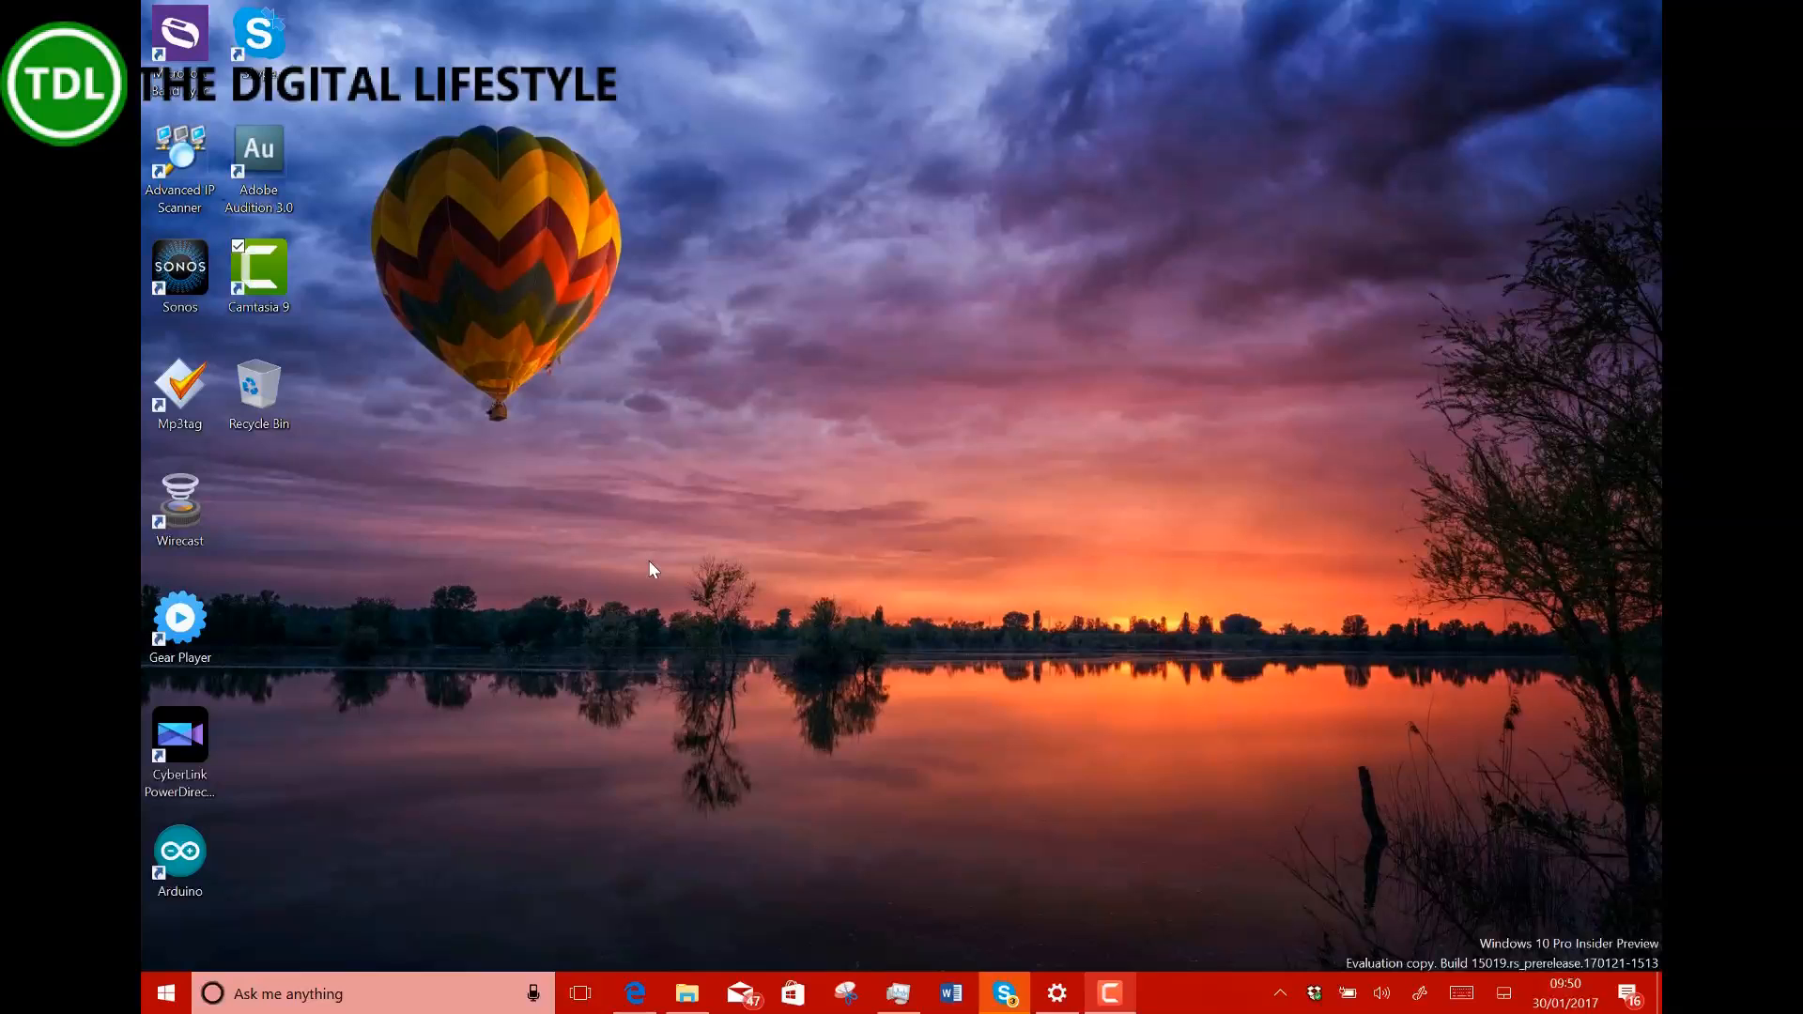
mouse_move(747, 585)
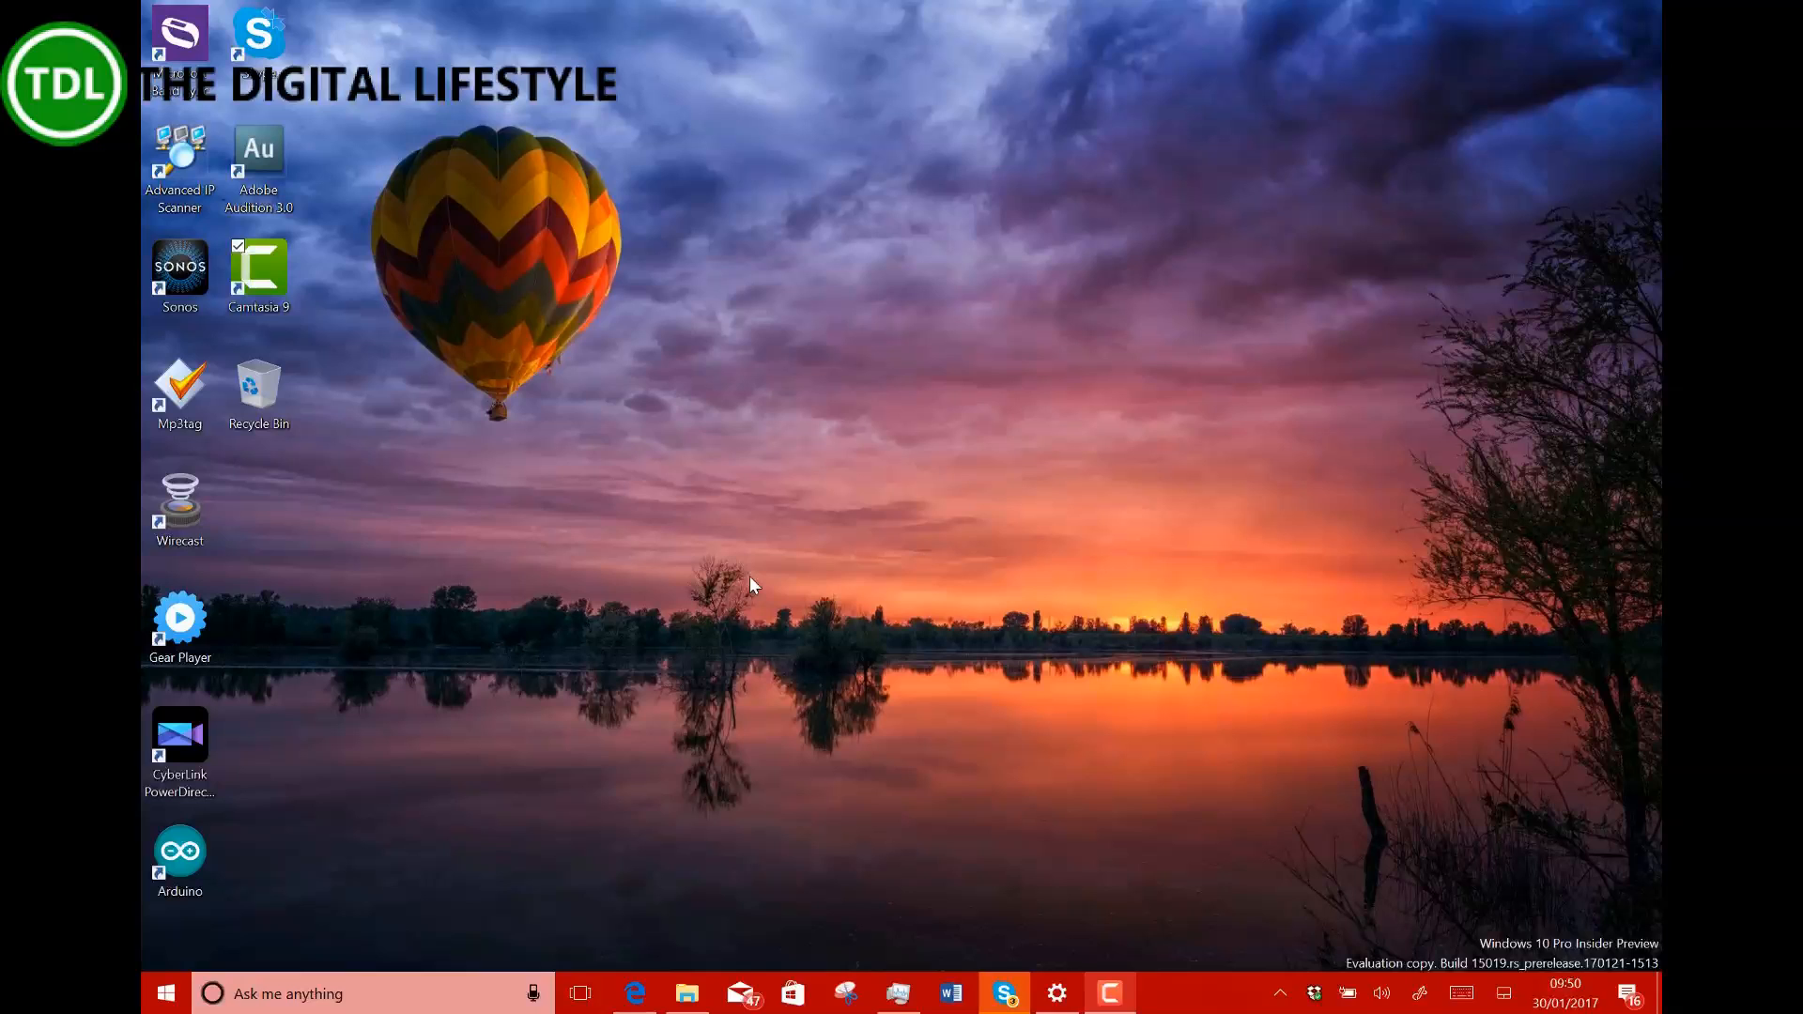
mouse_move(639, 698)
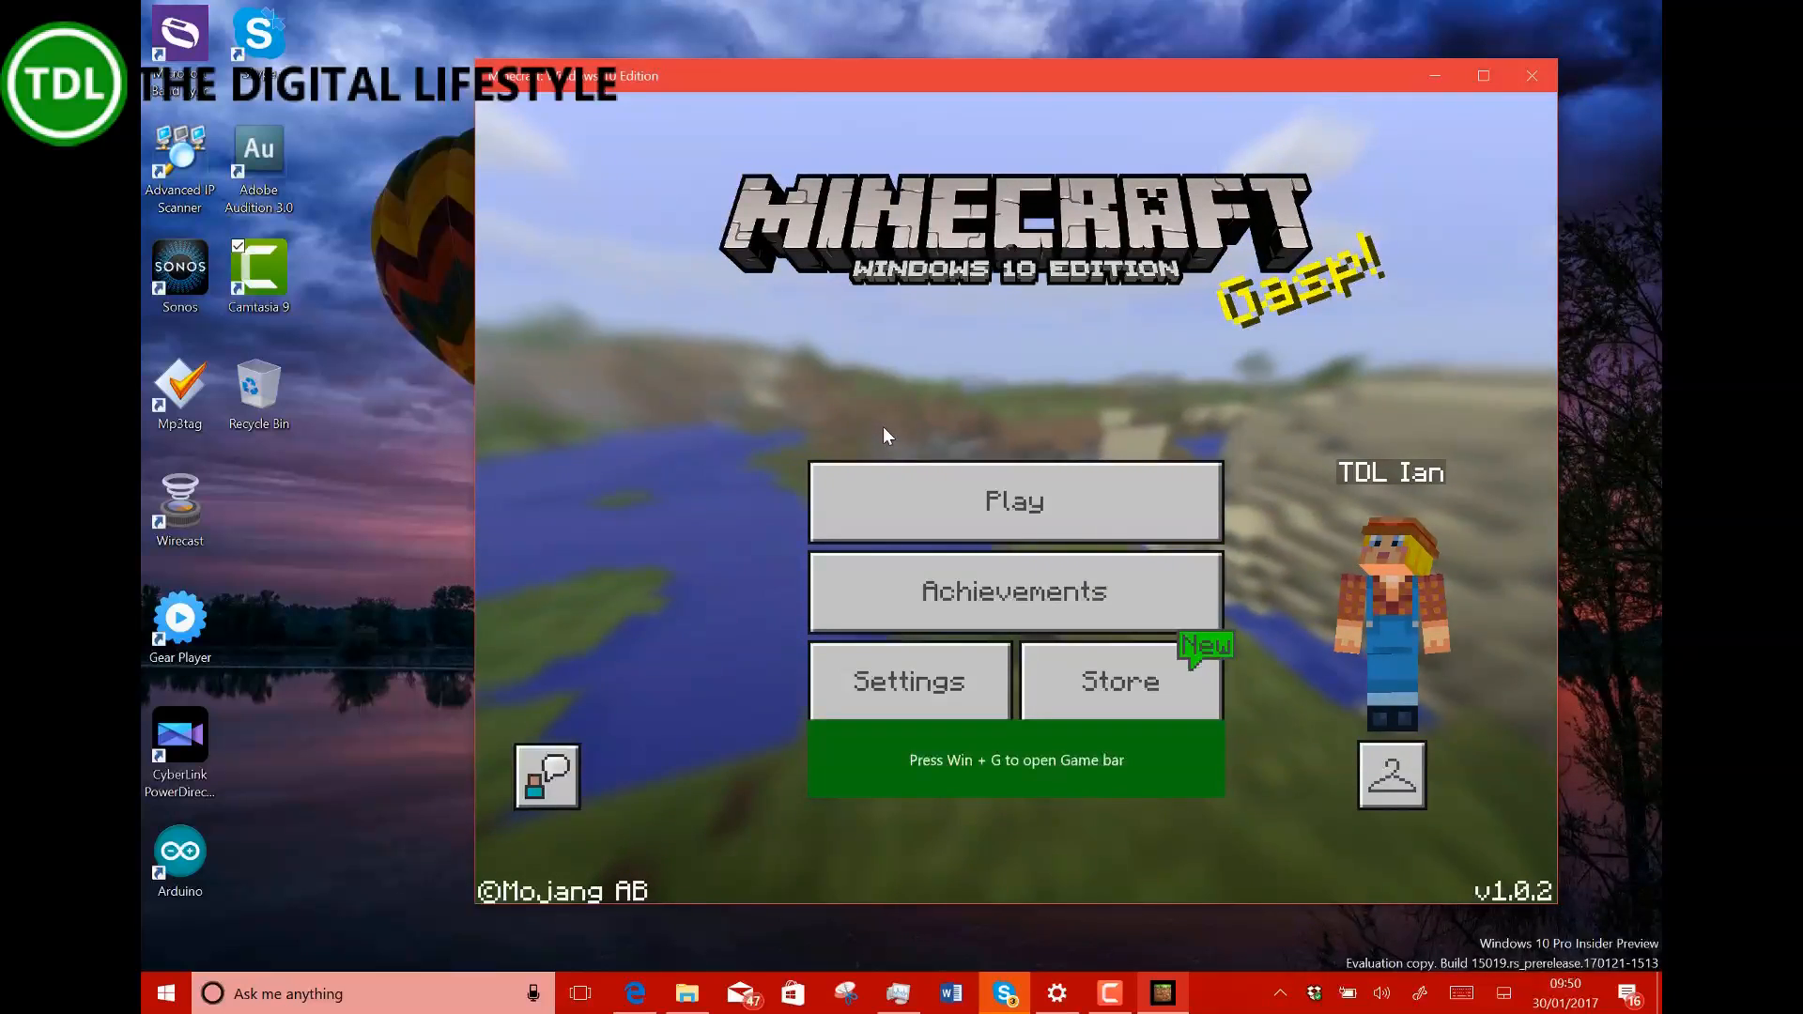
Bring up the Game bar over Minecraft, then go from the main menu to the worlds list.
key(Win+G)
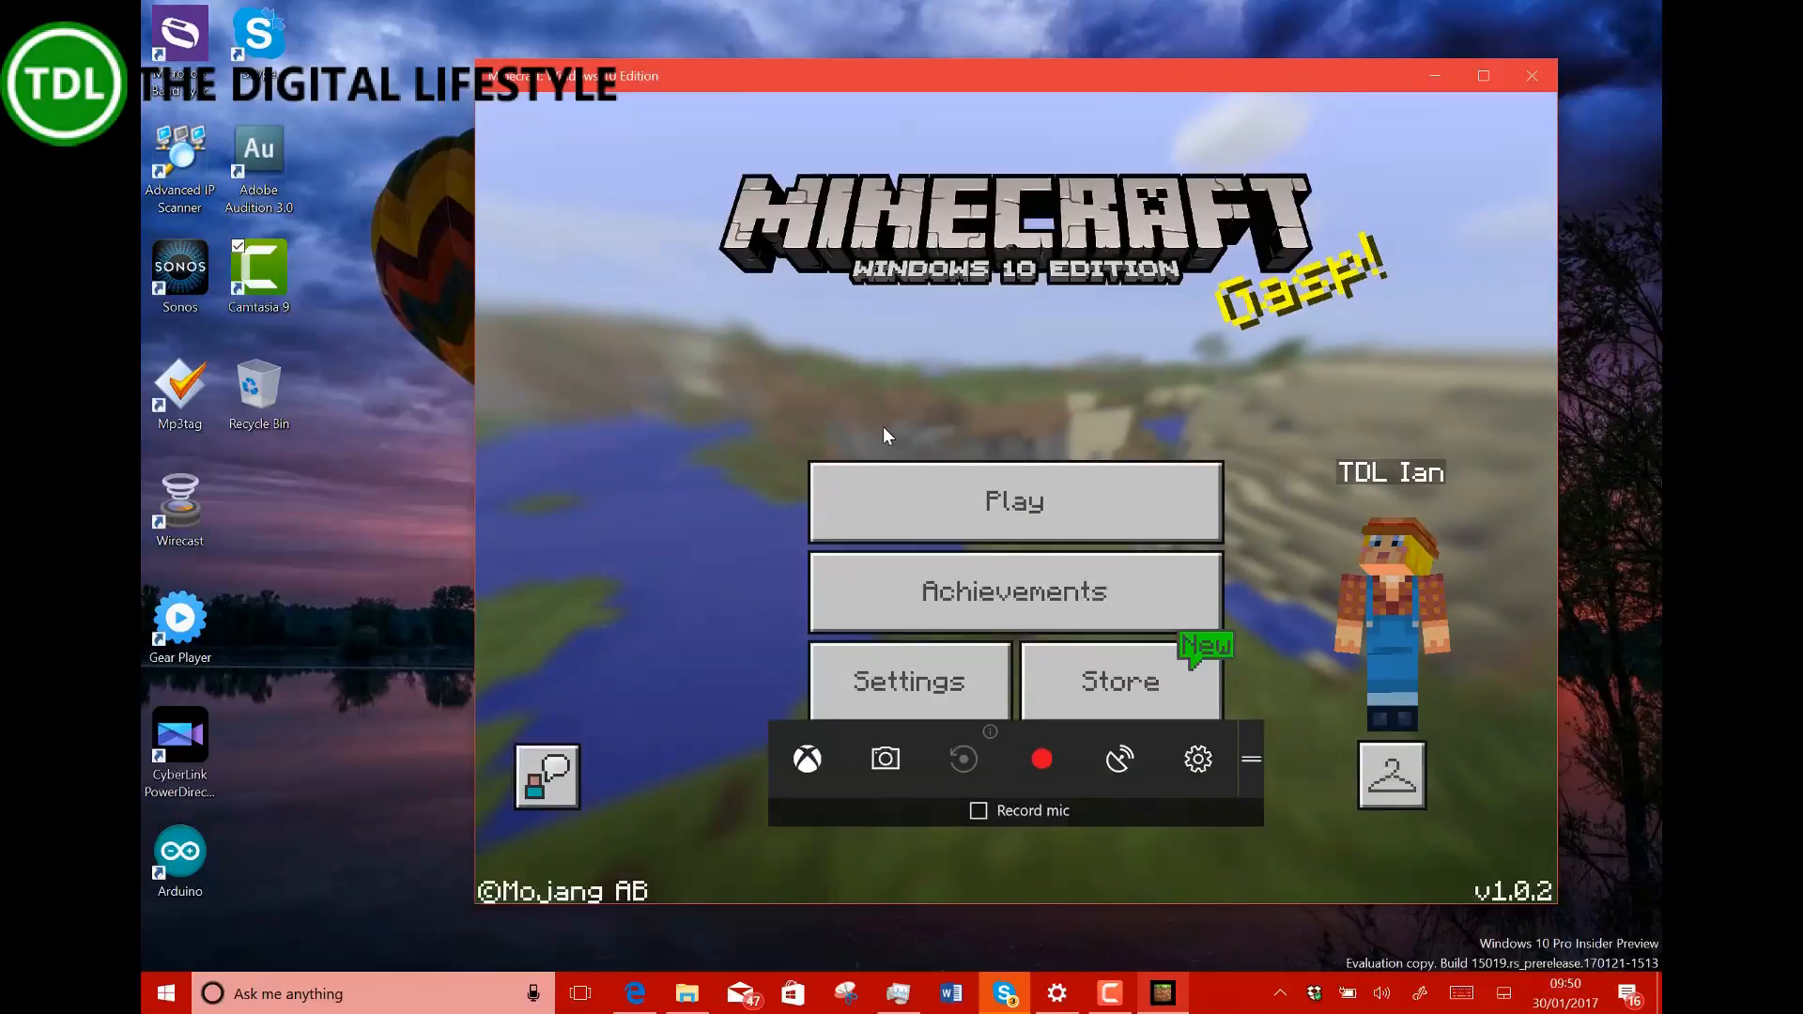
mouse_move(1117, 758)
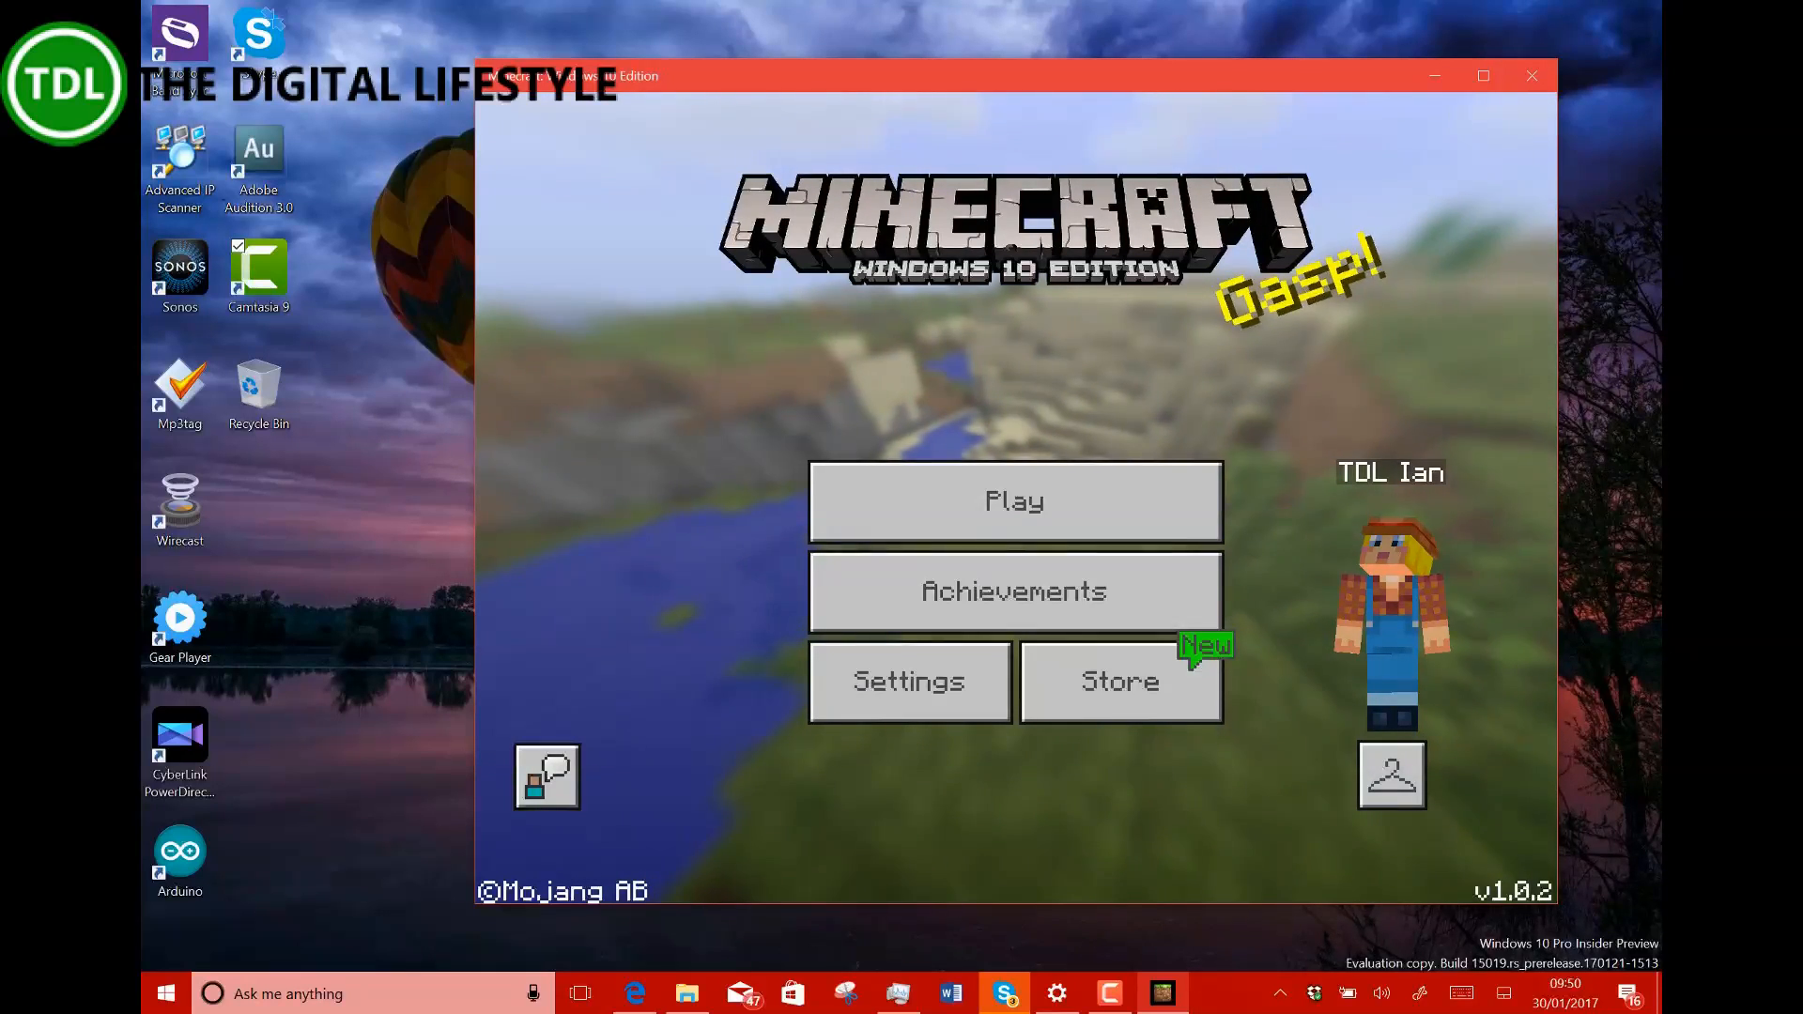
click(1014, 502)
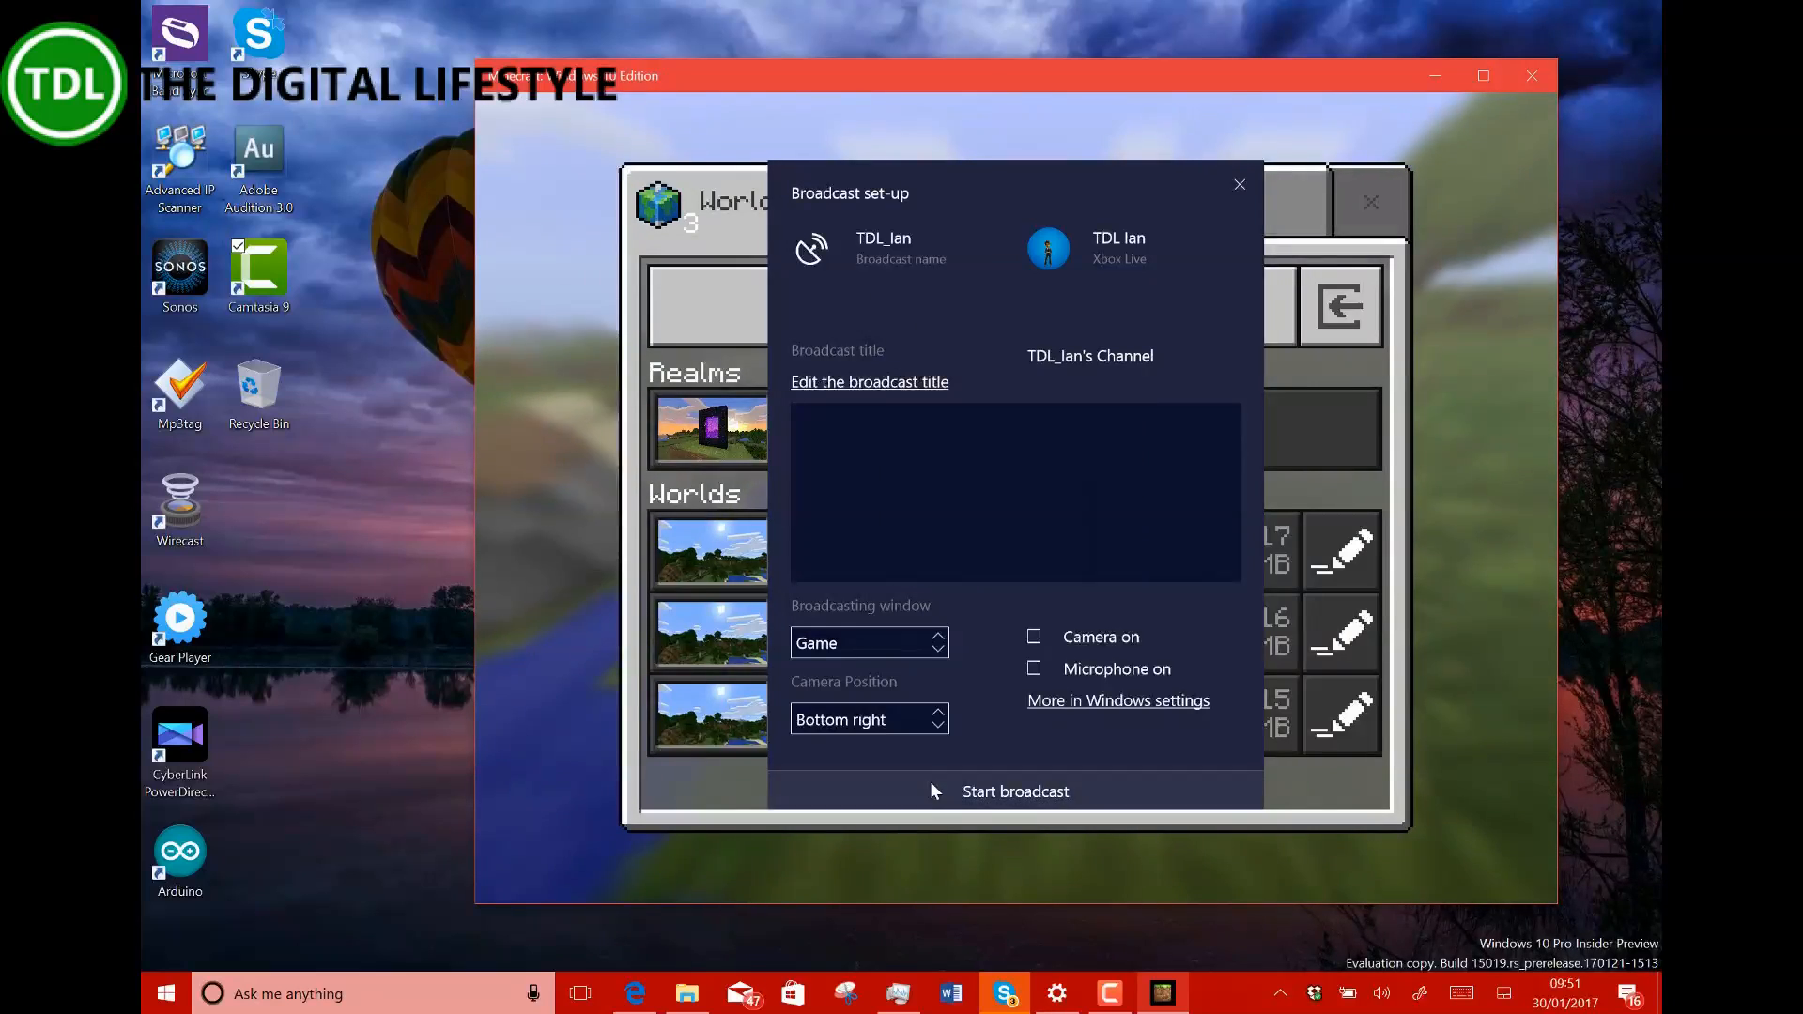
Start a live broadcast from the Broadcast set-up panel, then close Minecraft to the desktop.
click(1015, 791)
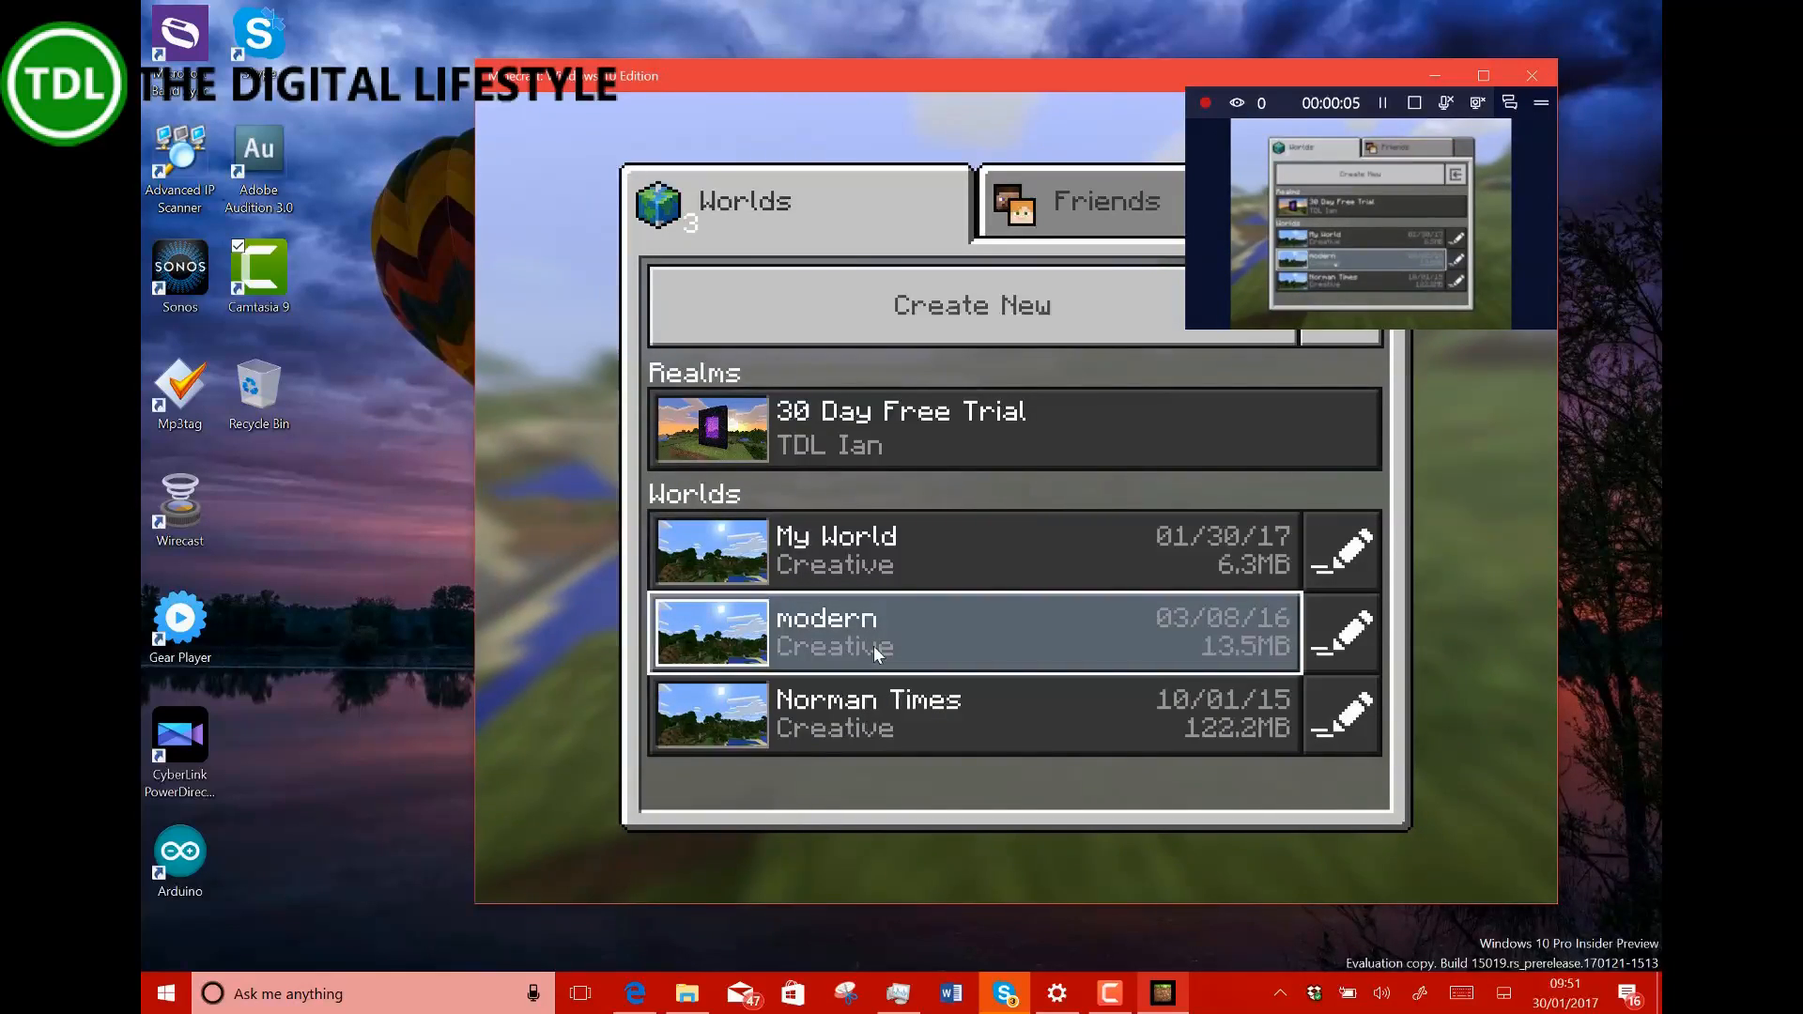
mouse_move(970, 305)
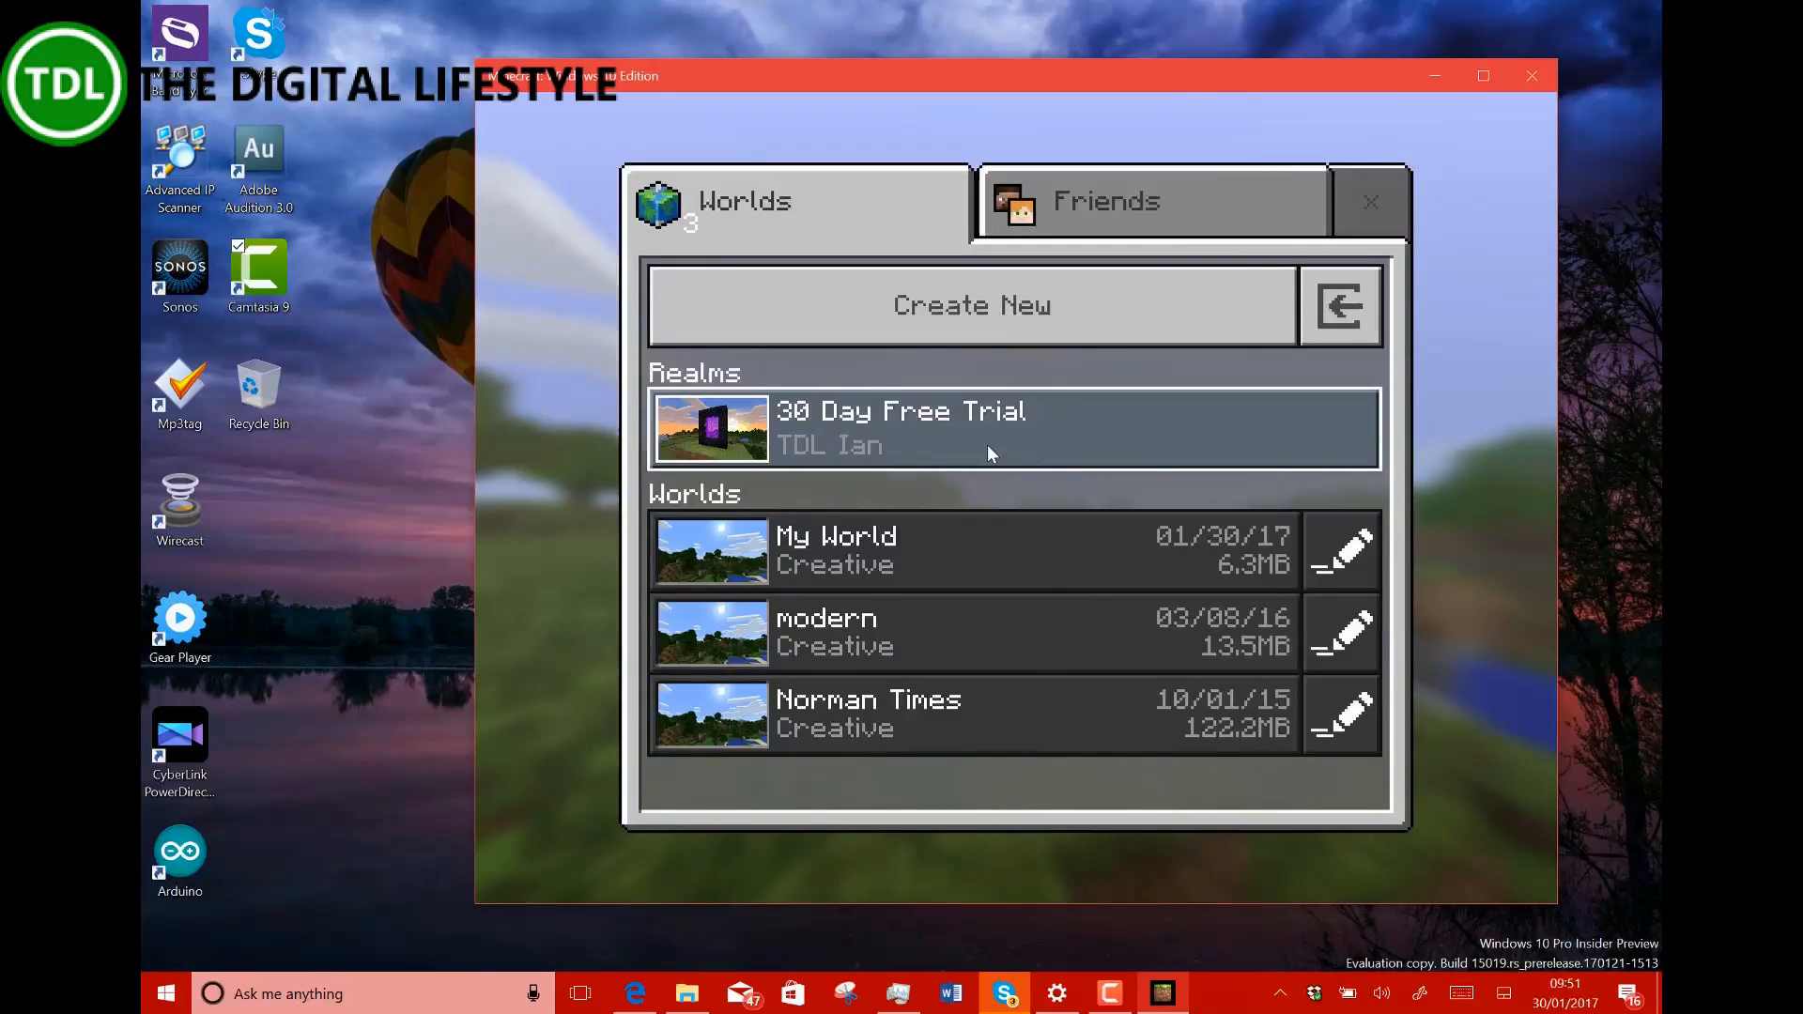
mouse_move(1024, 409)
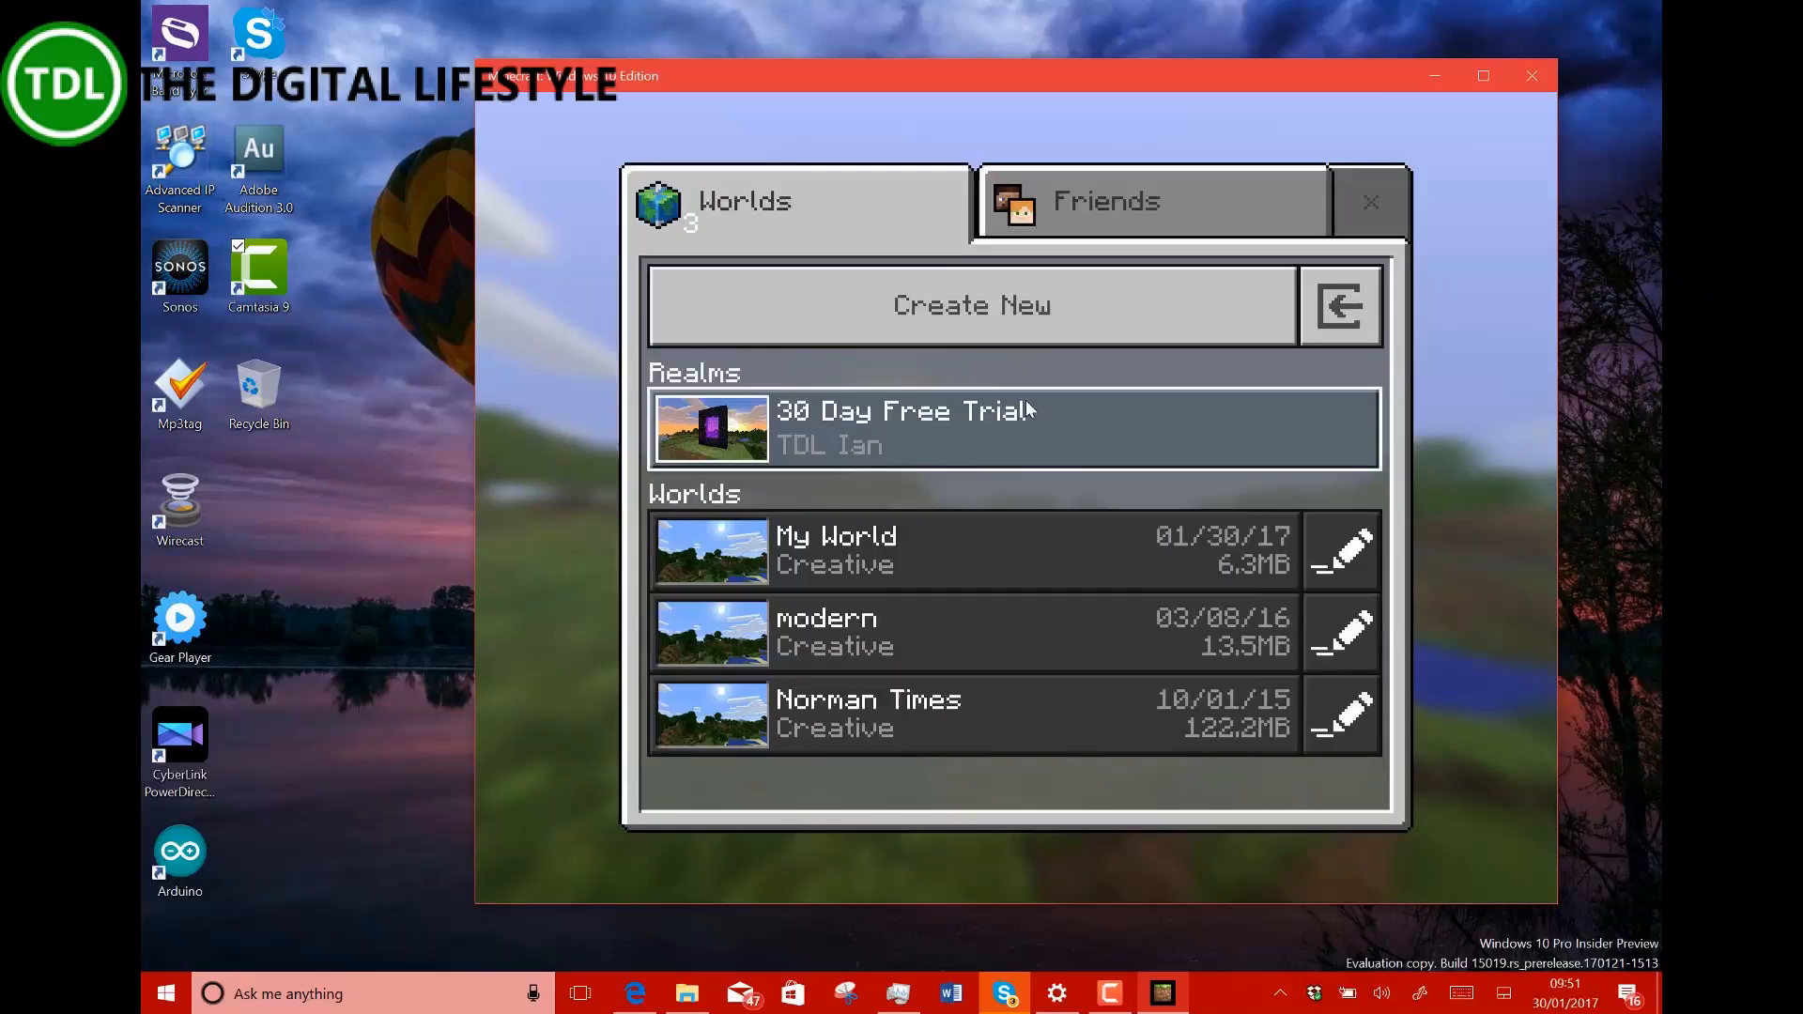
click(1531, 76)
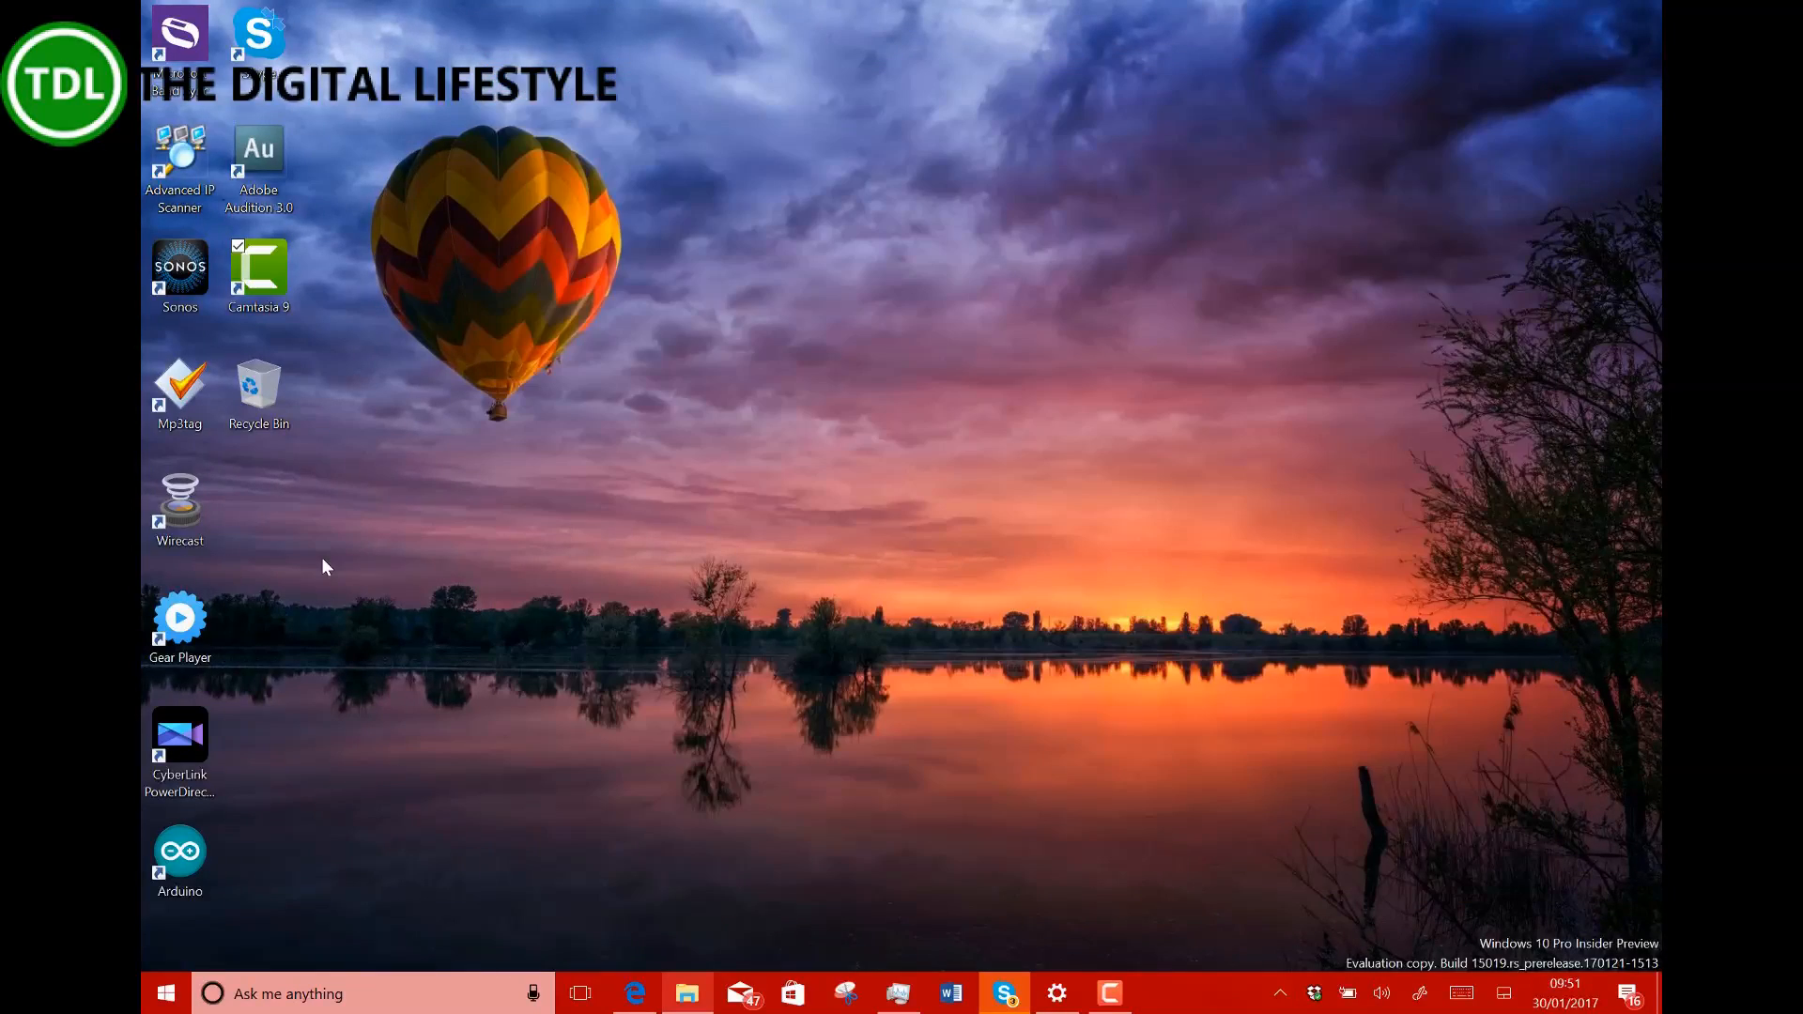
Browse the Gaming settings' Game bar and Game DVR pages, ending on Broadcasting.
click(164, 994)
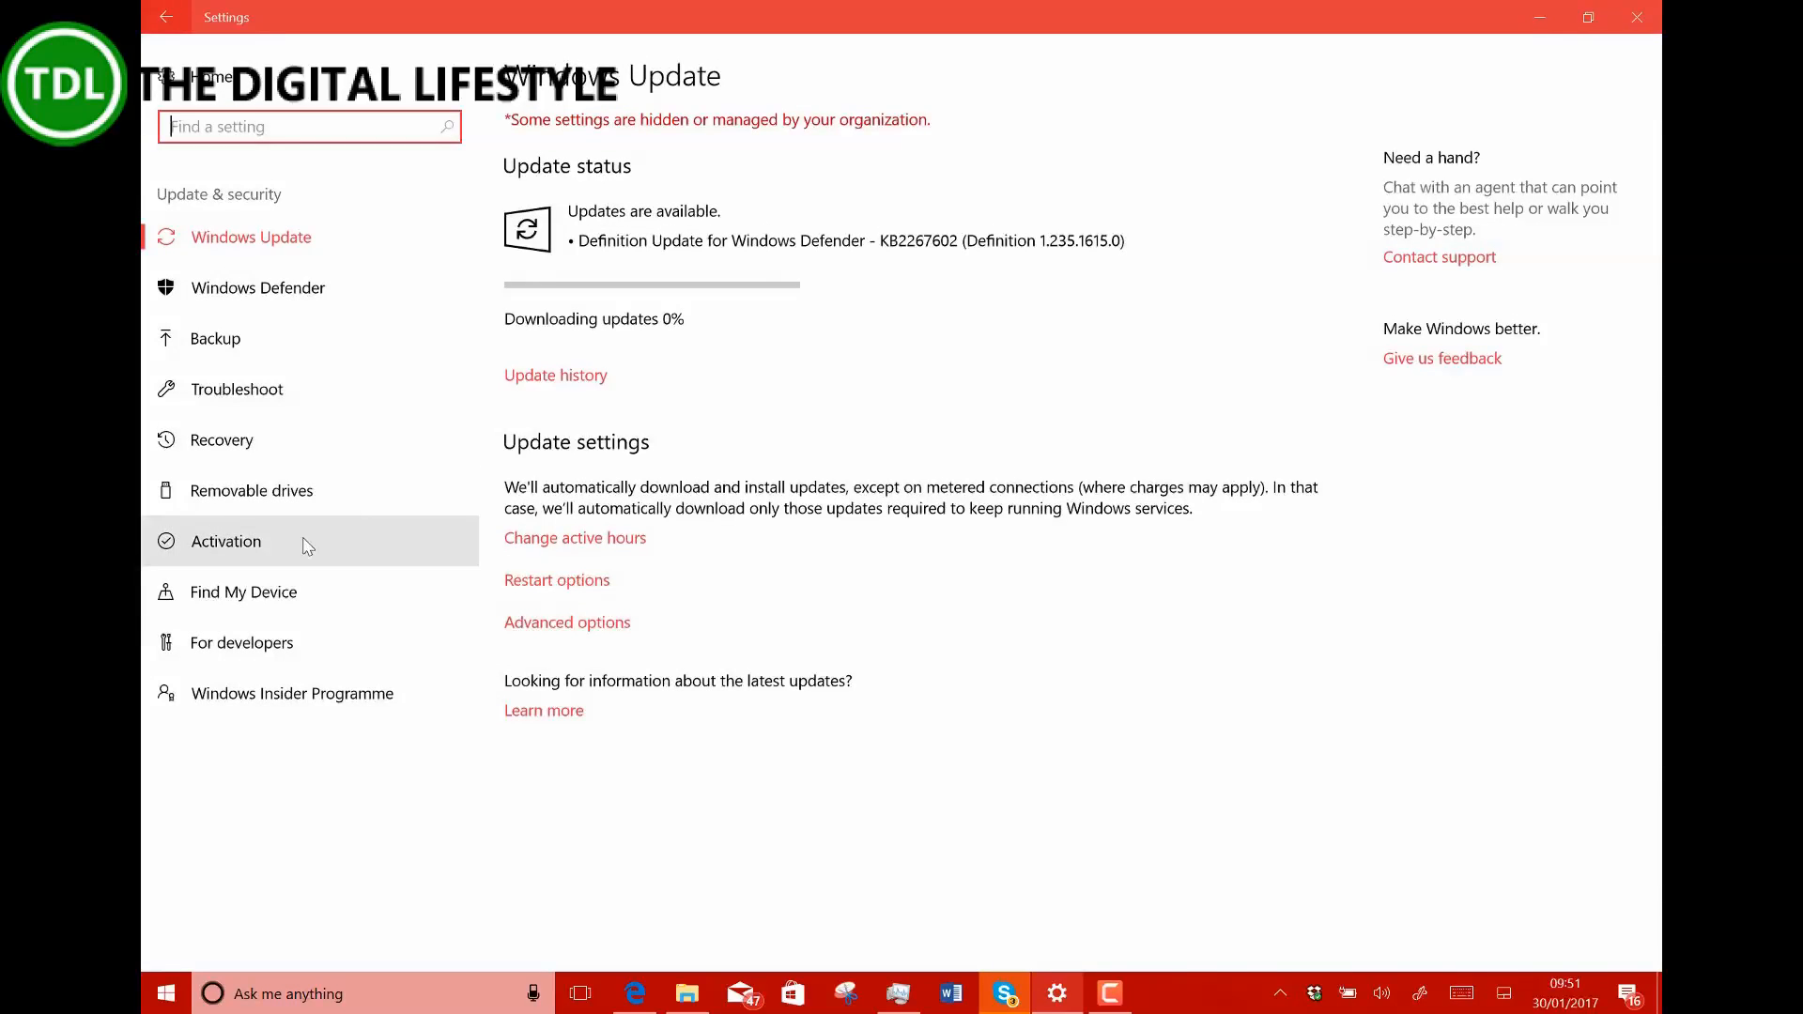
click(165, 16)
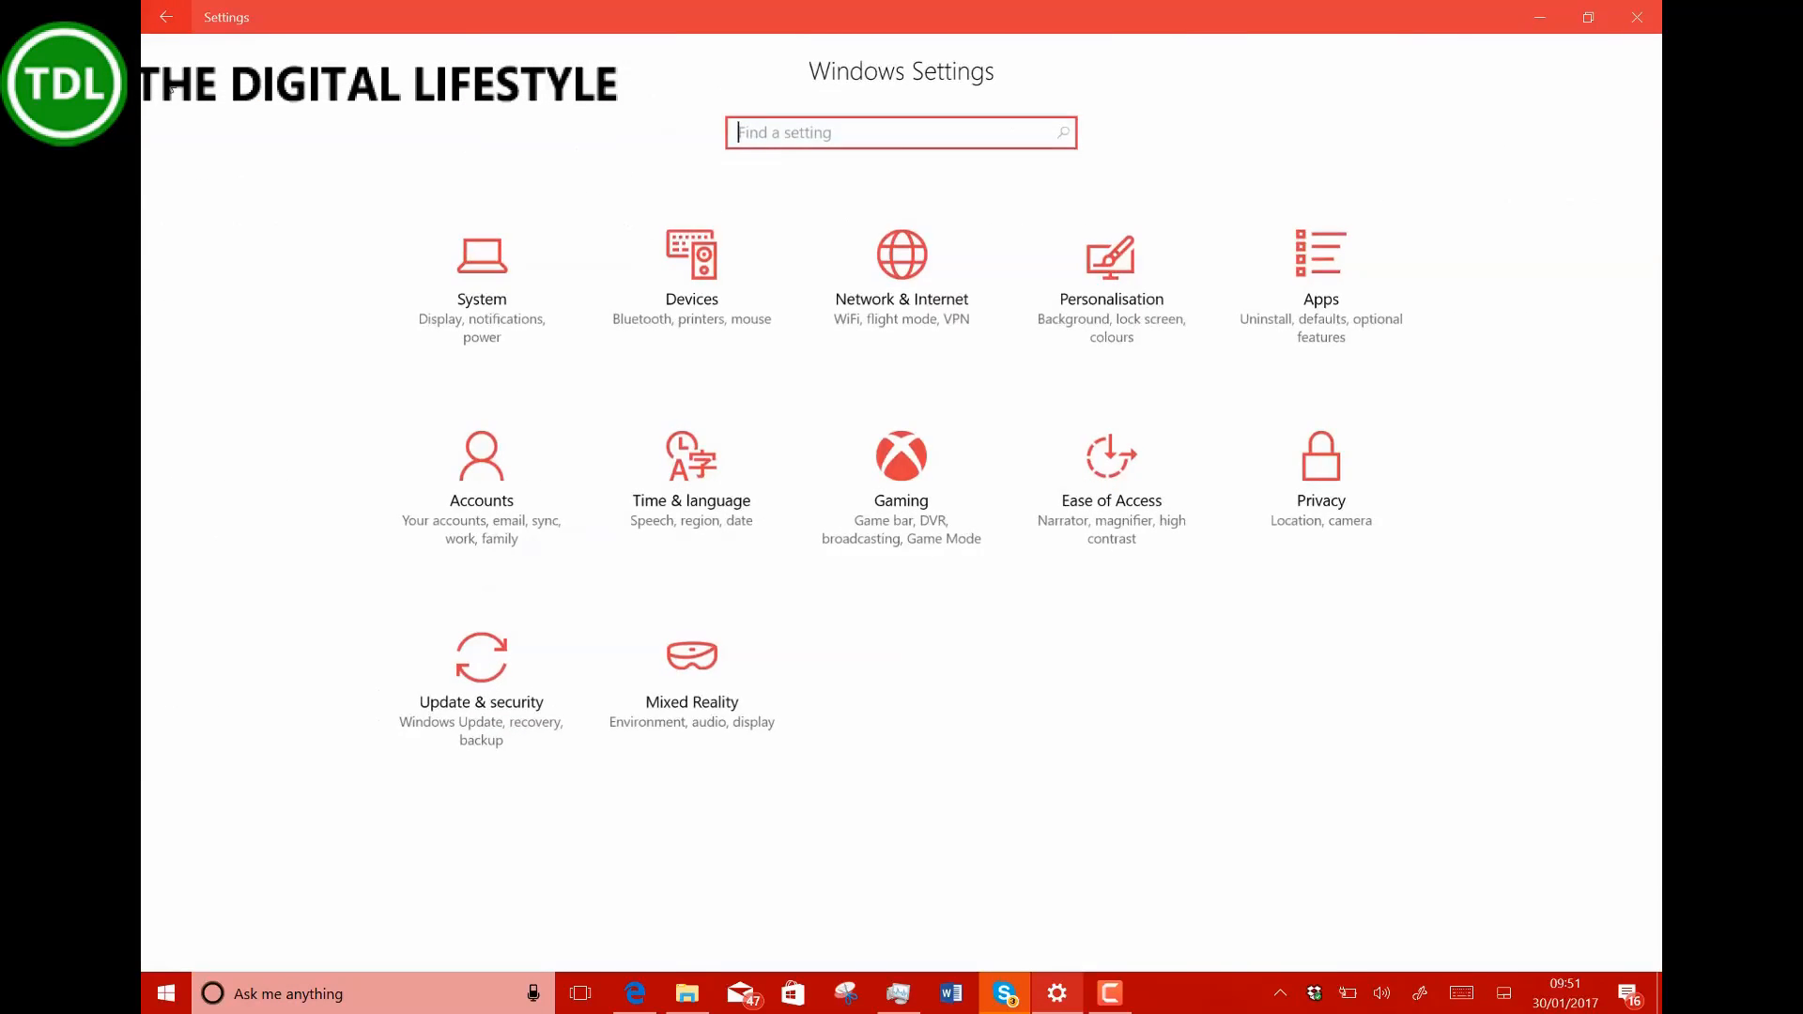
click(900, 472)
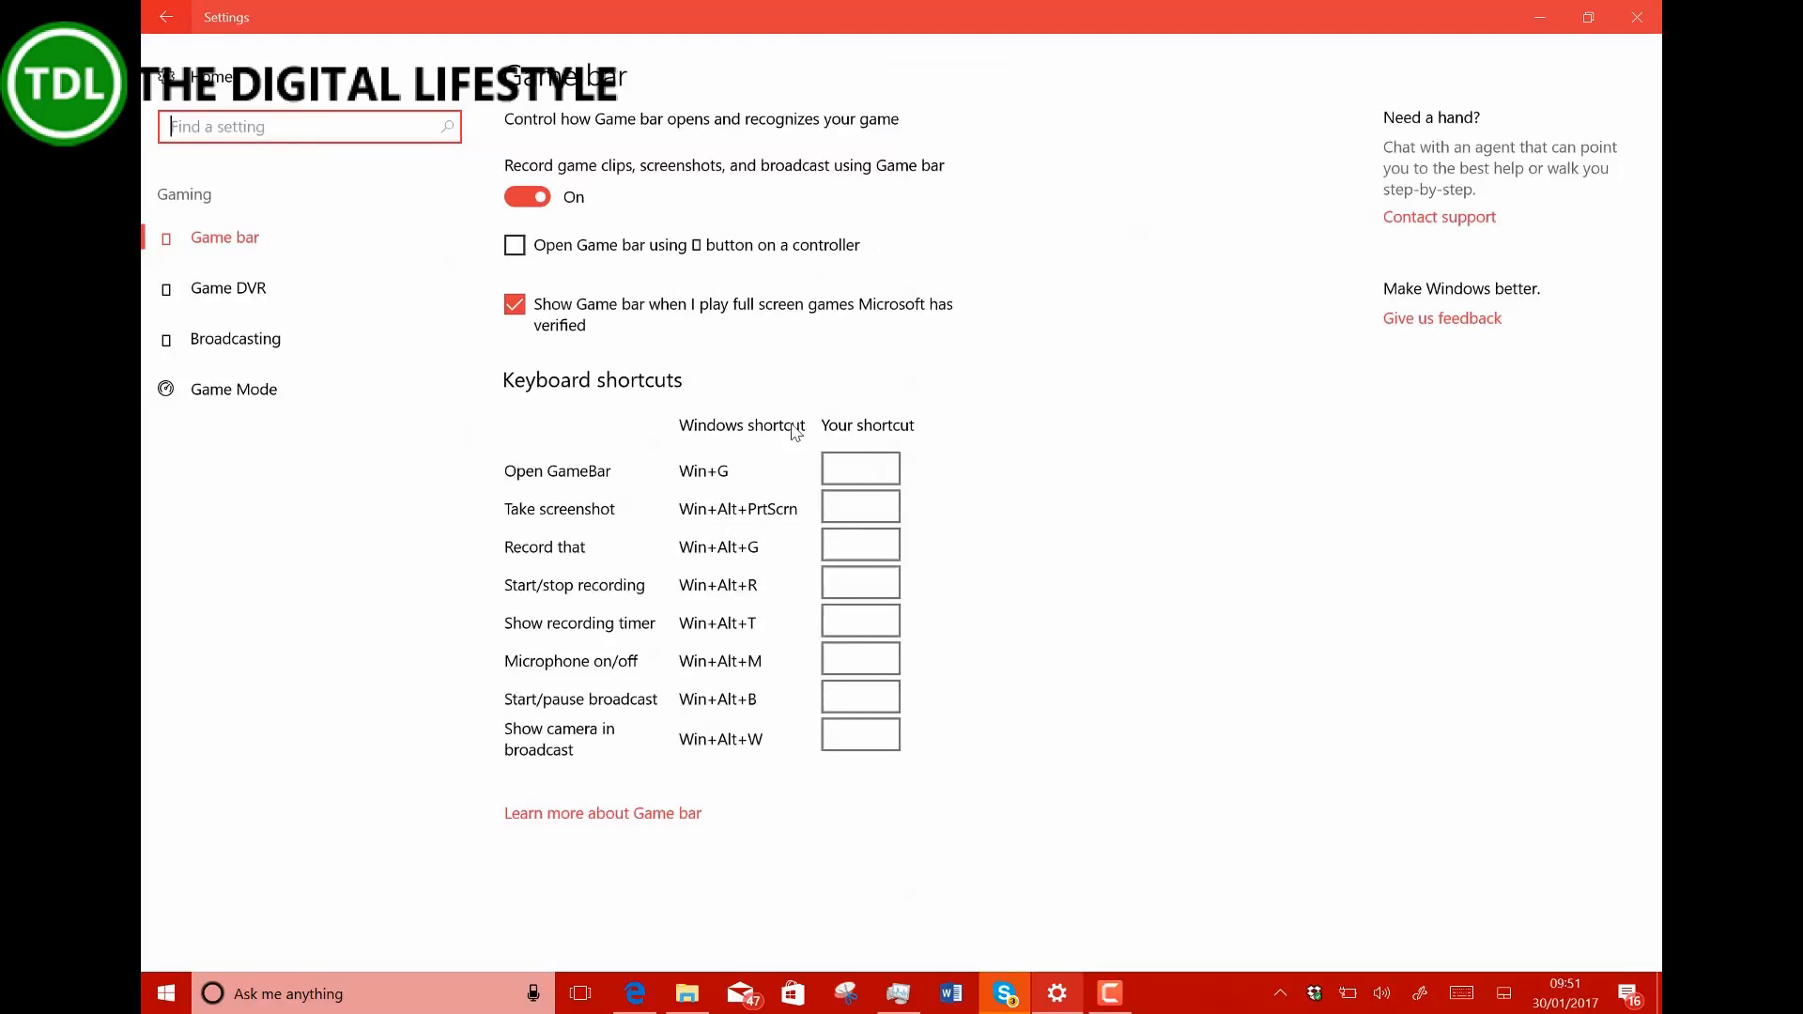
mouse_move(676, 442)
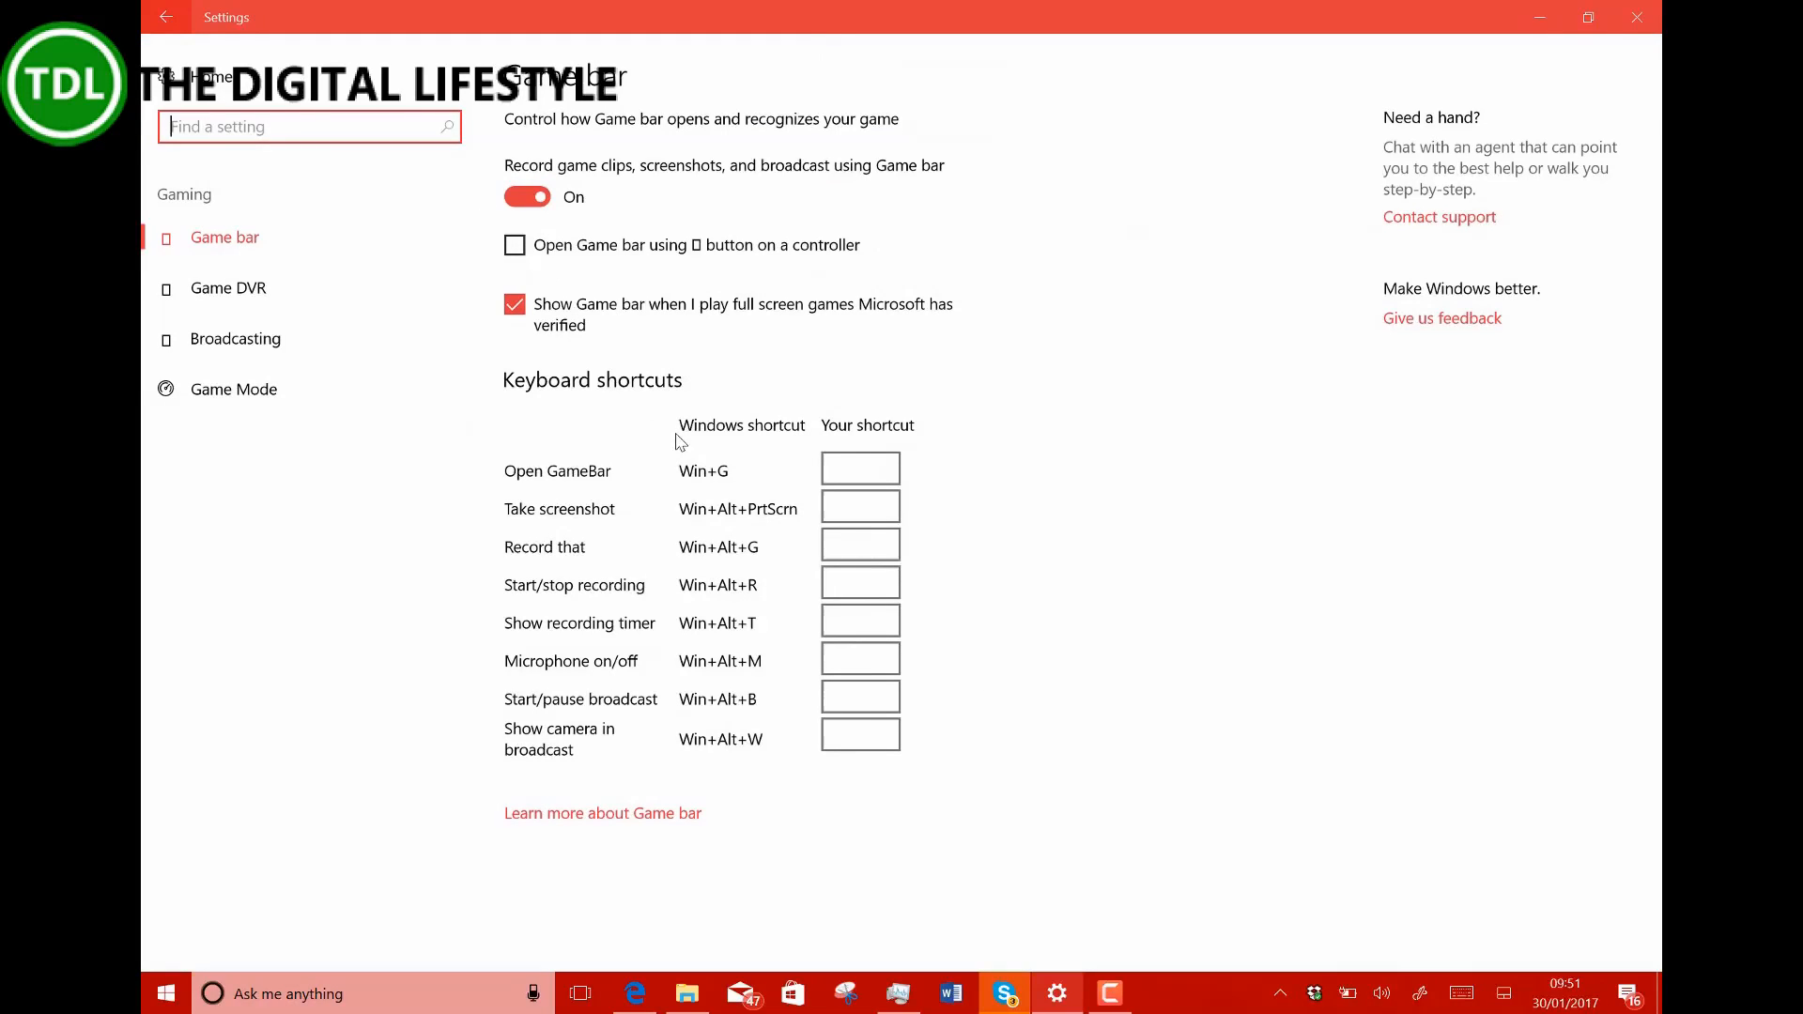
mouse_move(227, 287)
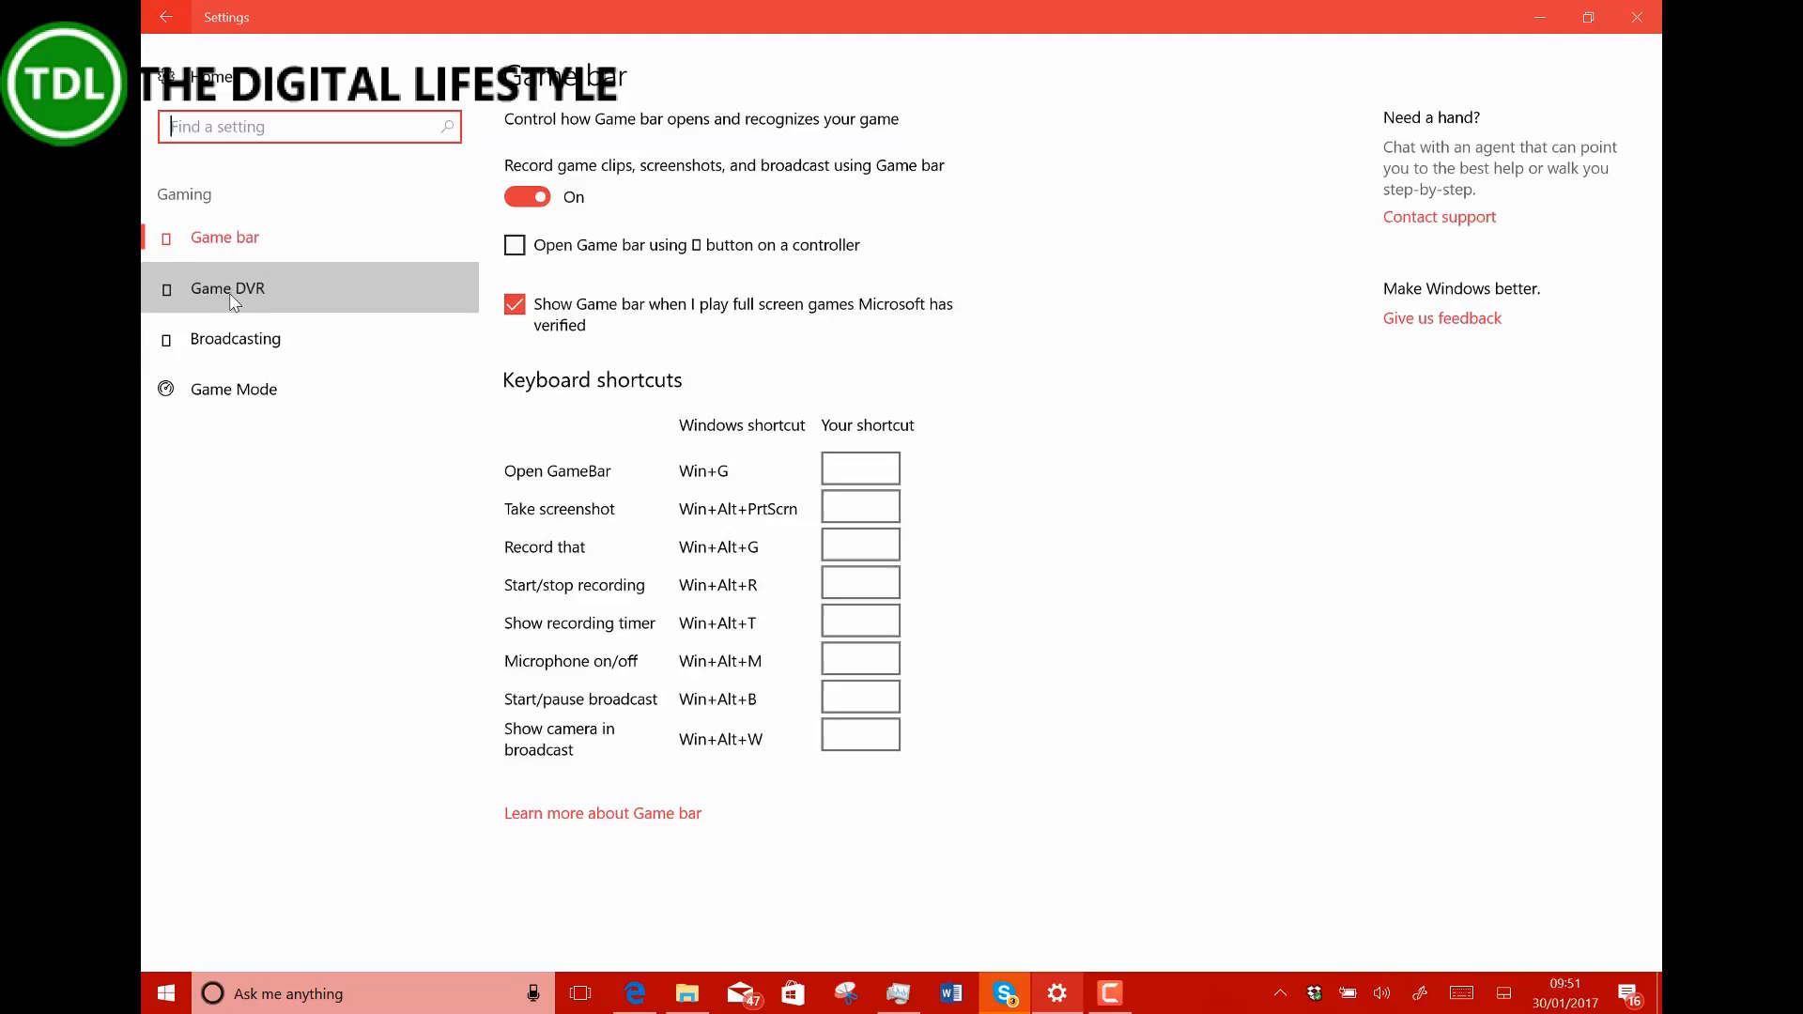
click(228, 287)
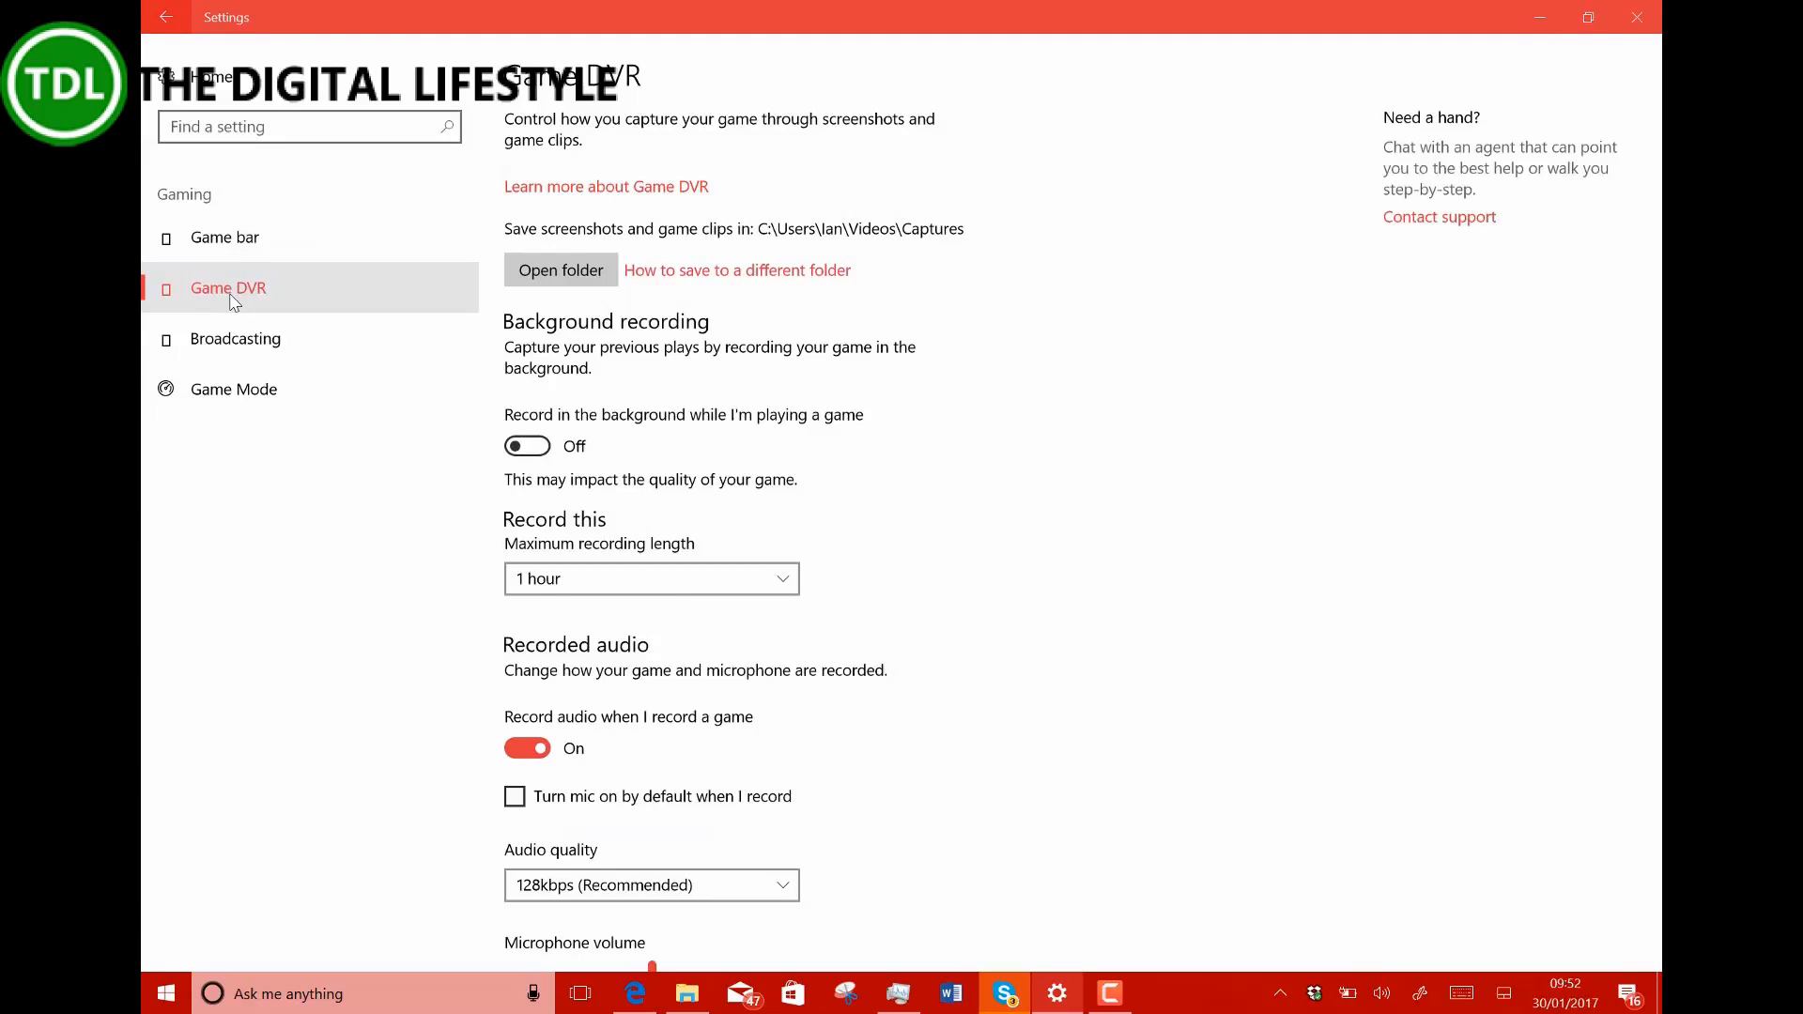
mouse_move(383, 394)
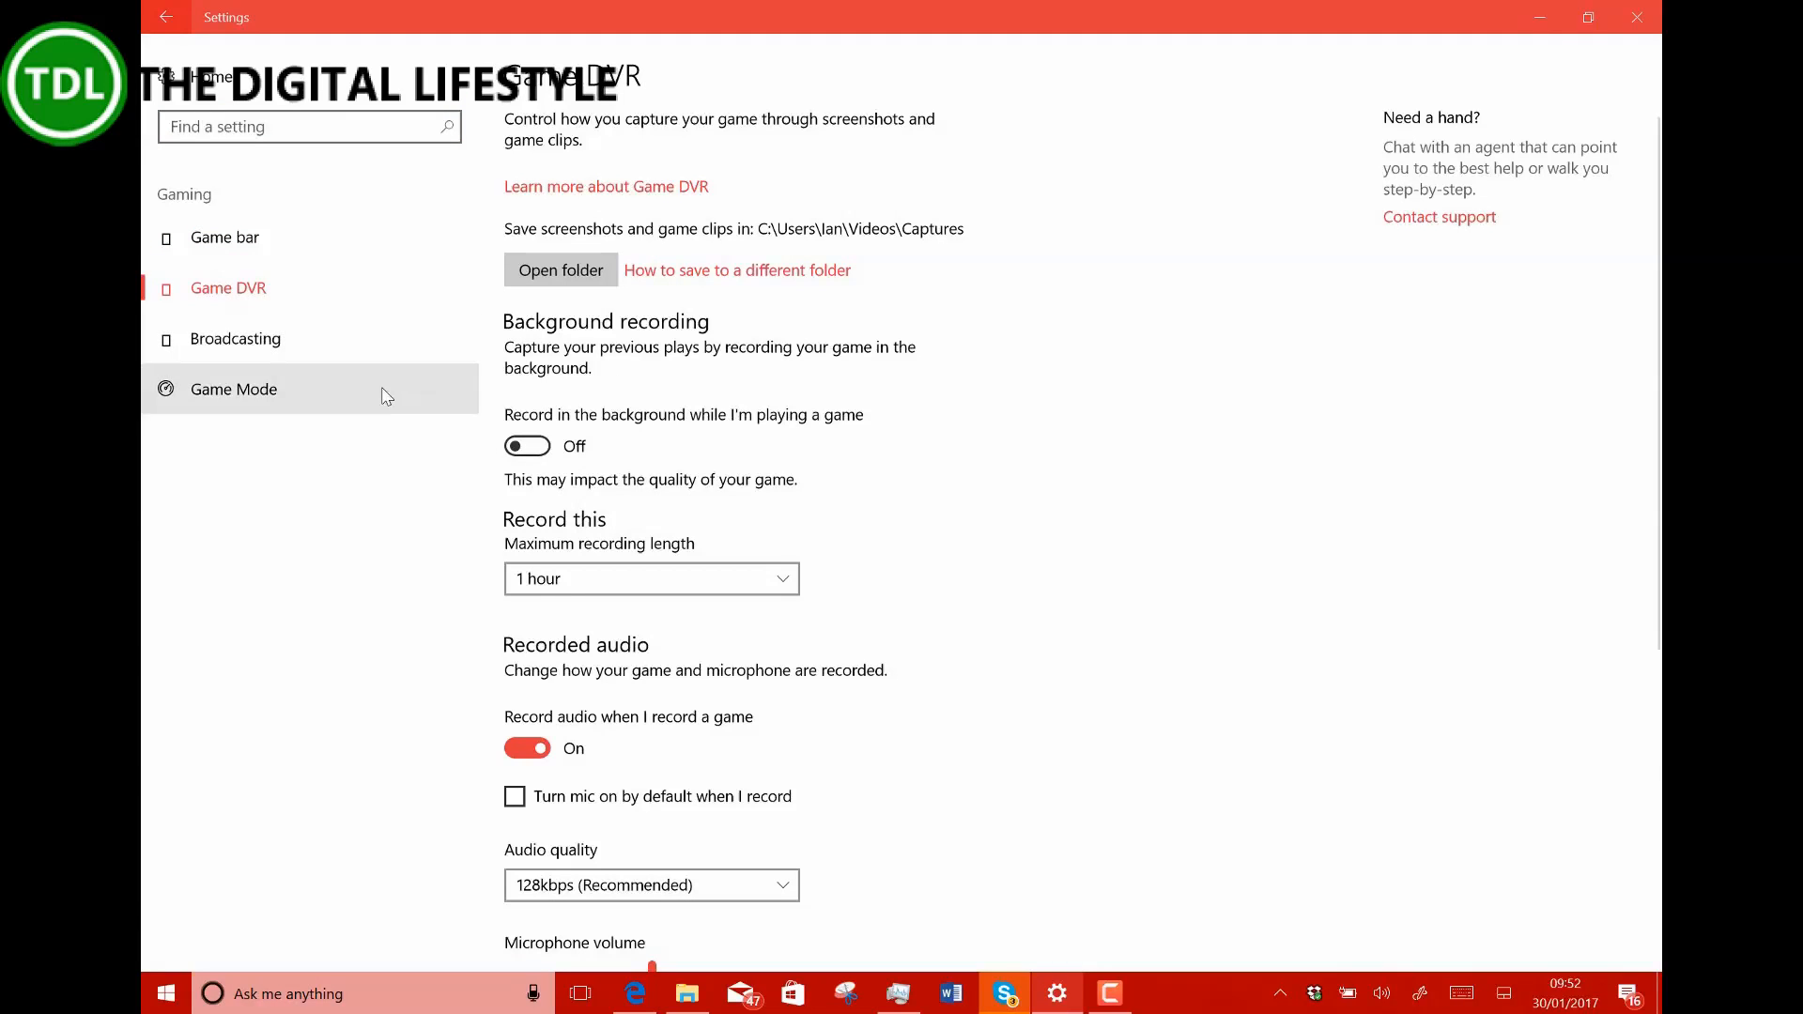
click(235, 338)
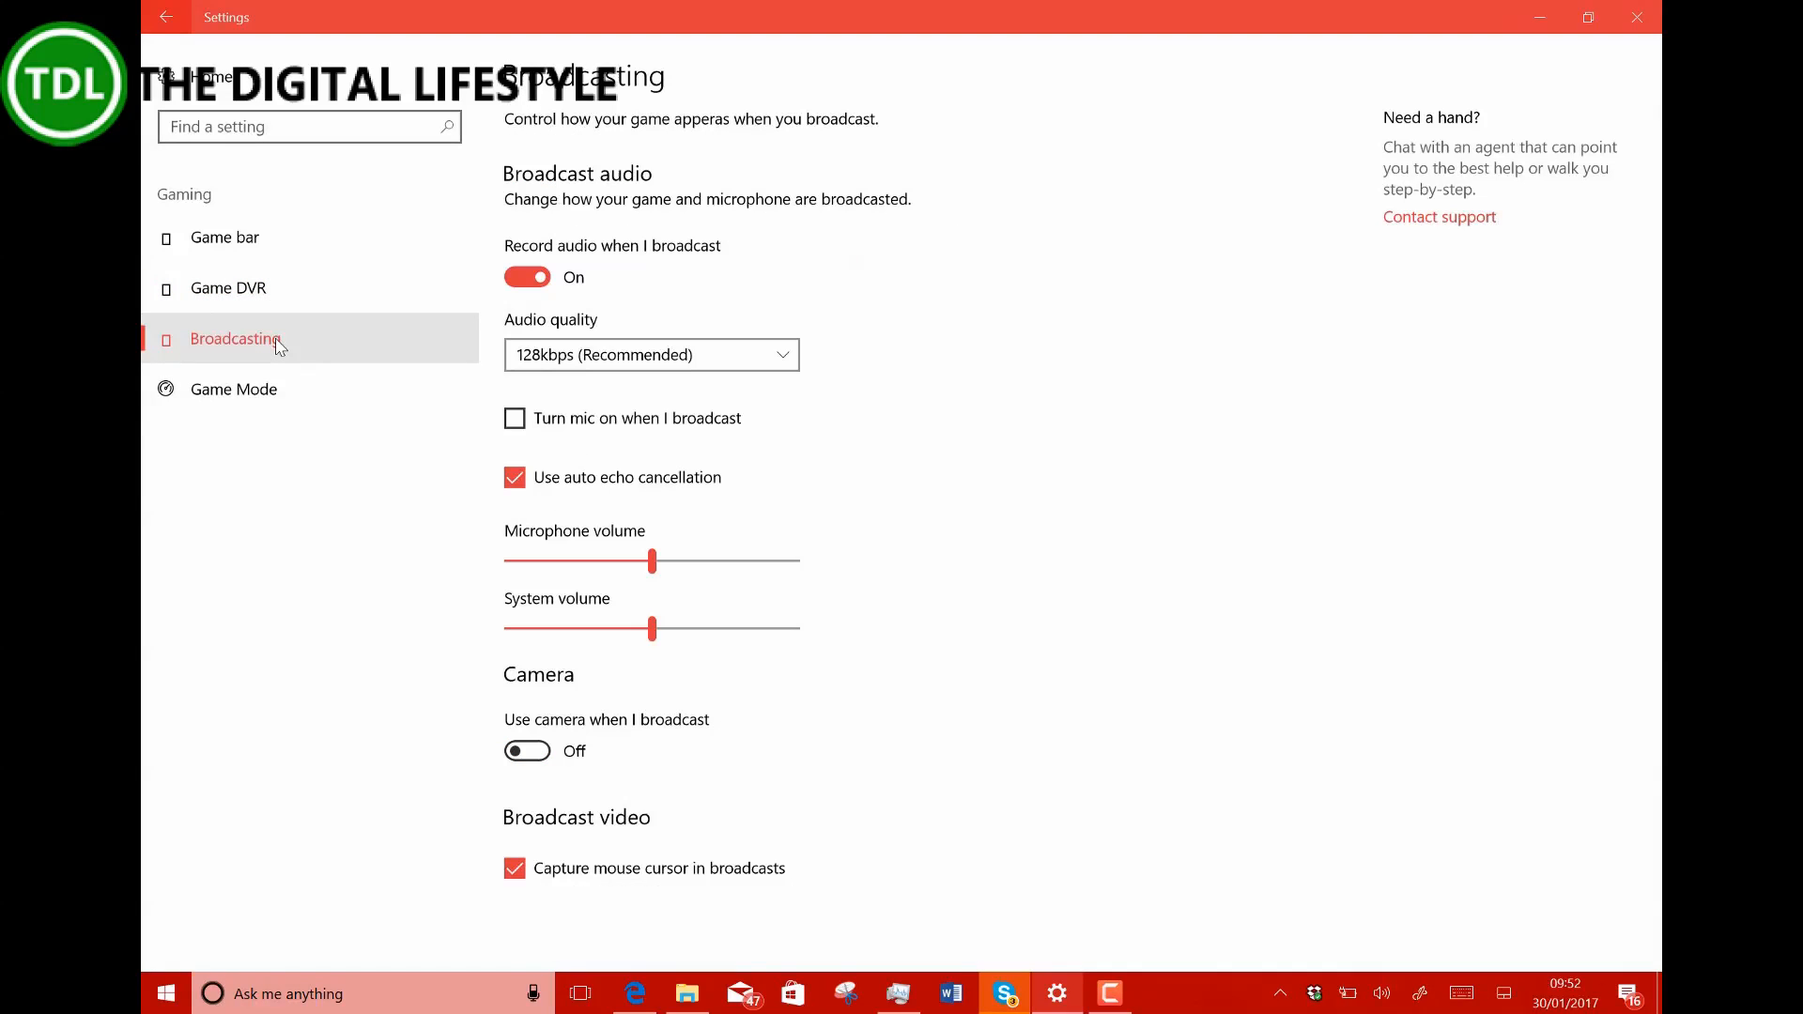
mouse_move(234, 389)
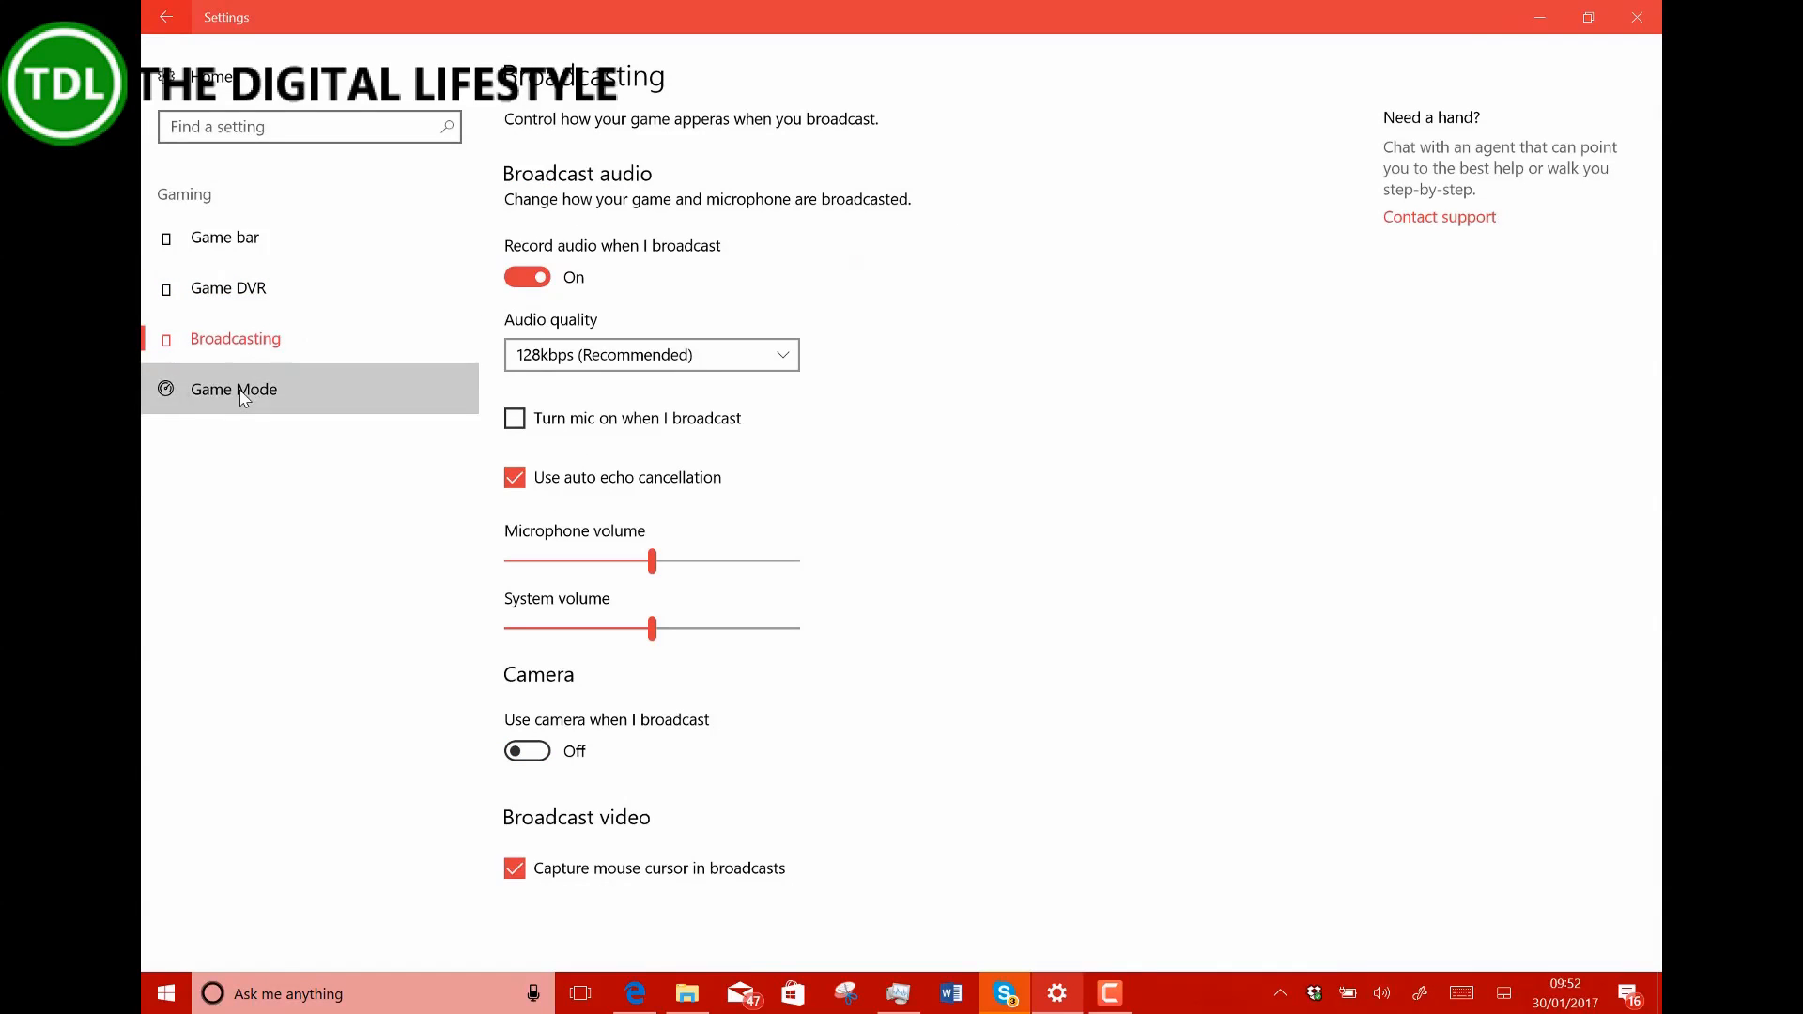
View Game Mode and its online help, then open the Windows 10 Support Secrets EPUB from File Explorer.
click(233, 388)
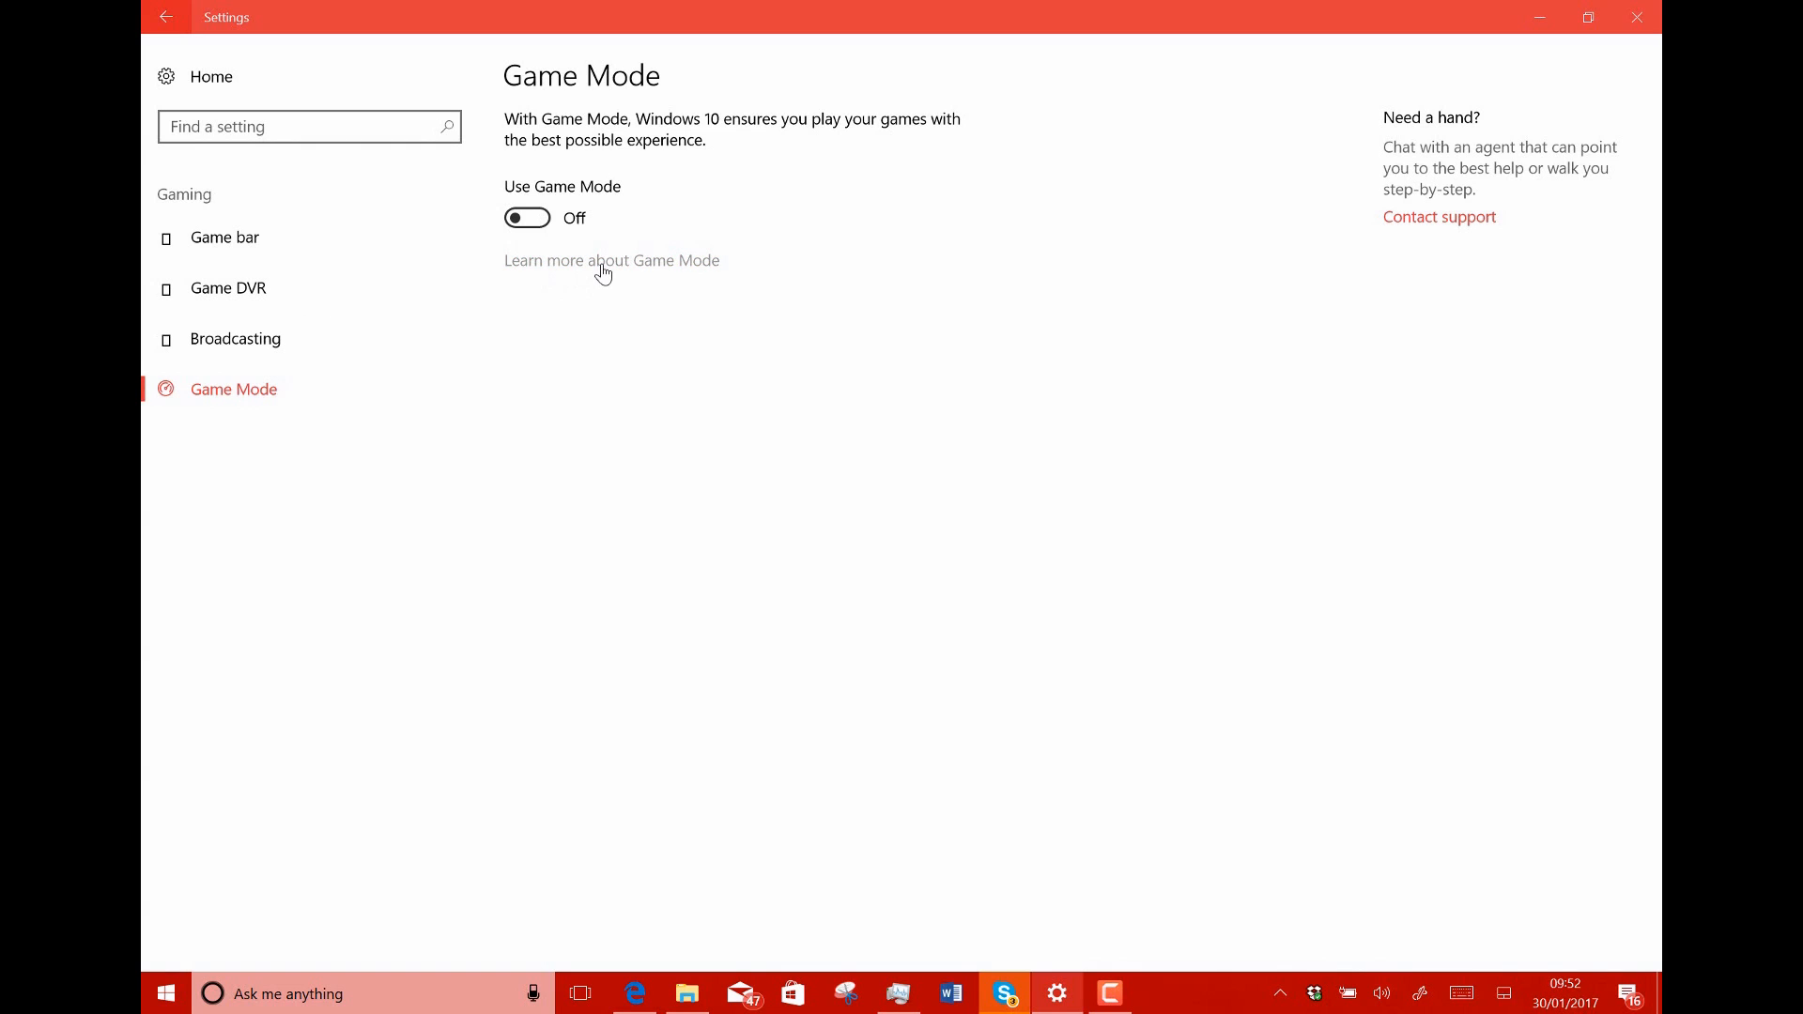
mouse_move(650, 478)
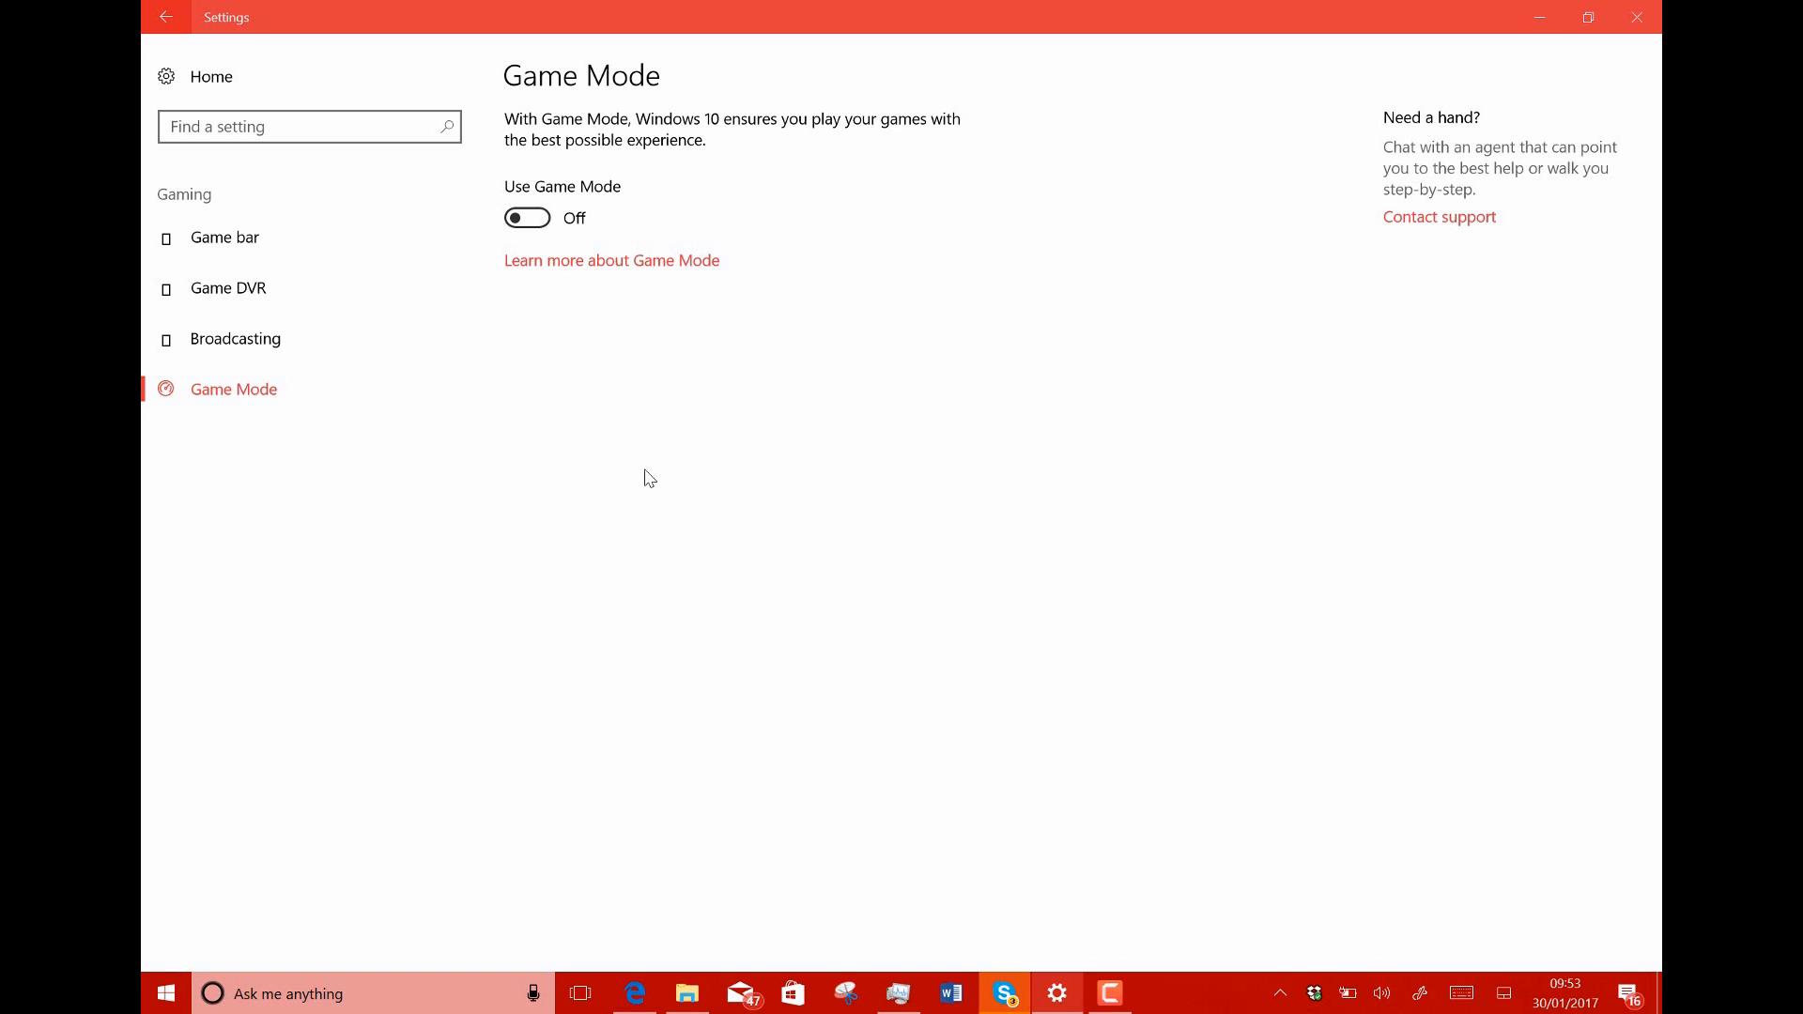
click(612, 260)
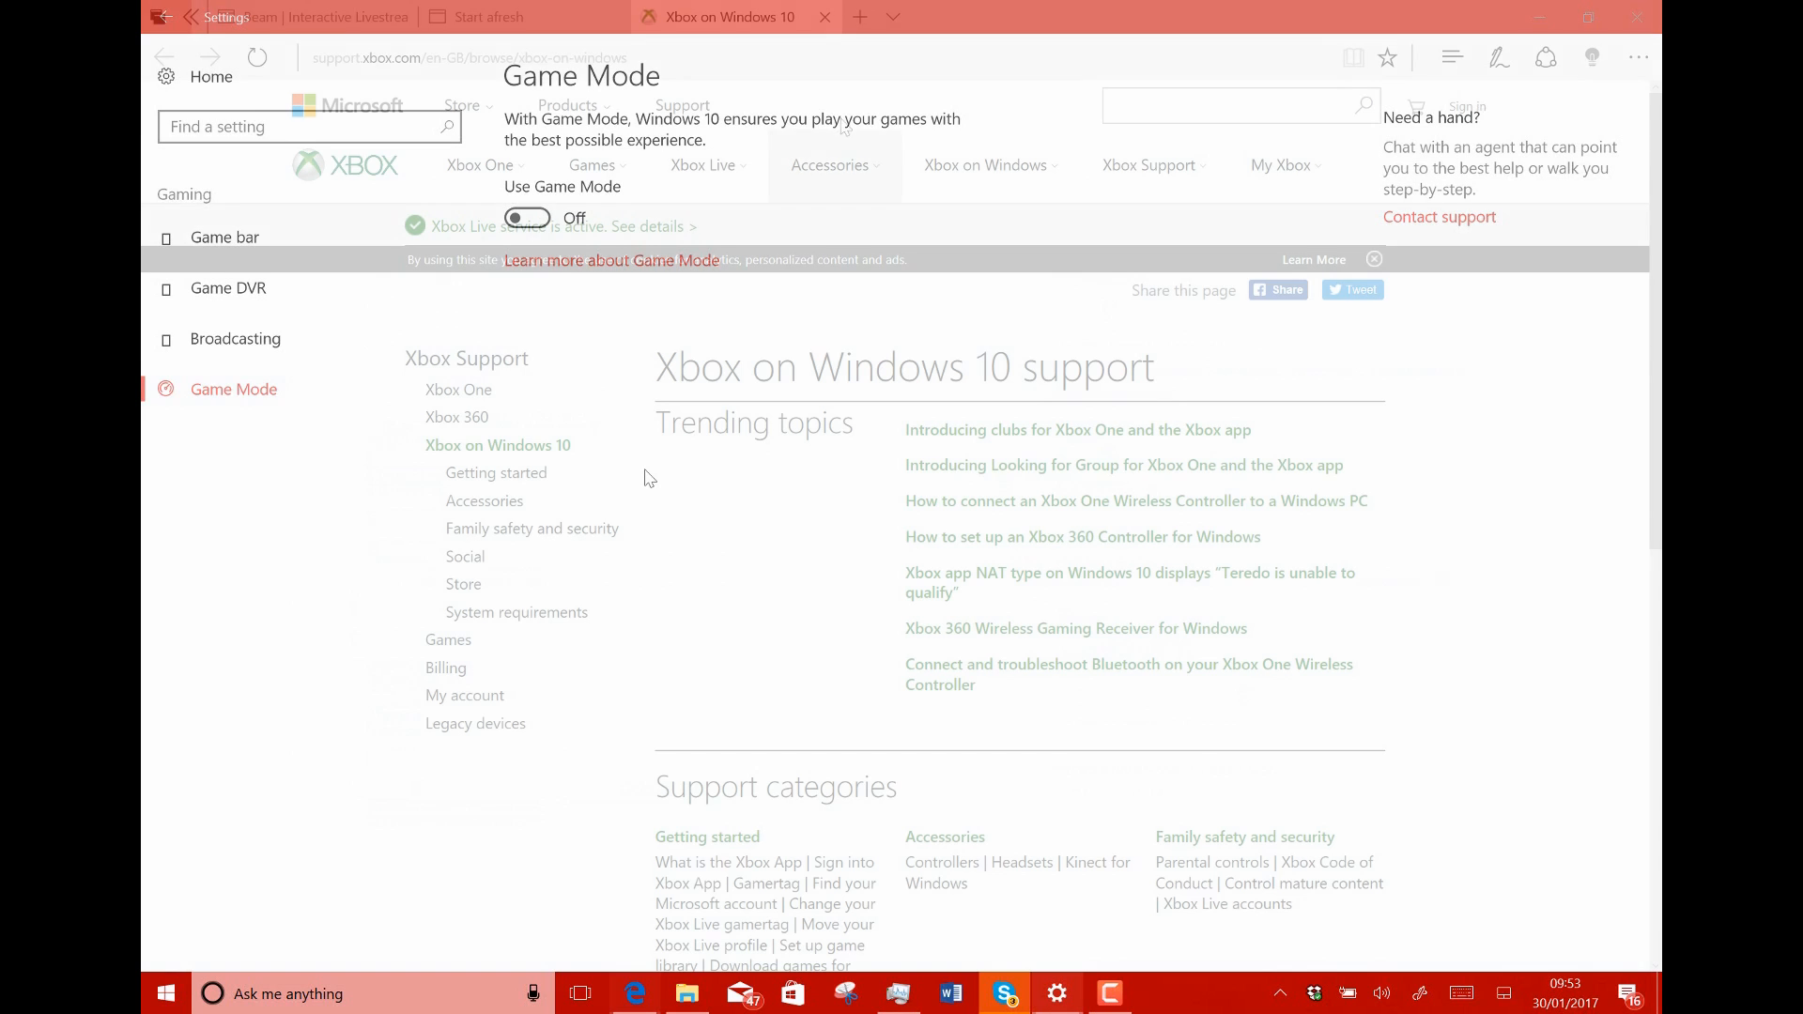
click(824, 16)
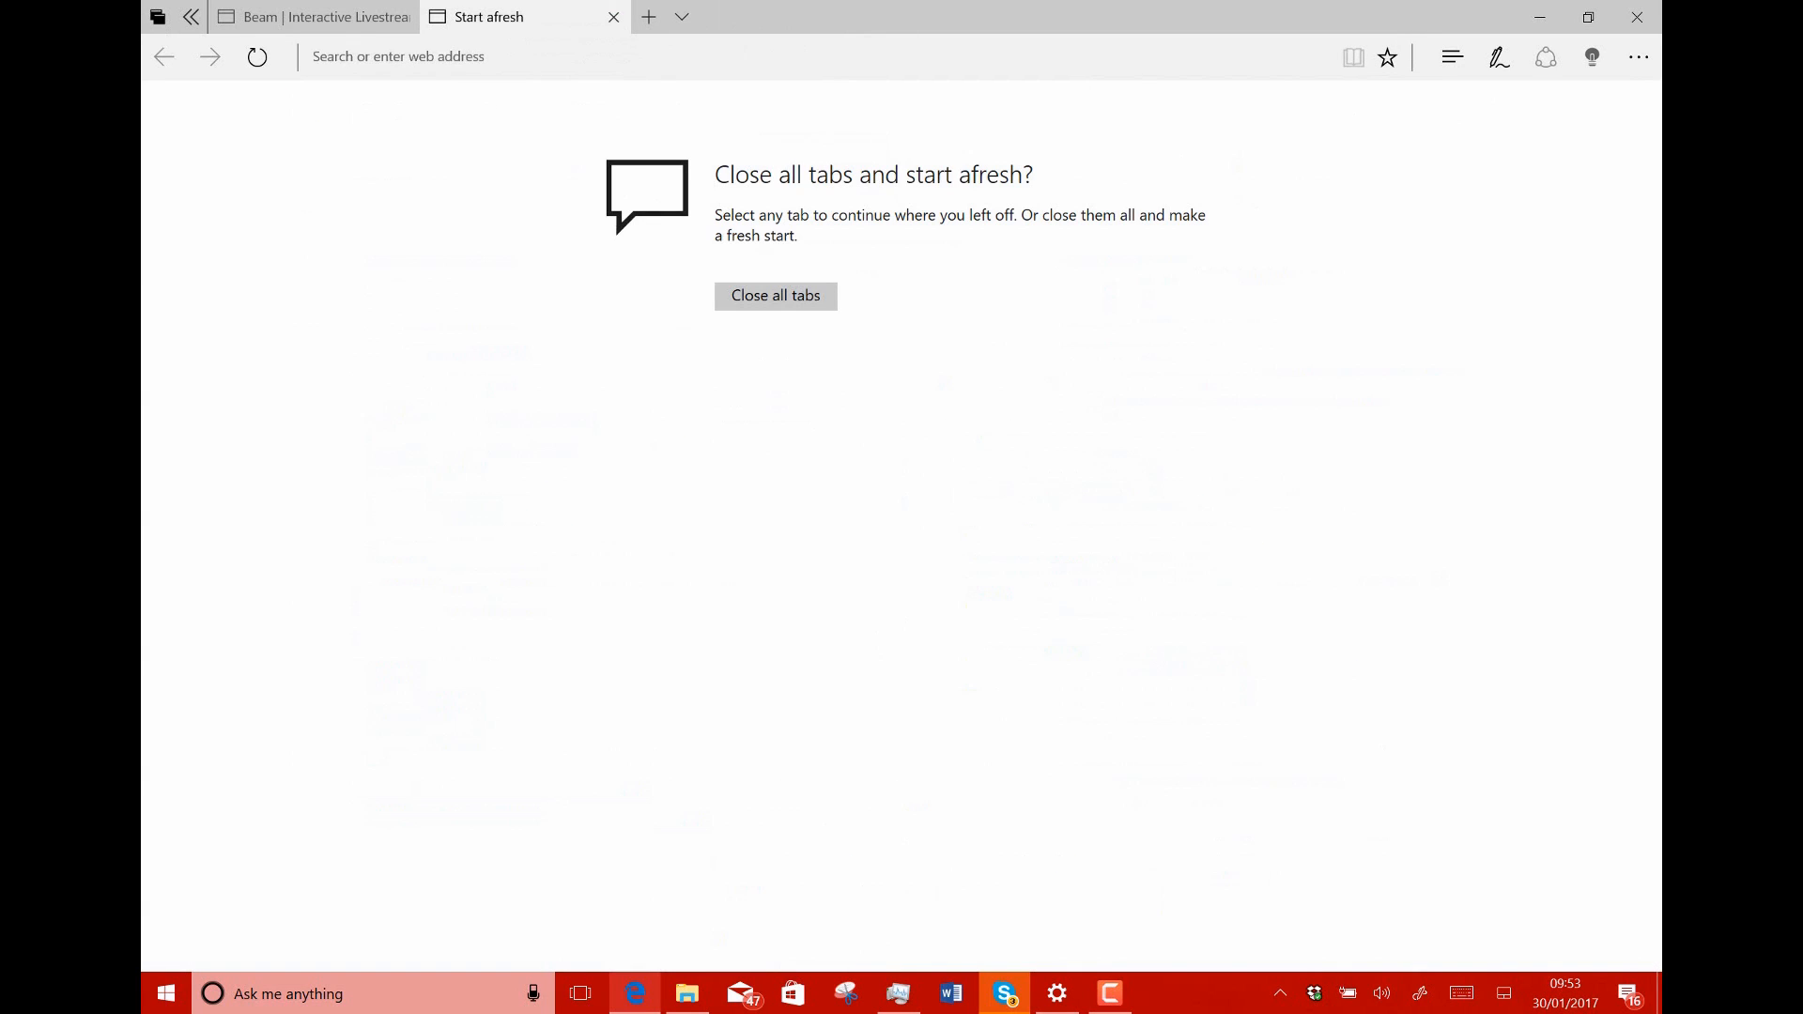
mouse_move(686, 993)
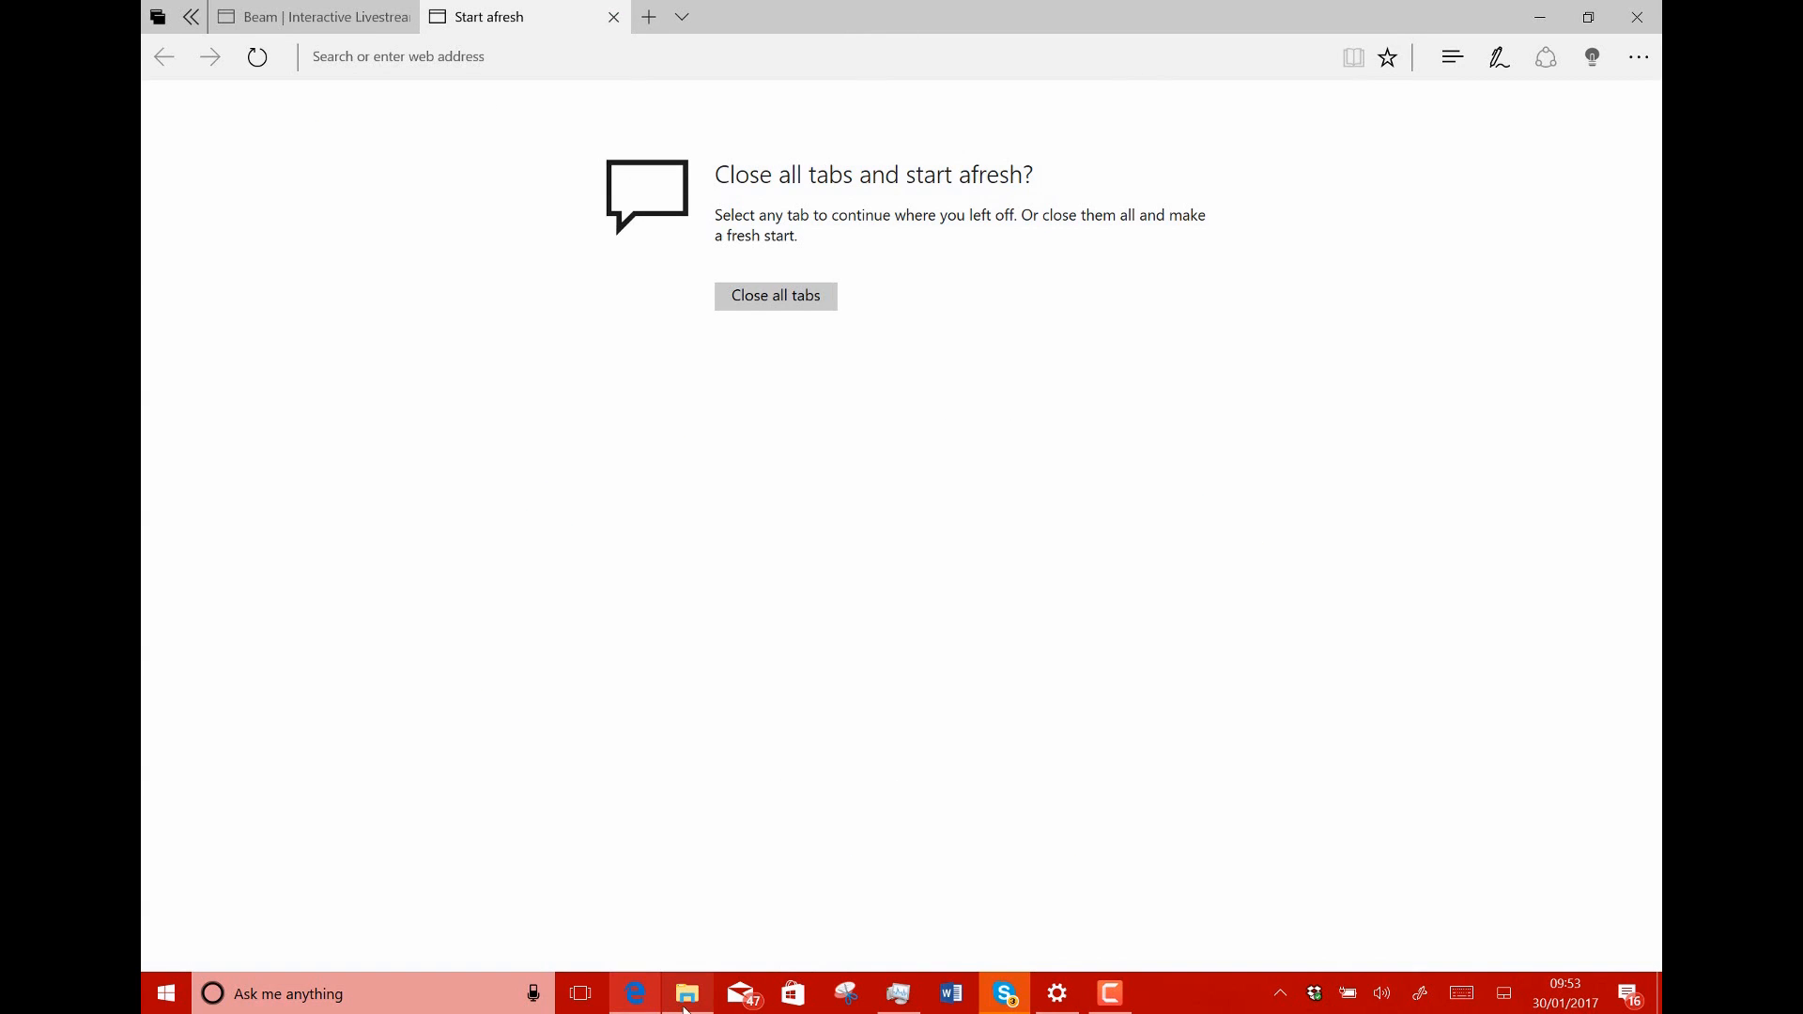
click(687, 994)
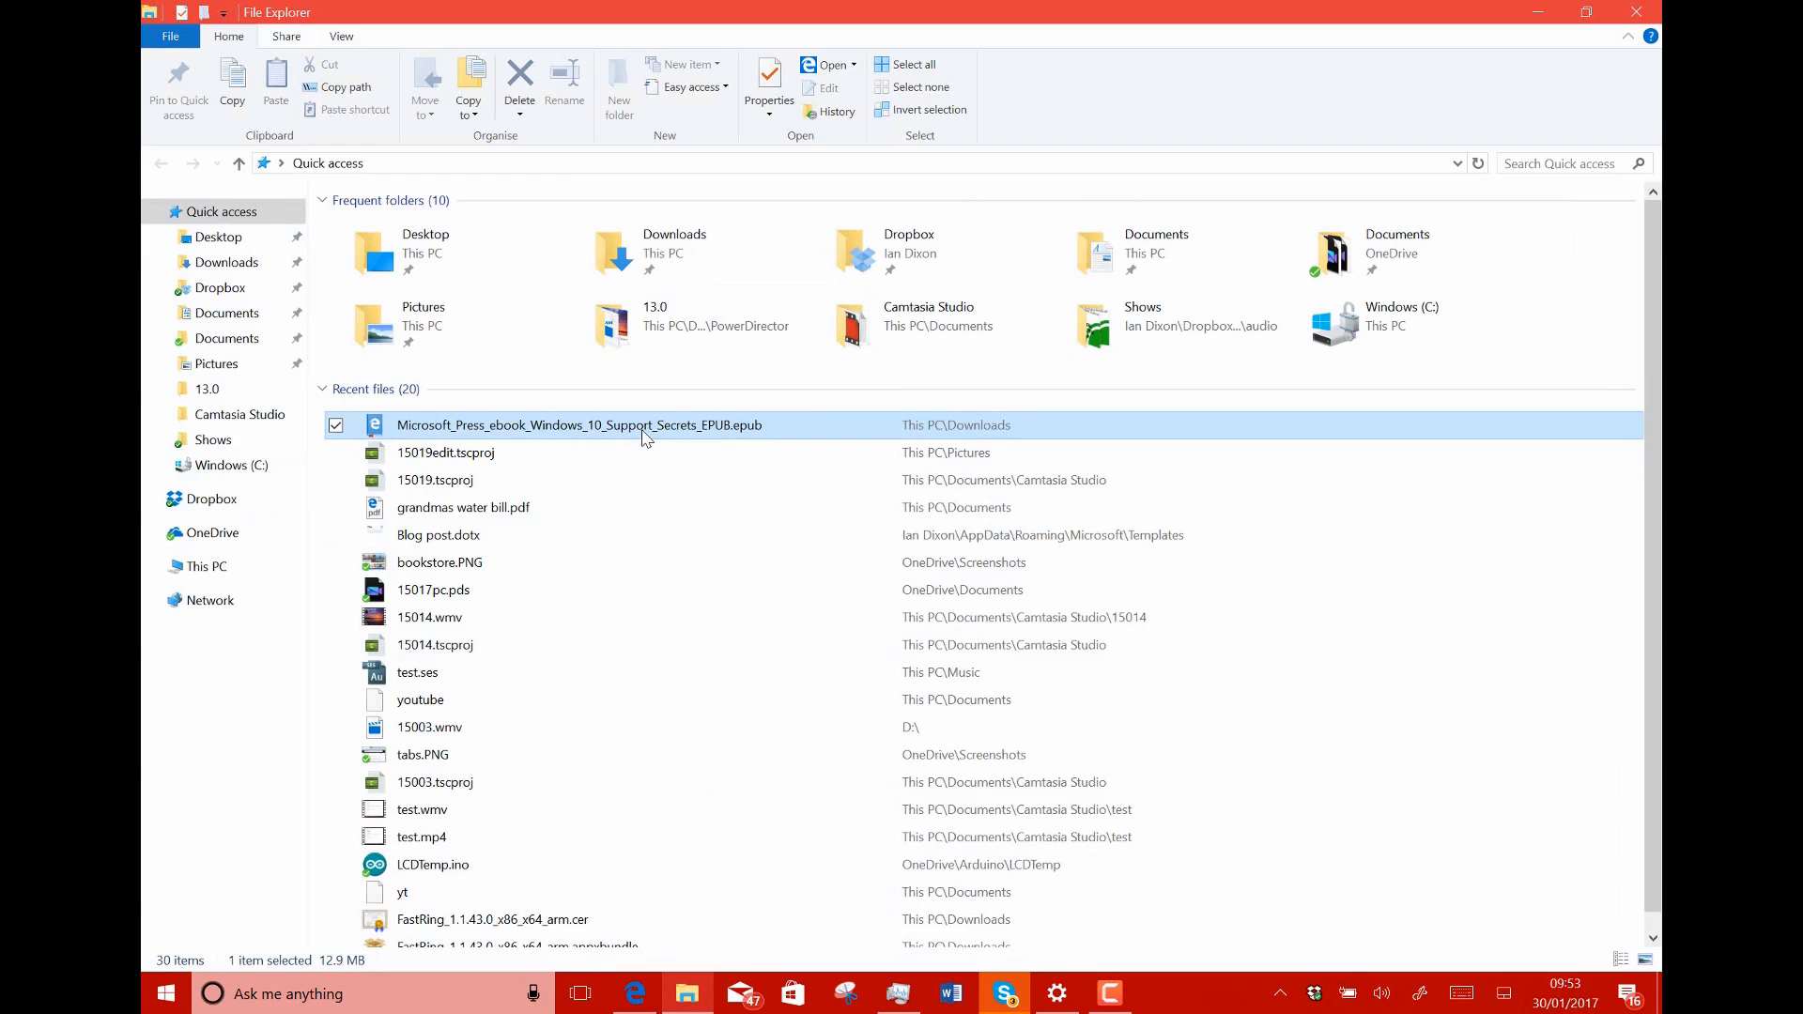
double_click(577, 424)
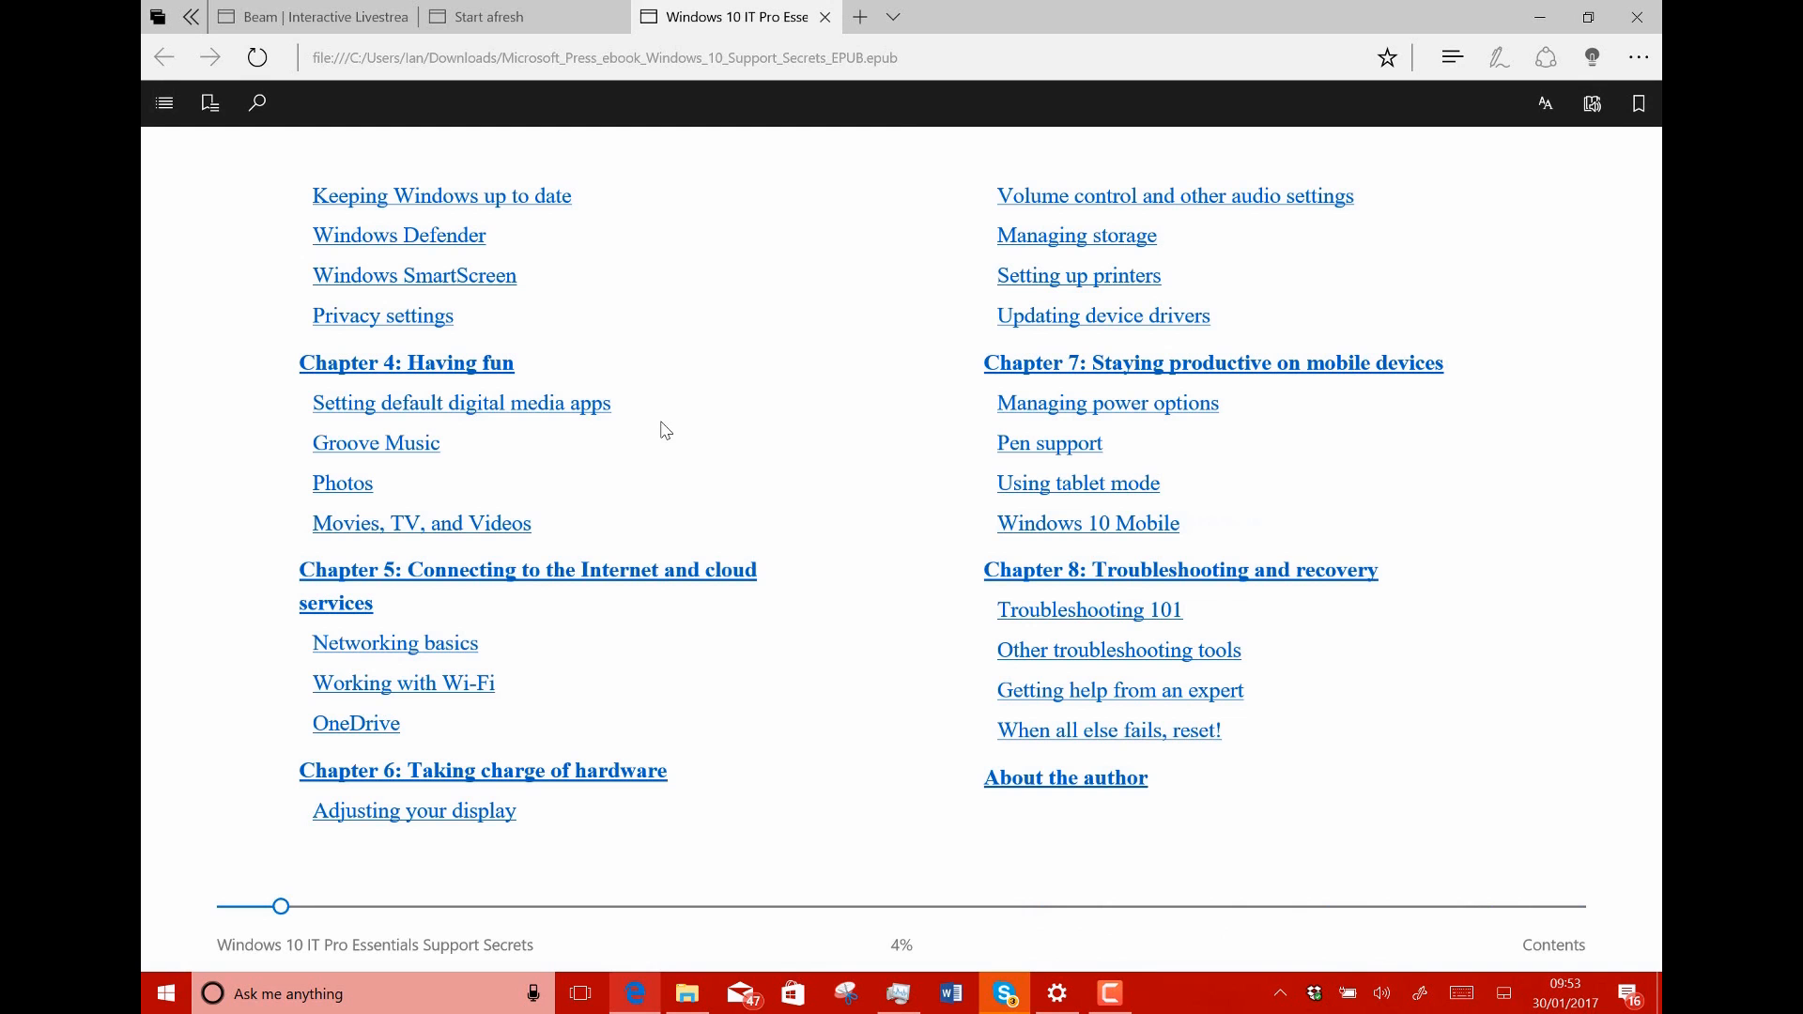
mouse_move(1630, 219)
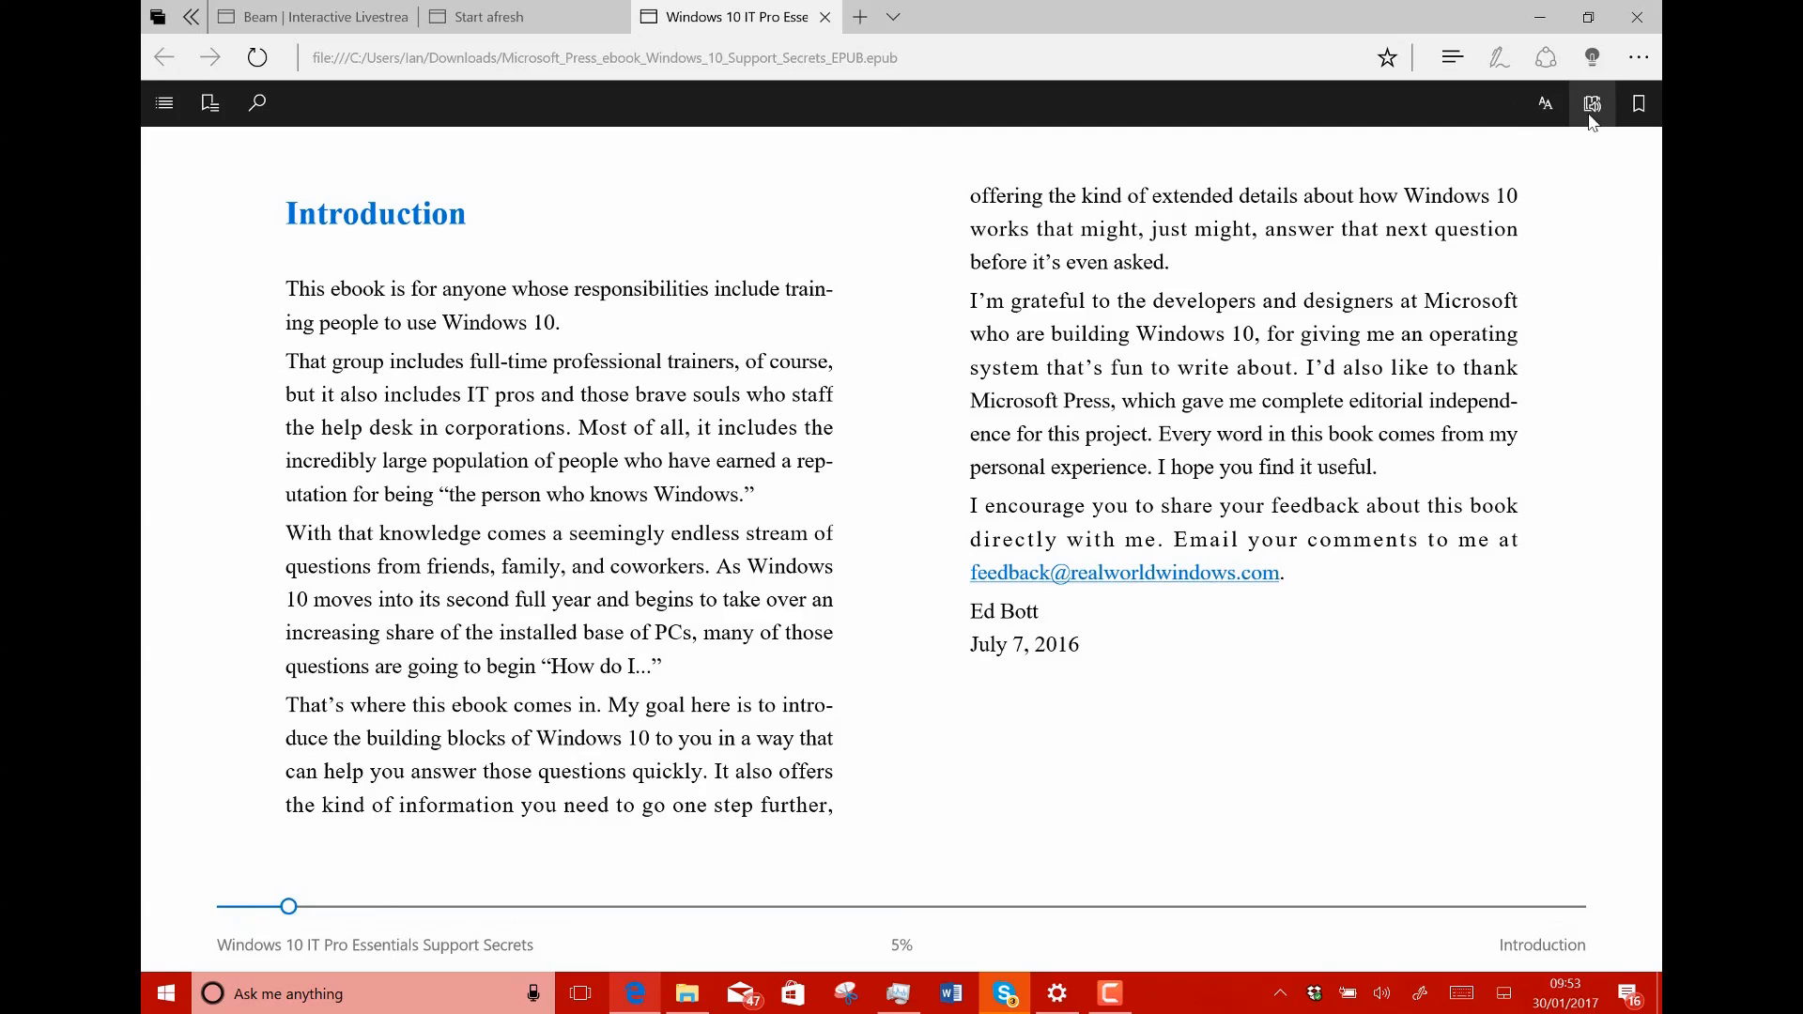
Have Edge read the ebook's Introduction aloud, then stop the narration.
click(1592, 104)
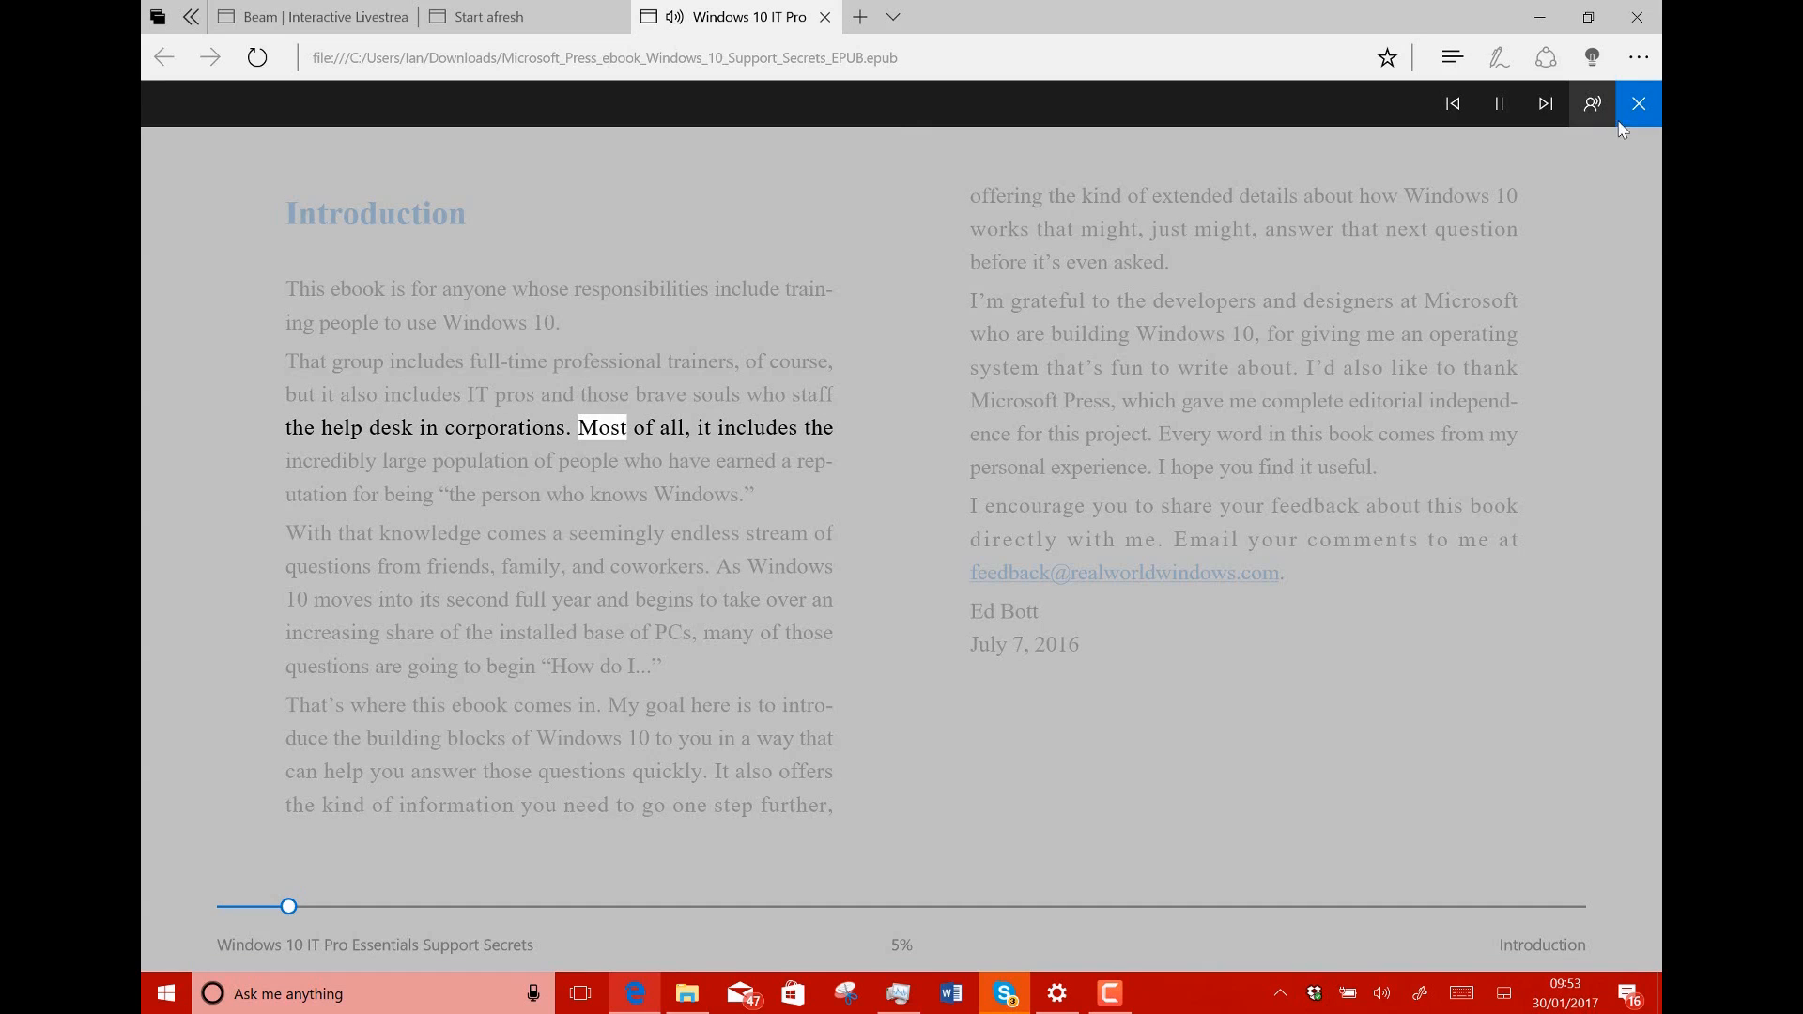
click(1638, 103)
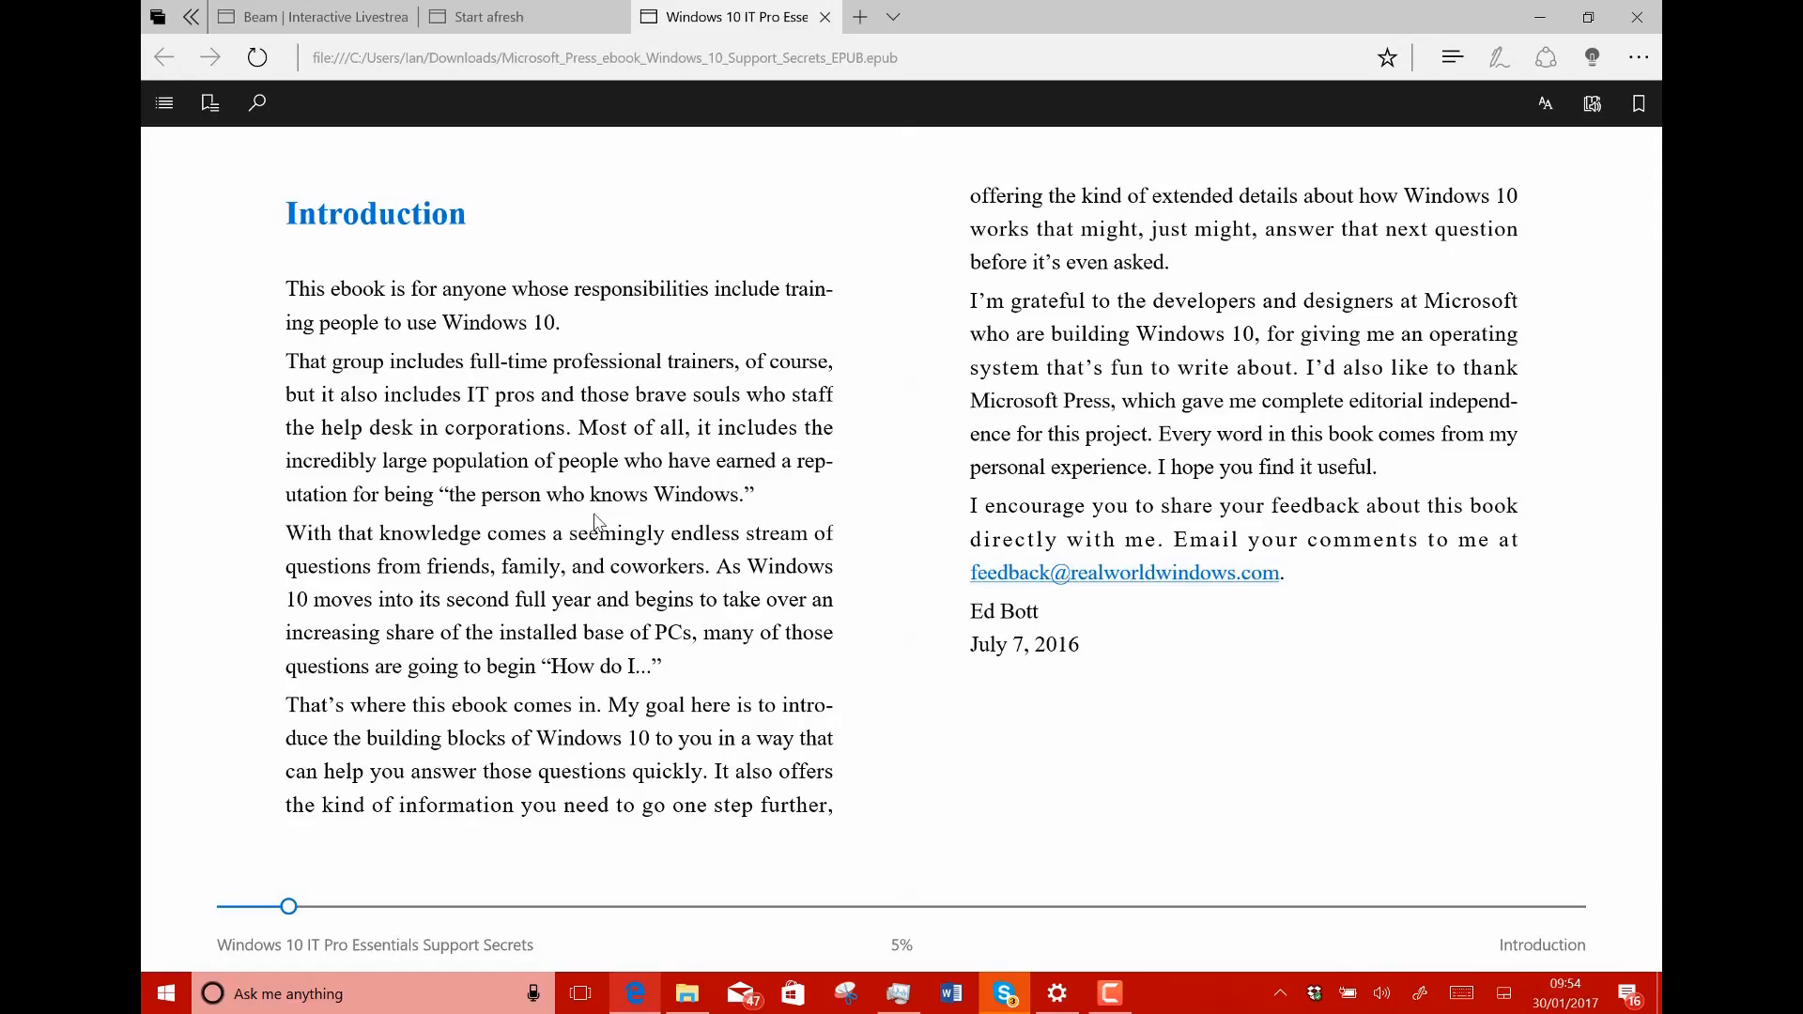
mouse_move(672, 629)
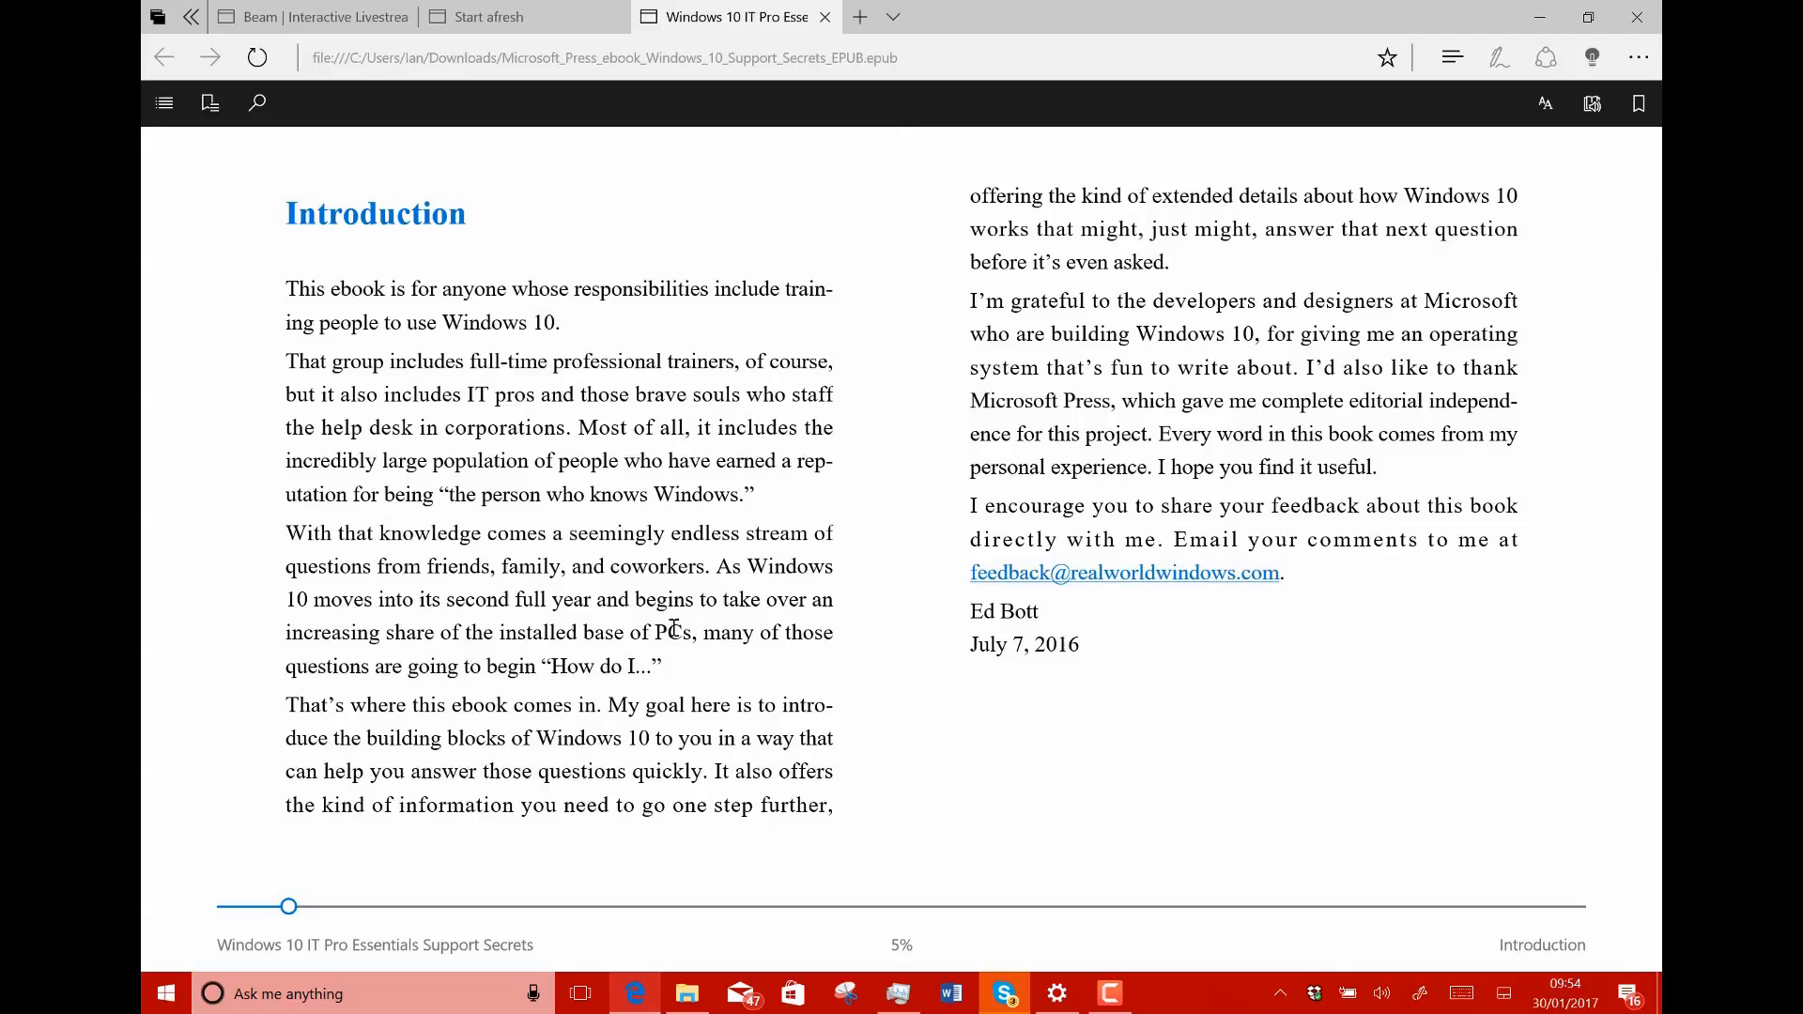
mouse_move(1056, 993)
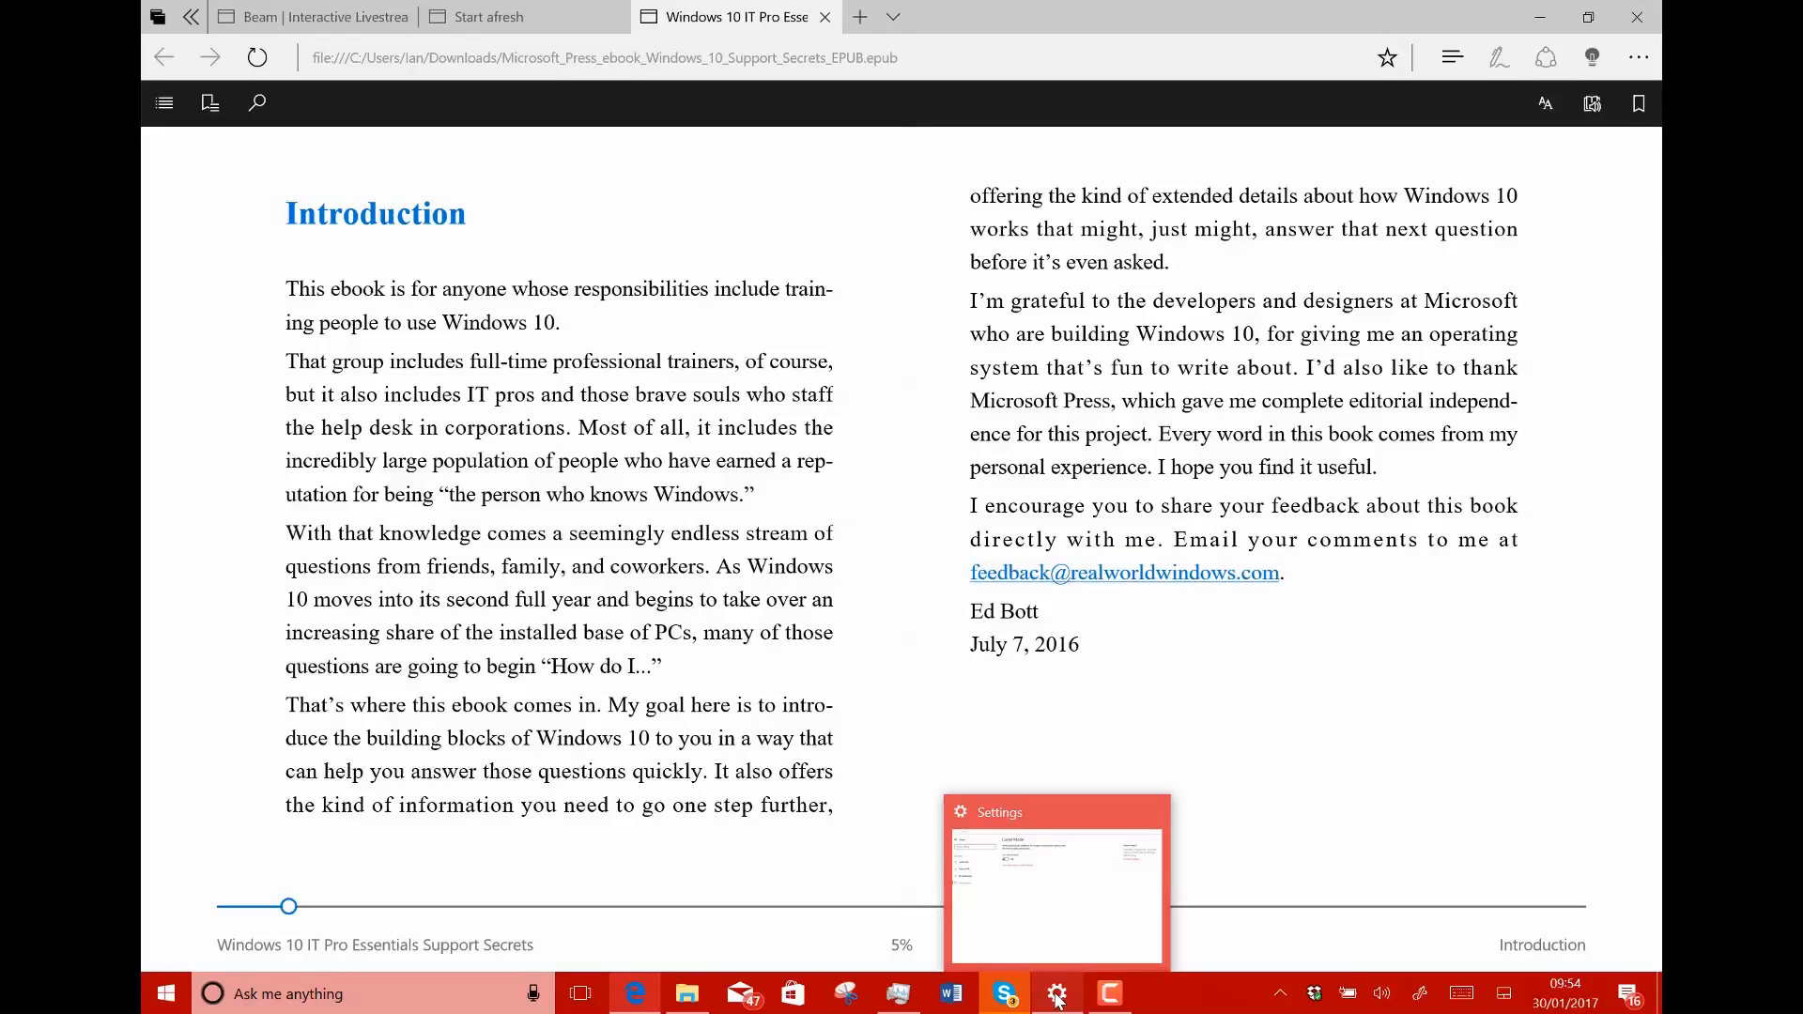
Glance at Bluetooth & other devices, then show System's Display page with Night light on.
click(1055, 994)
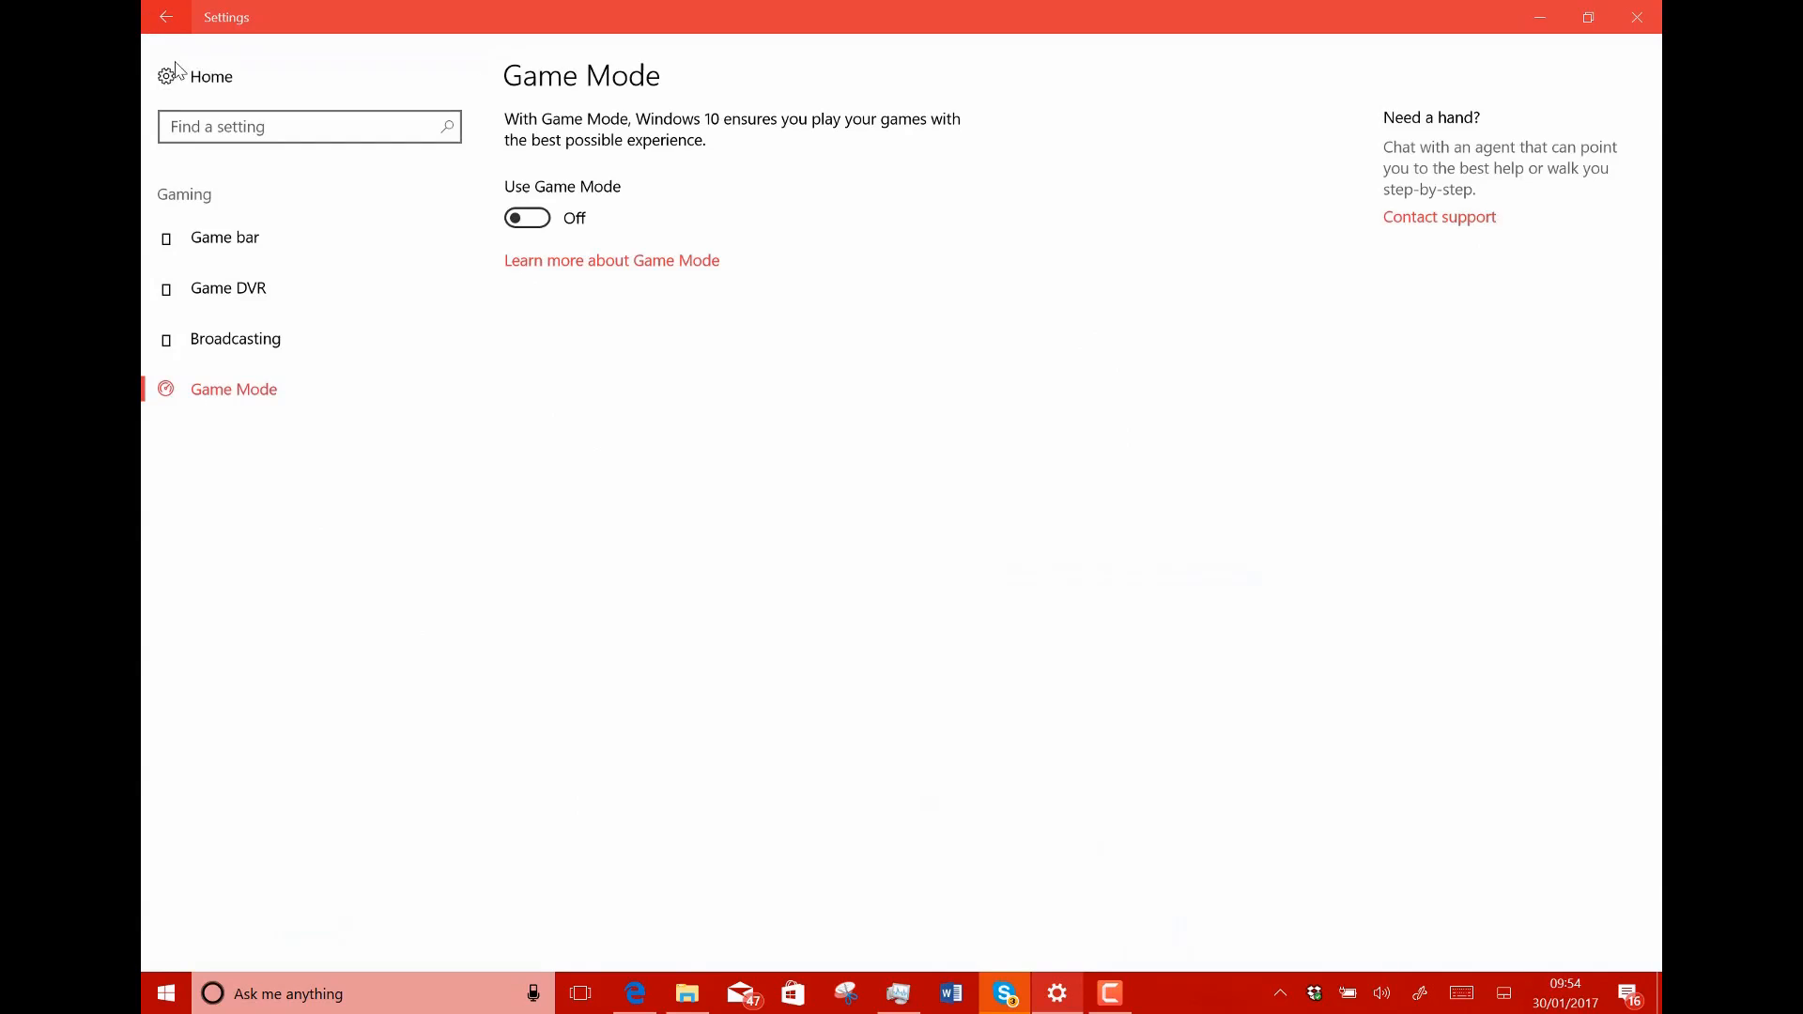
click(211, 76)
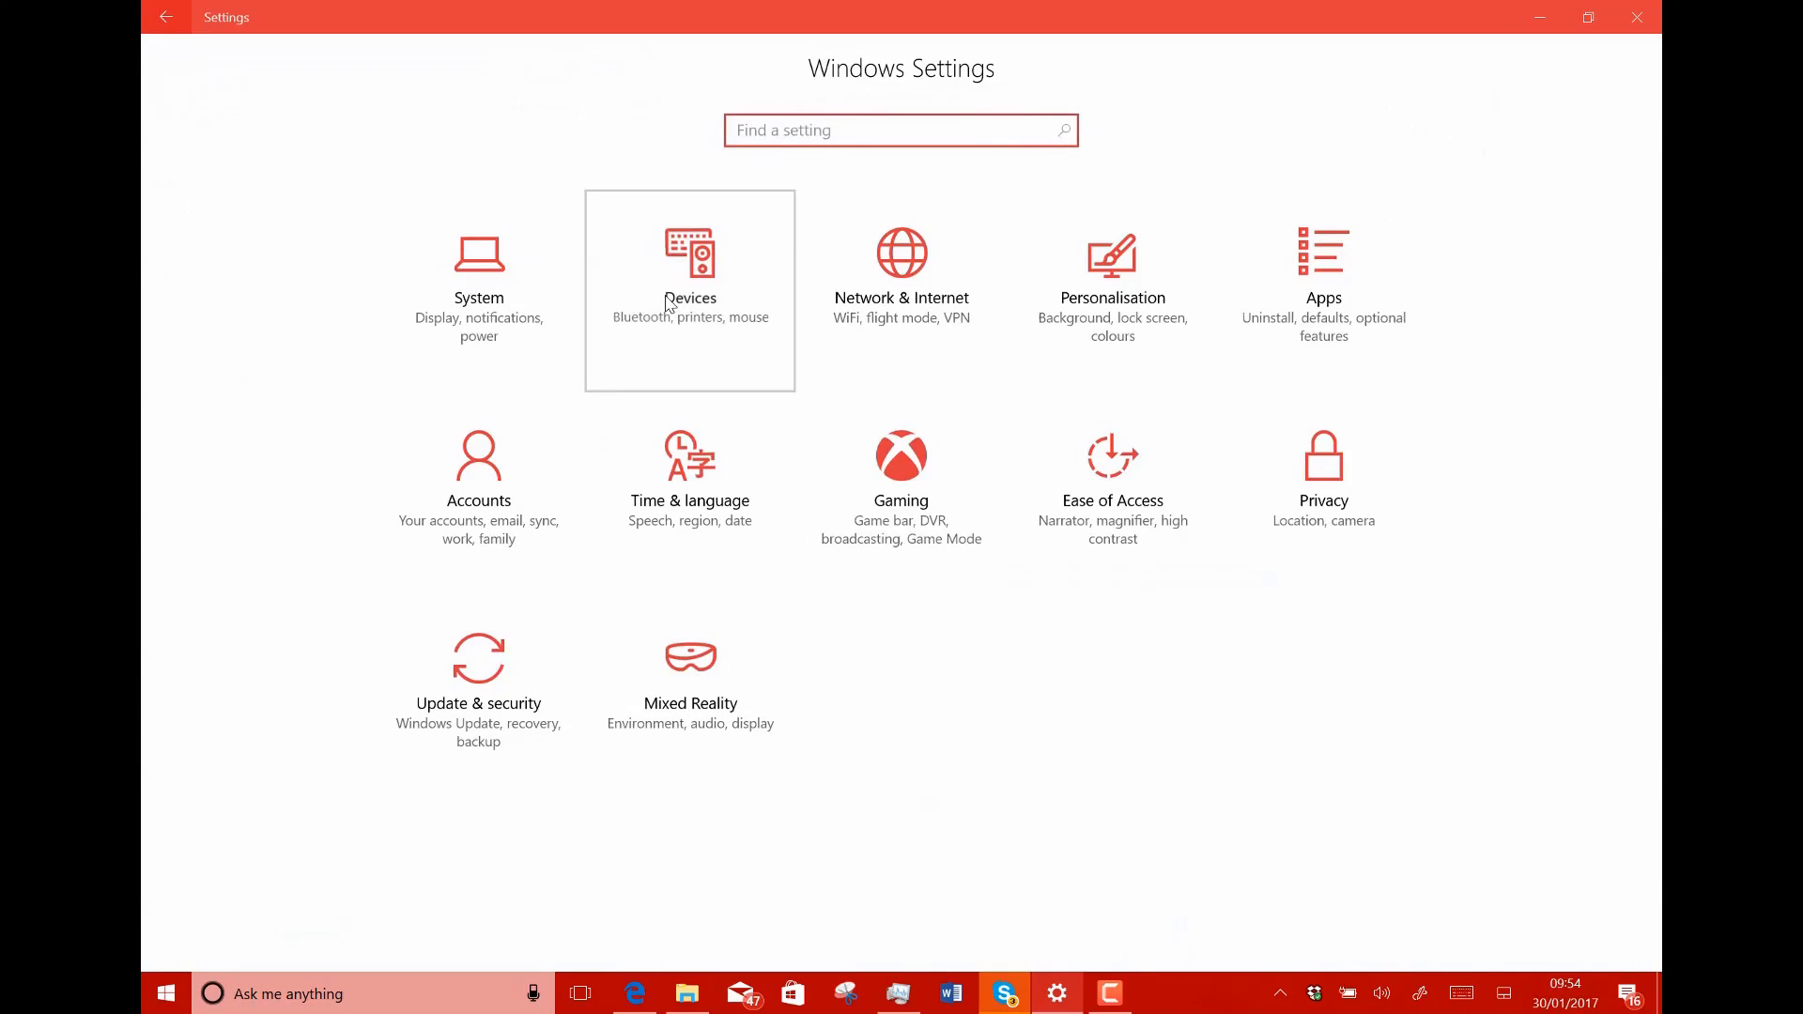
click(690, 288)
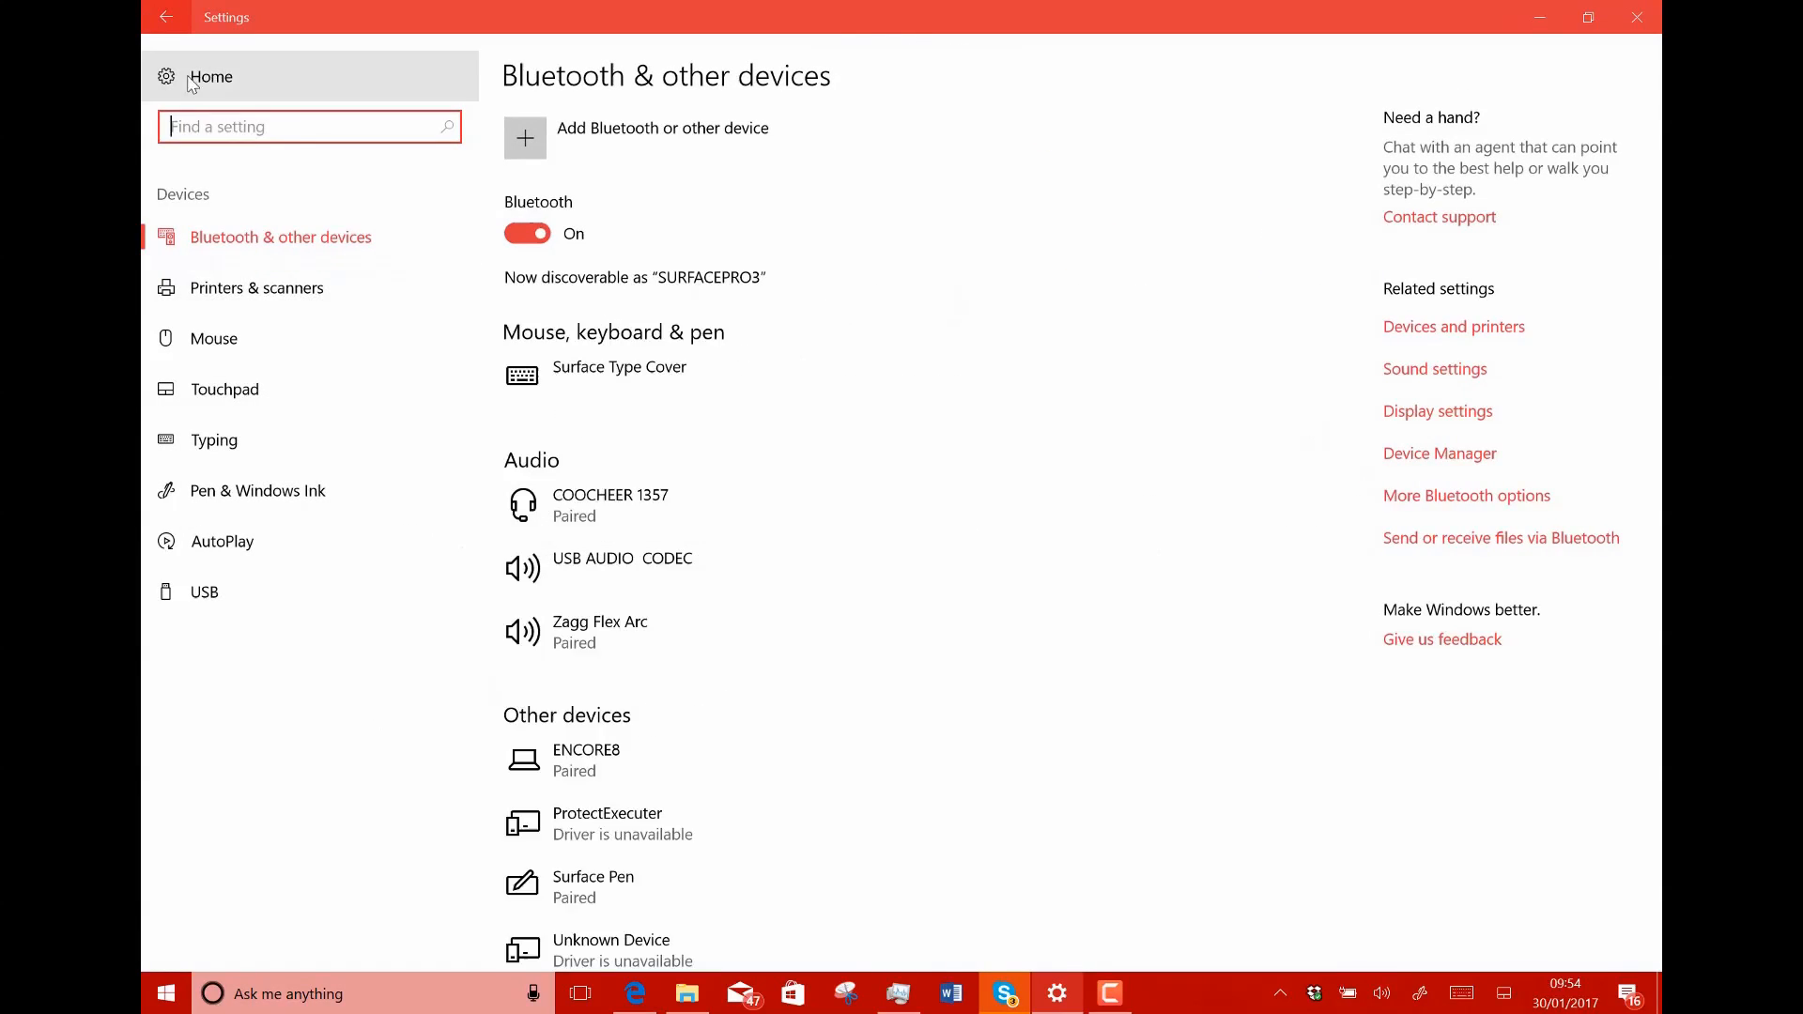
click(209, 76)
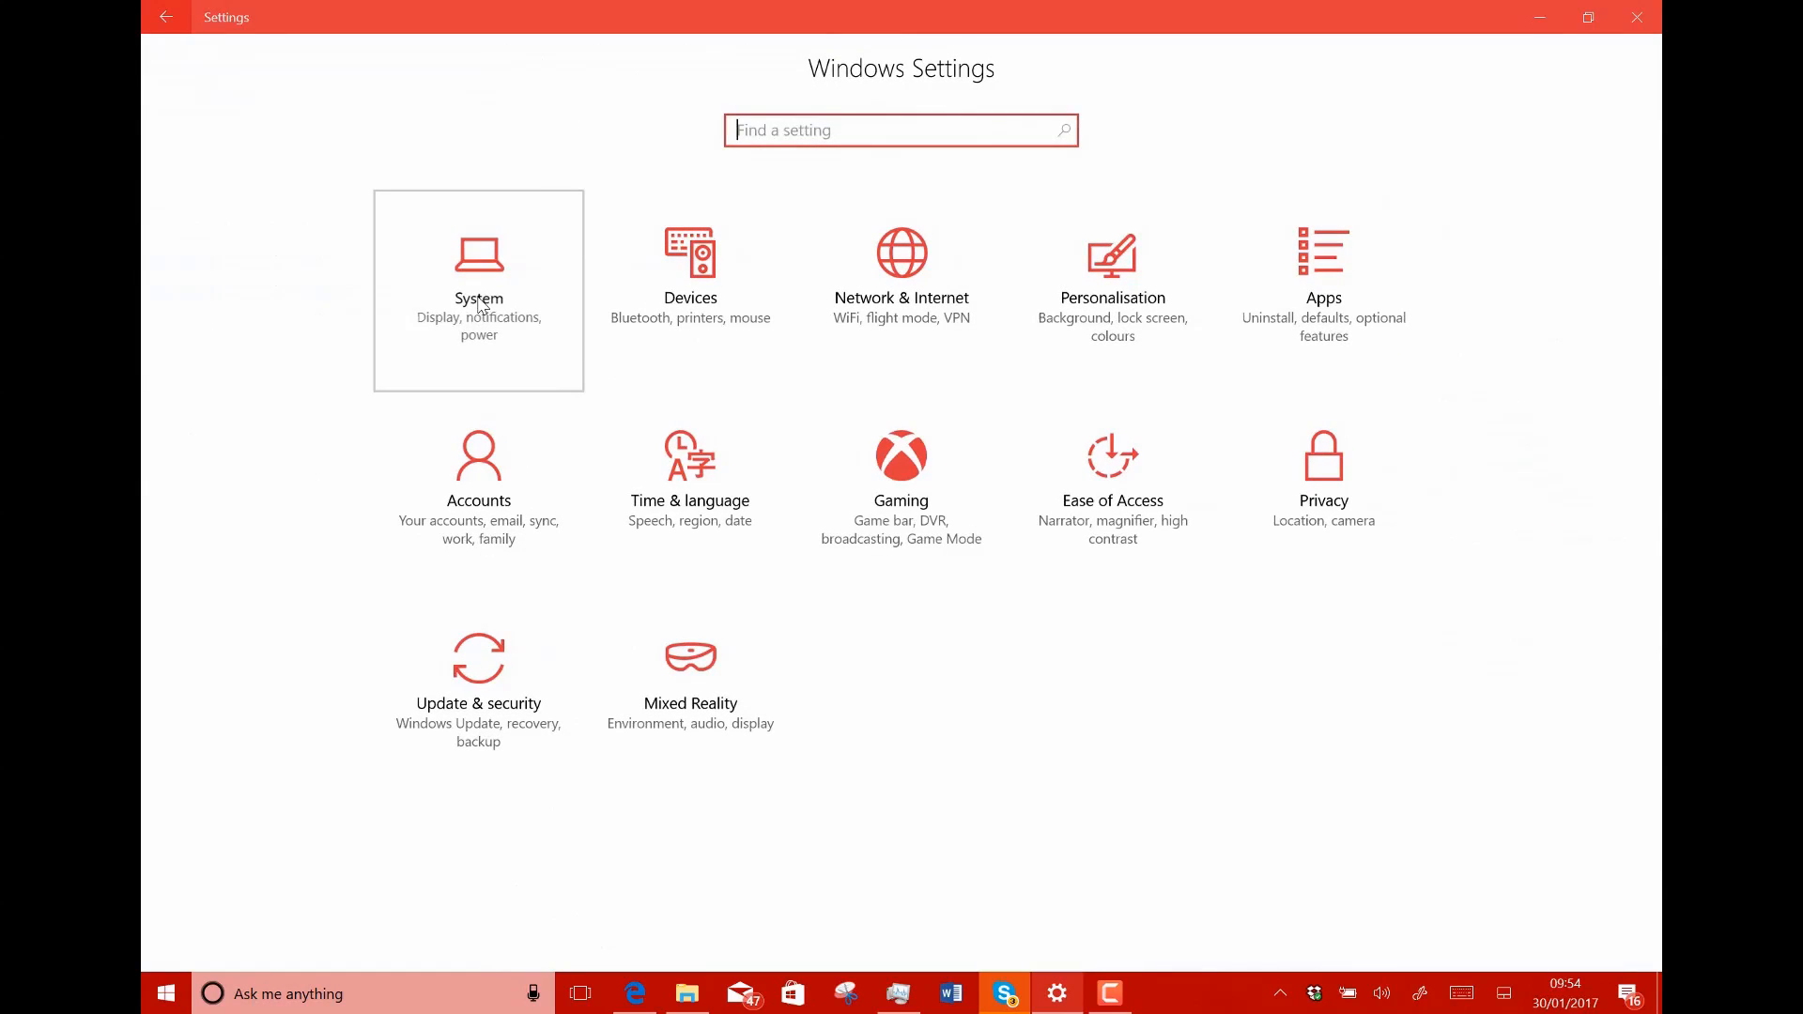
click(478, 290)
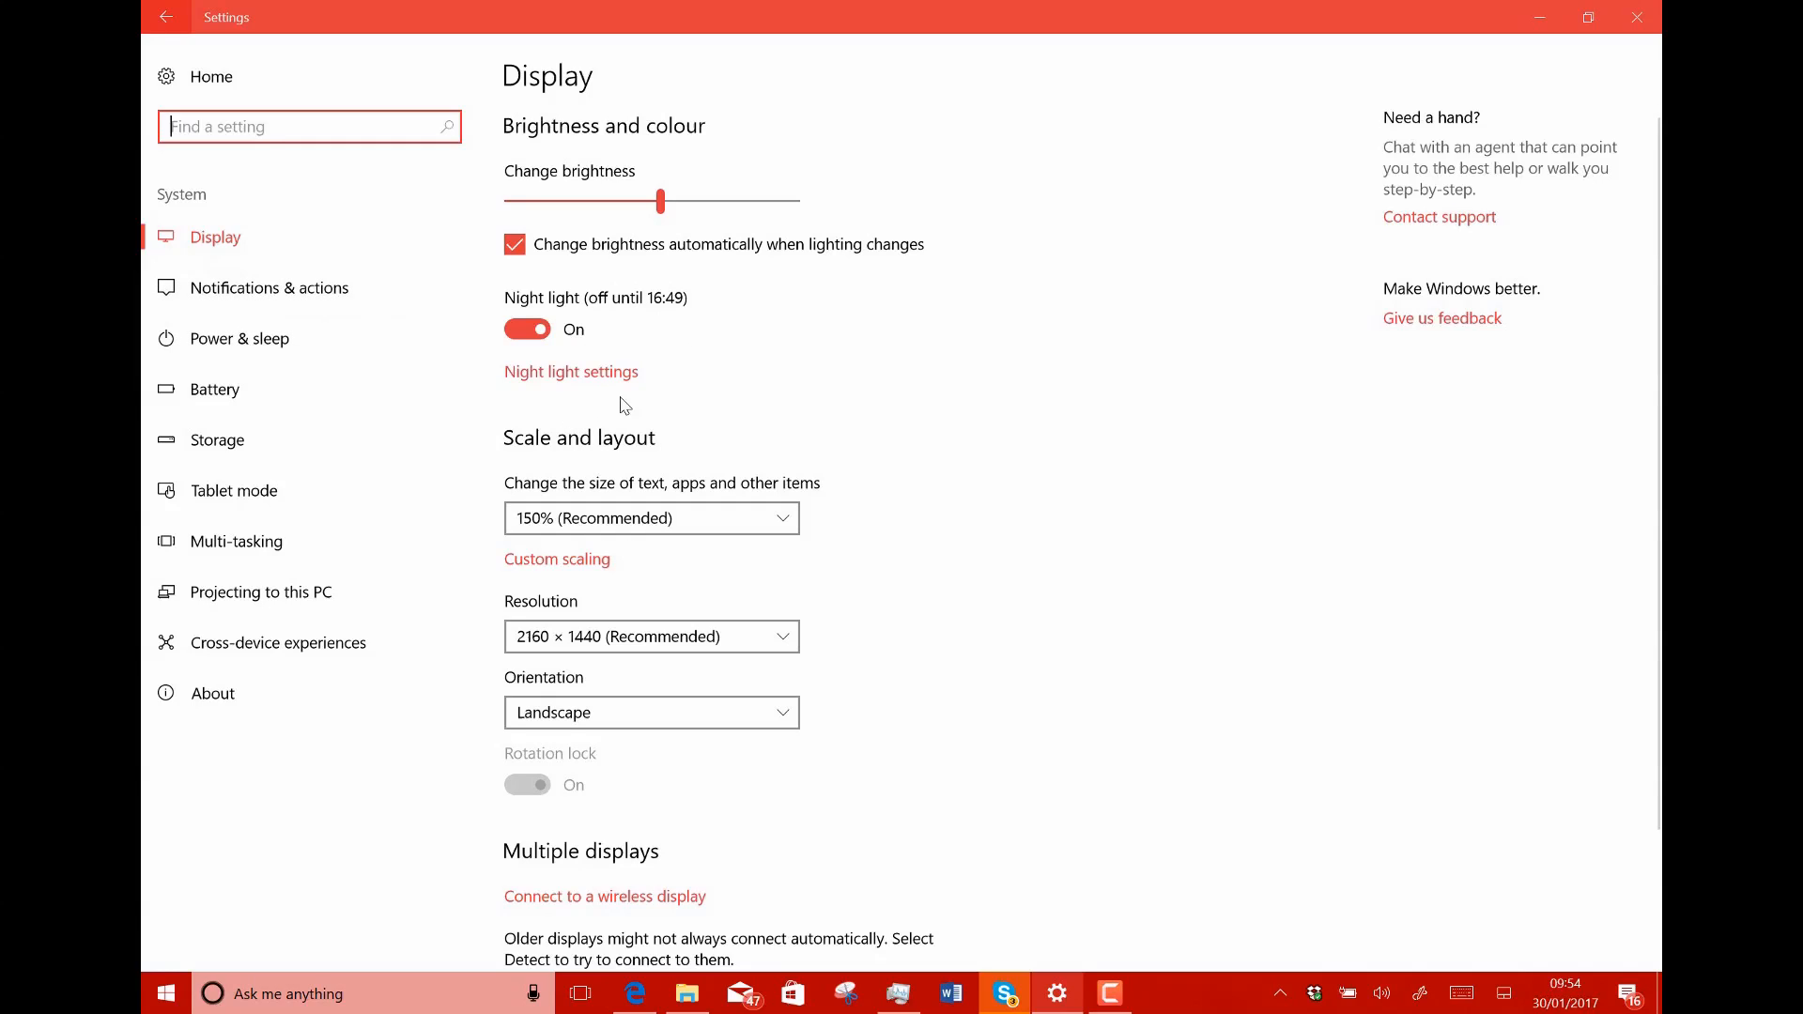
mouse_move(895, 206)
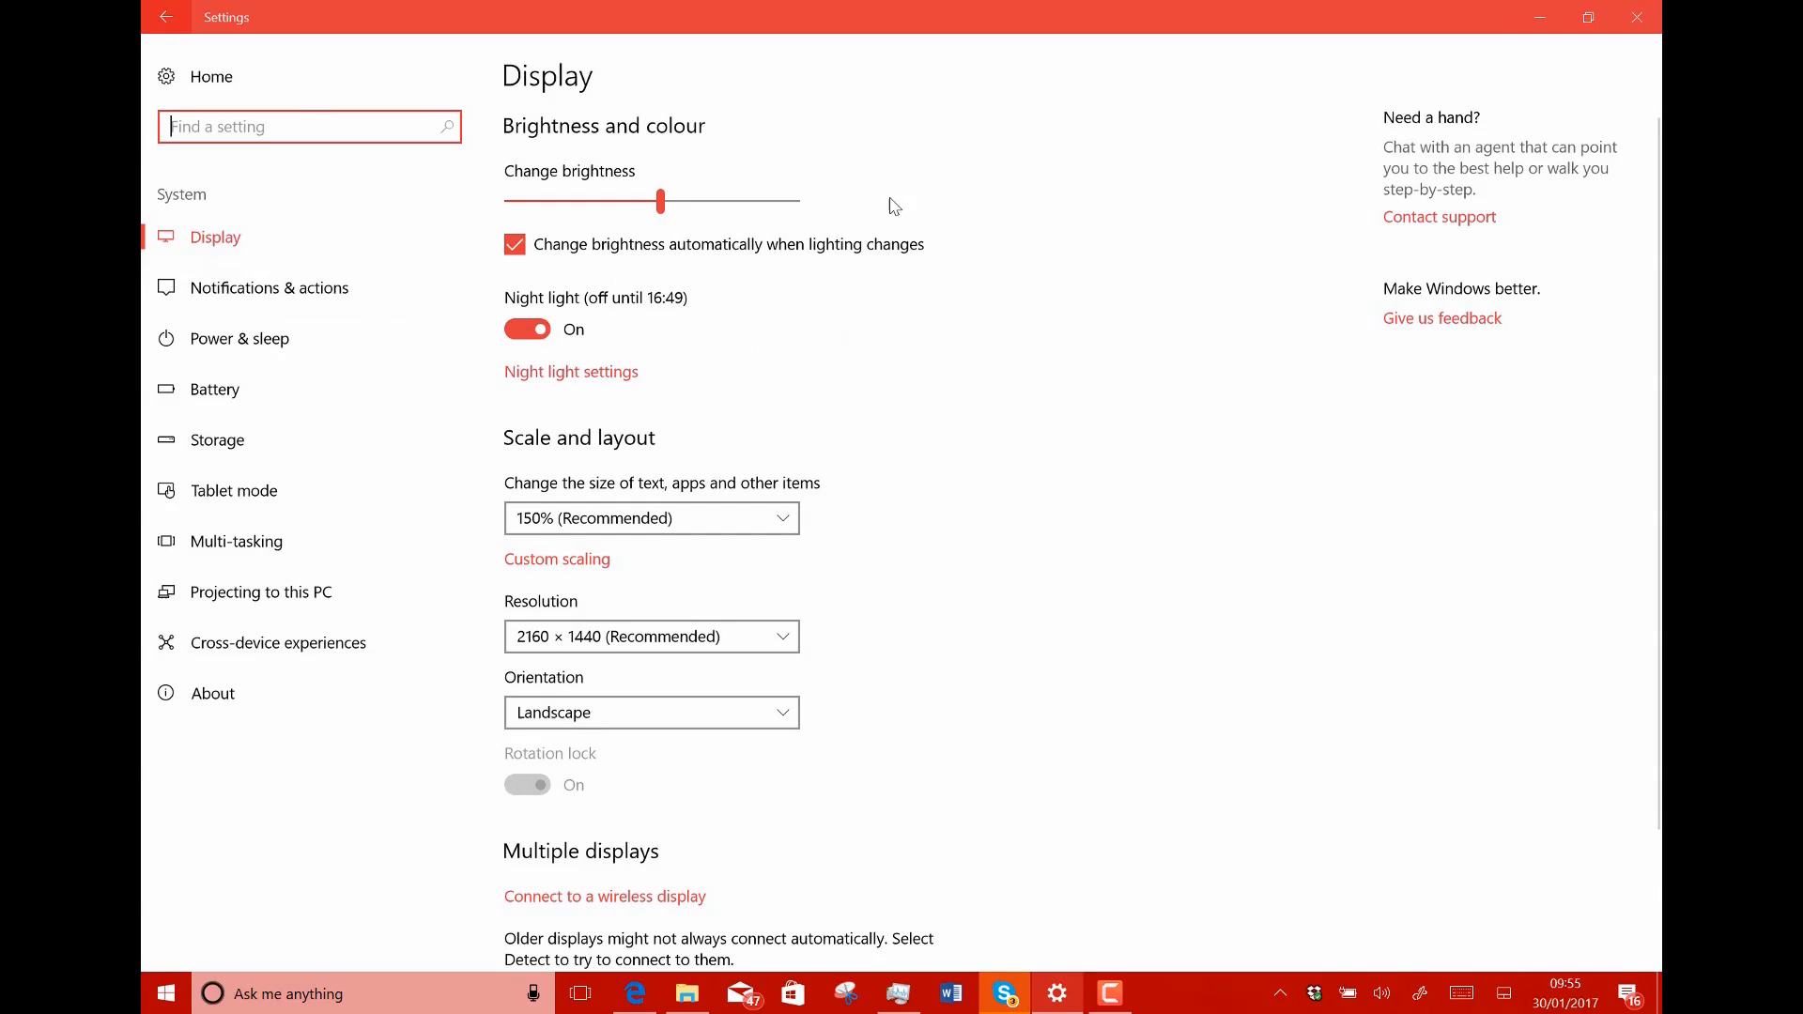
mouse_move(748, 354)
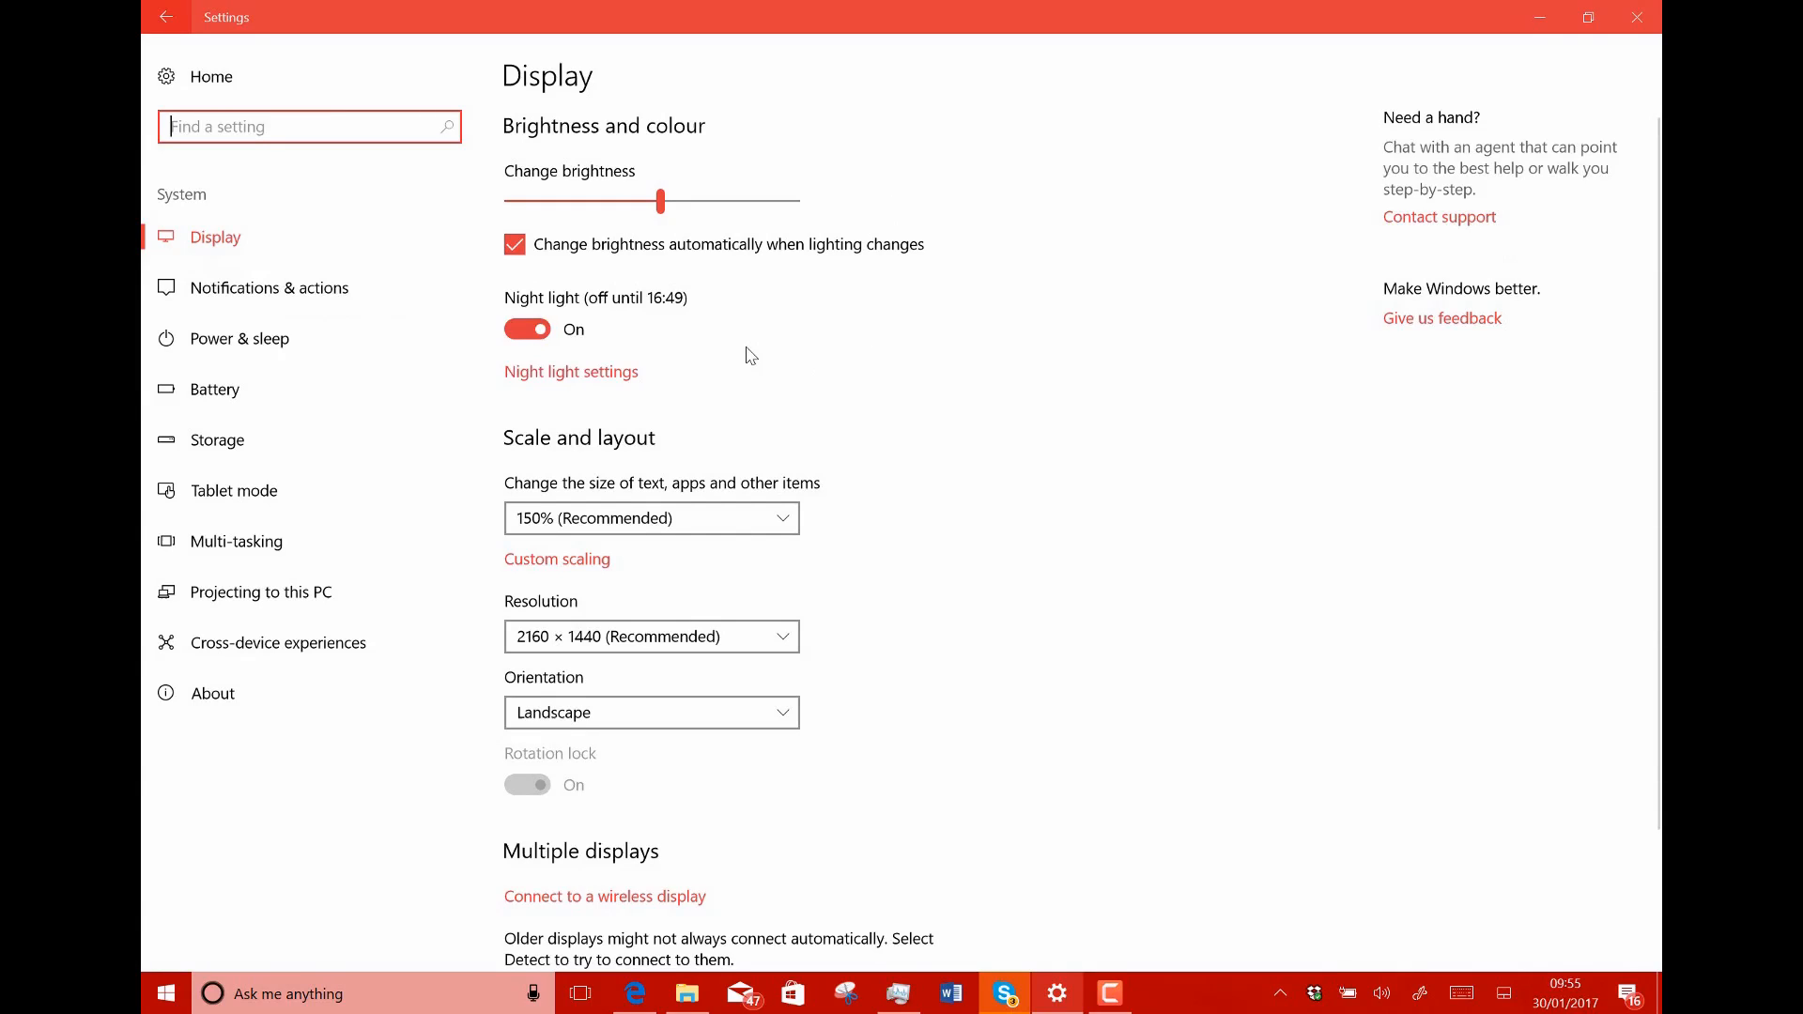
mouse_move(581, 384)
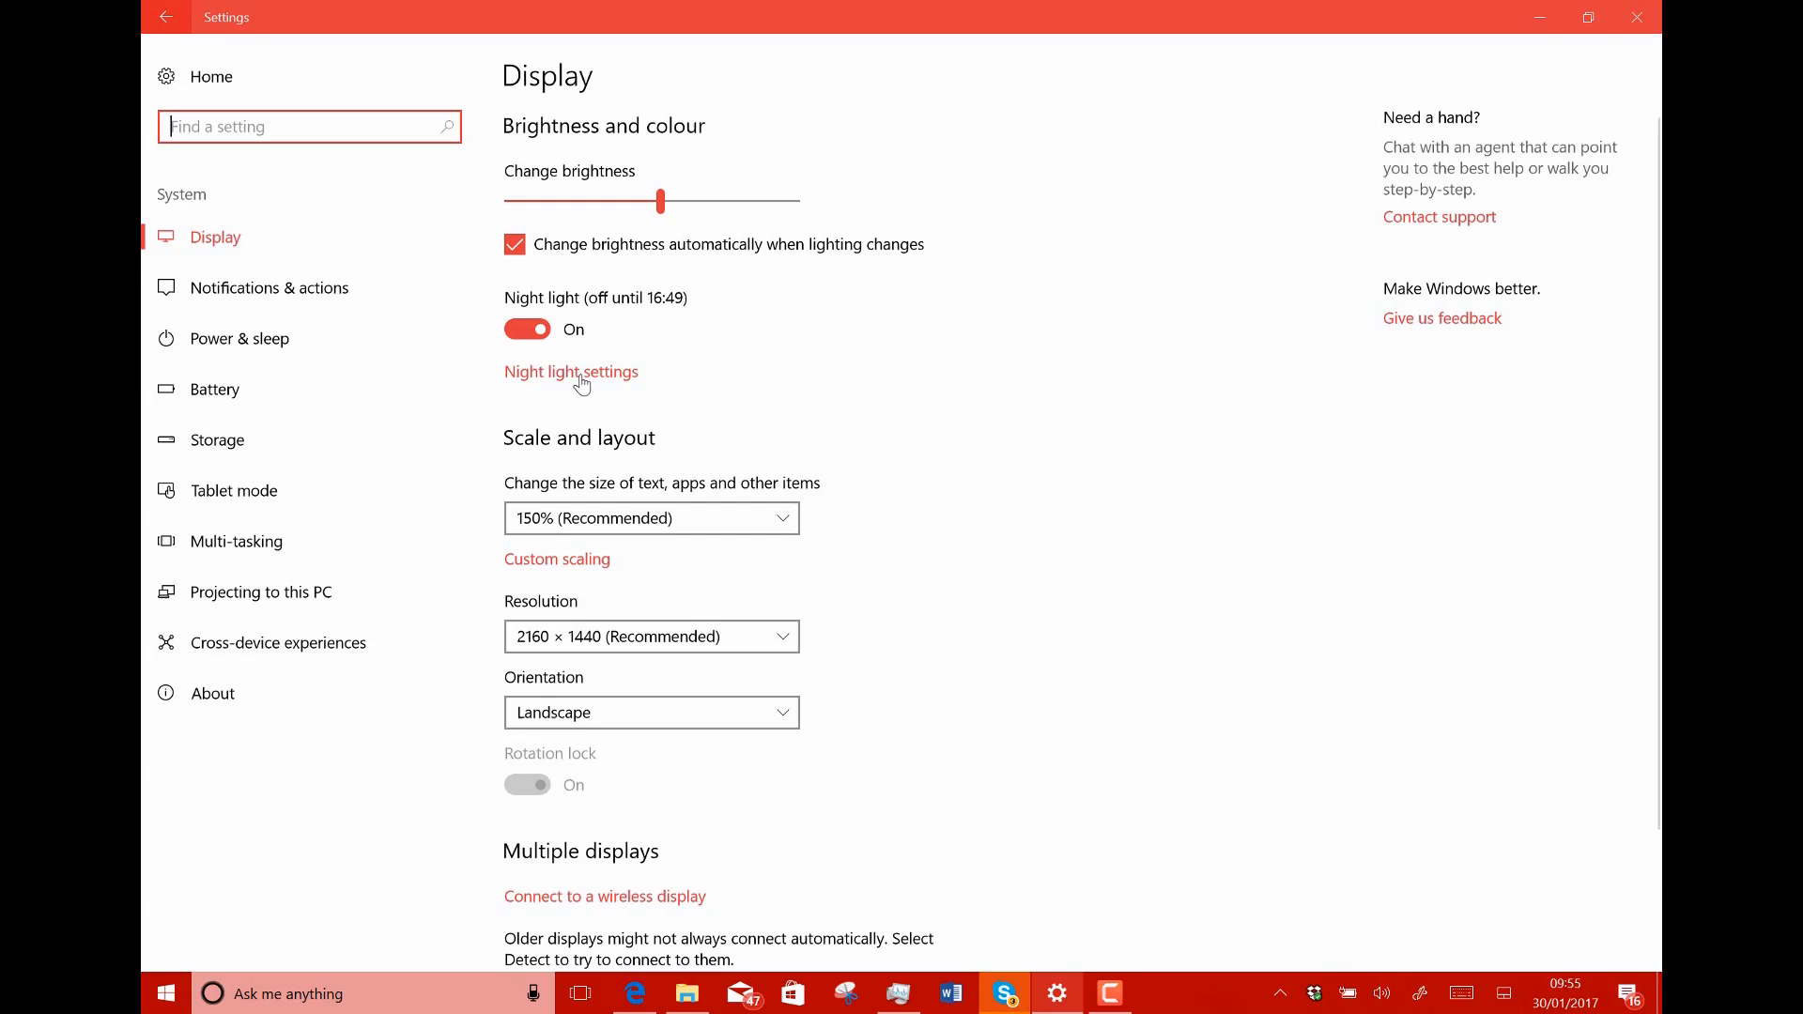
Open Night light settings and nudge the night colour temperature slider slightly cooler.
click(570, 372)
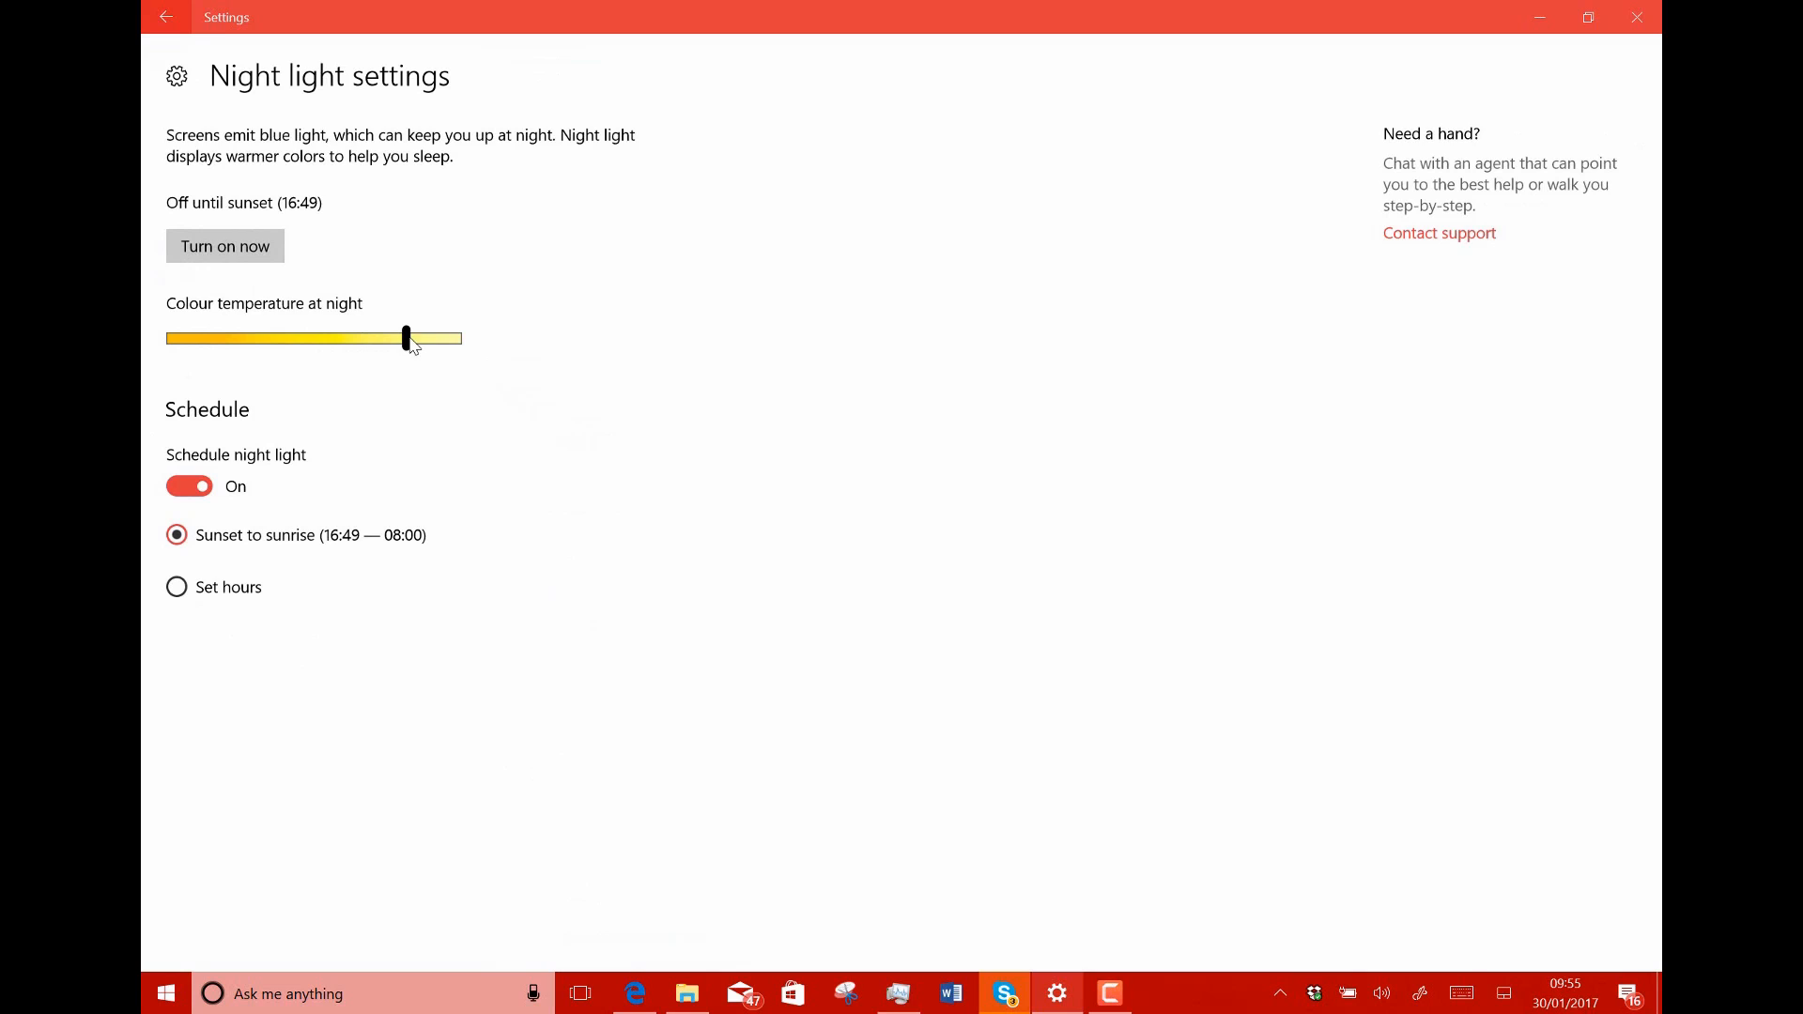
drag(405, 337, 422, 338)
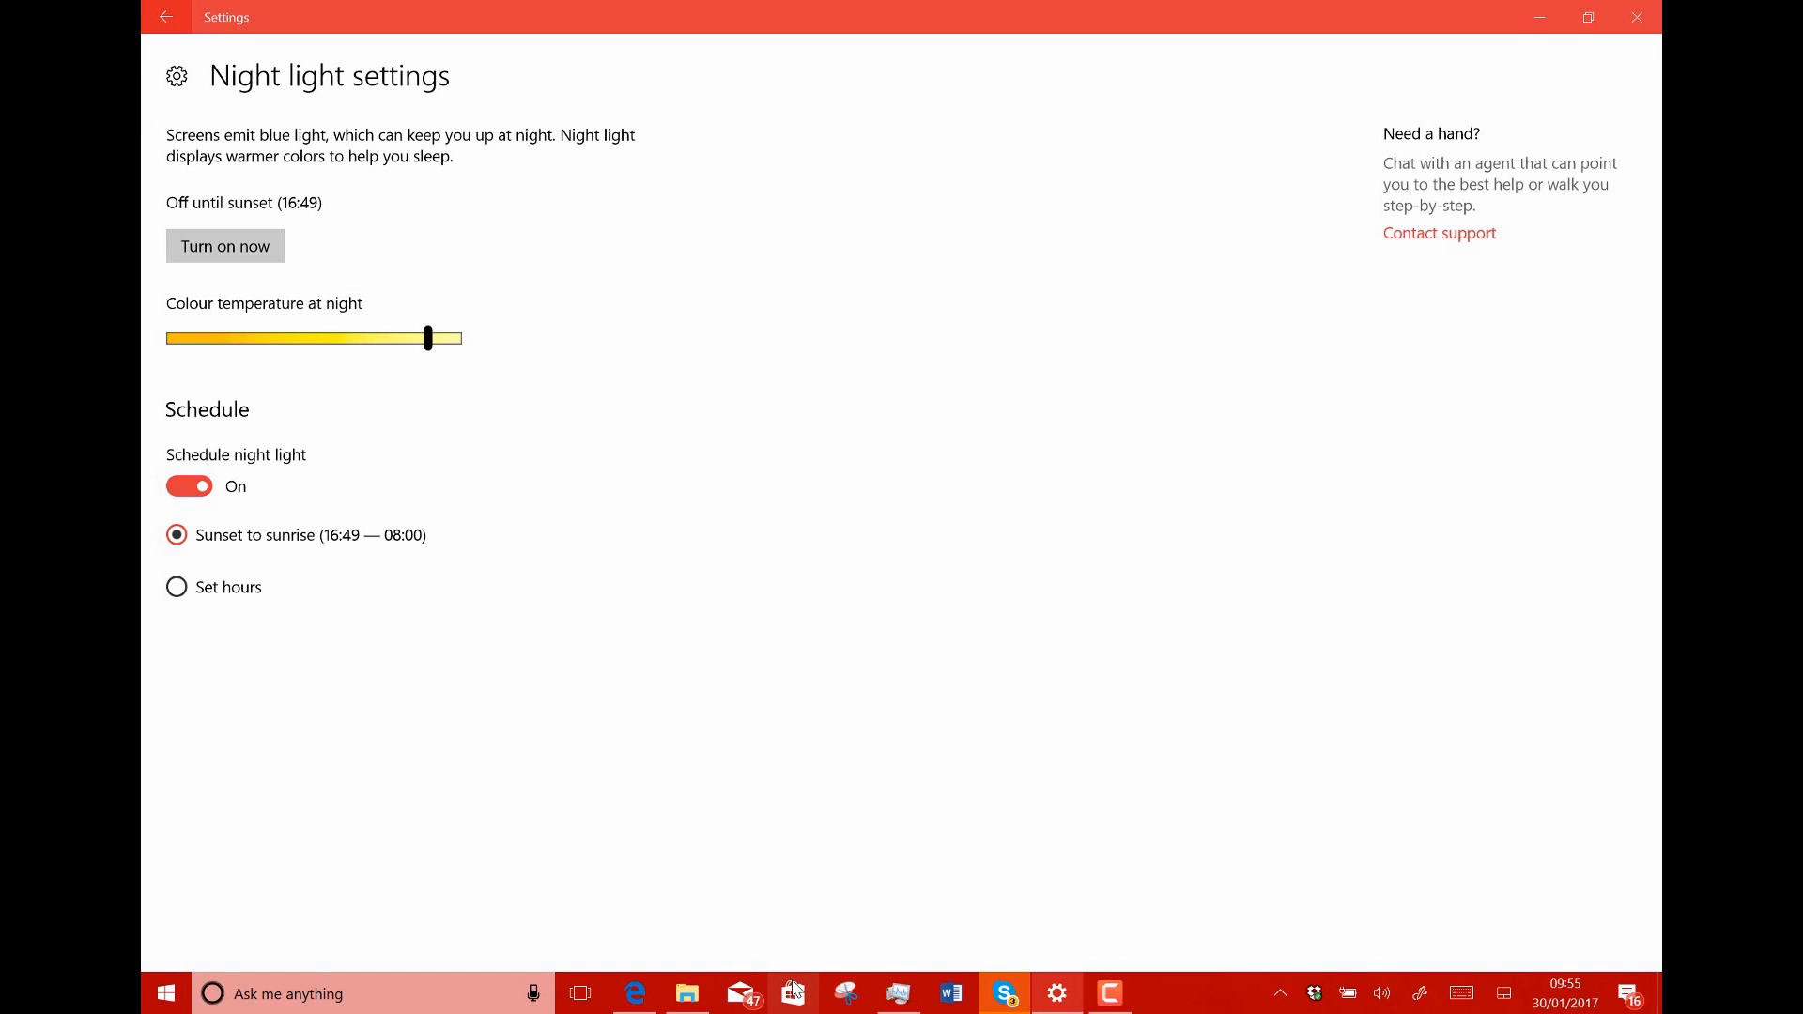
Download the hueDynamic update from Store's Downloads and updates, then minimise Store.
click(791, 994)
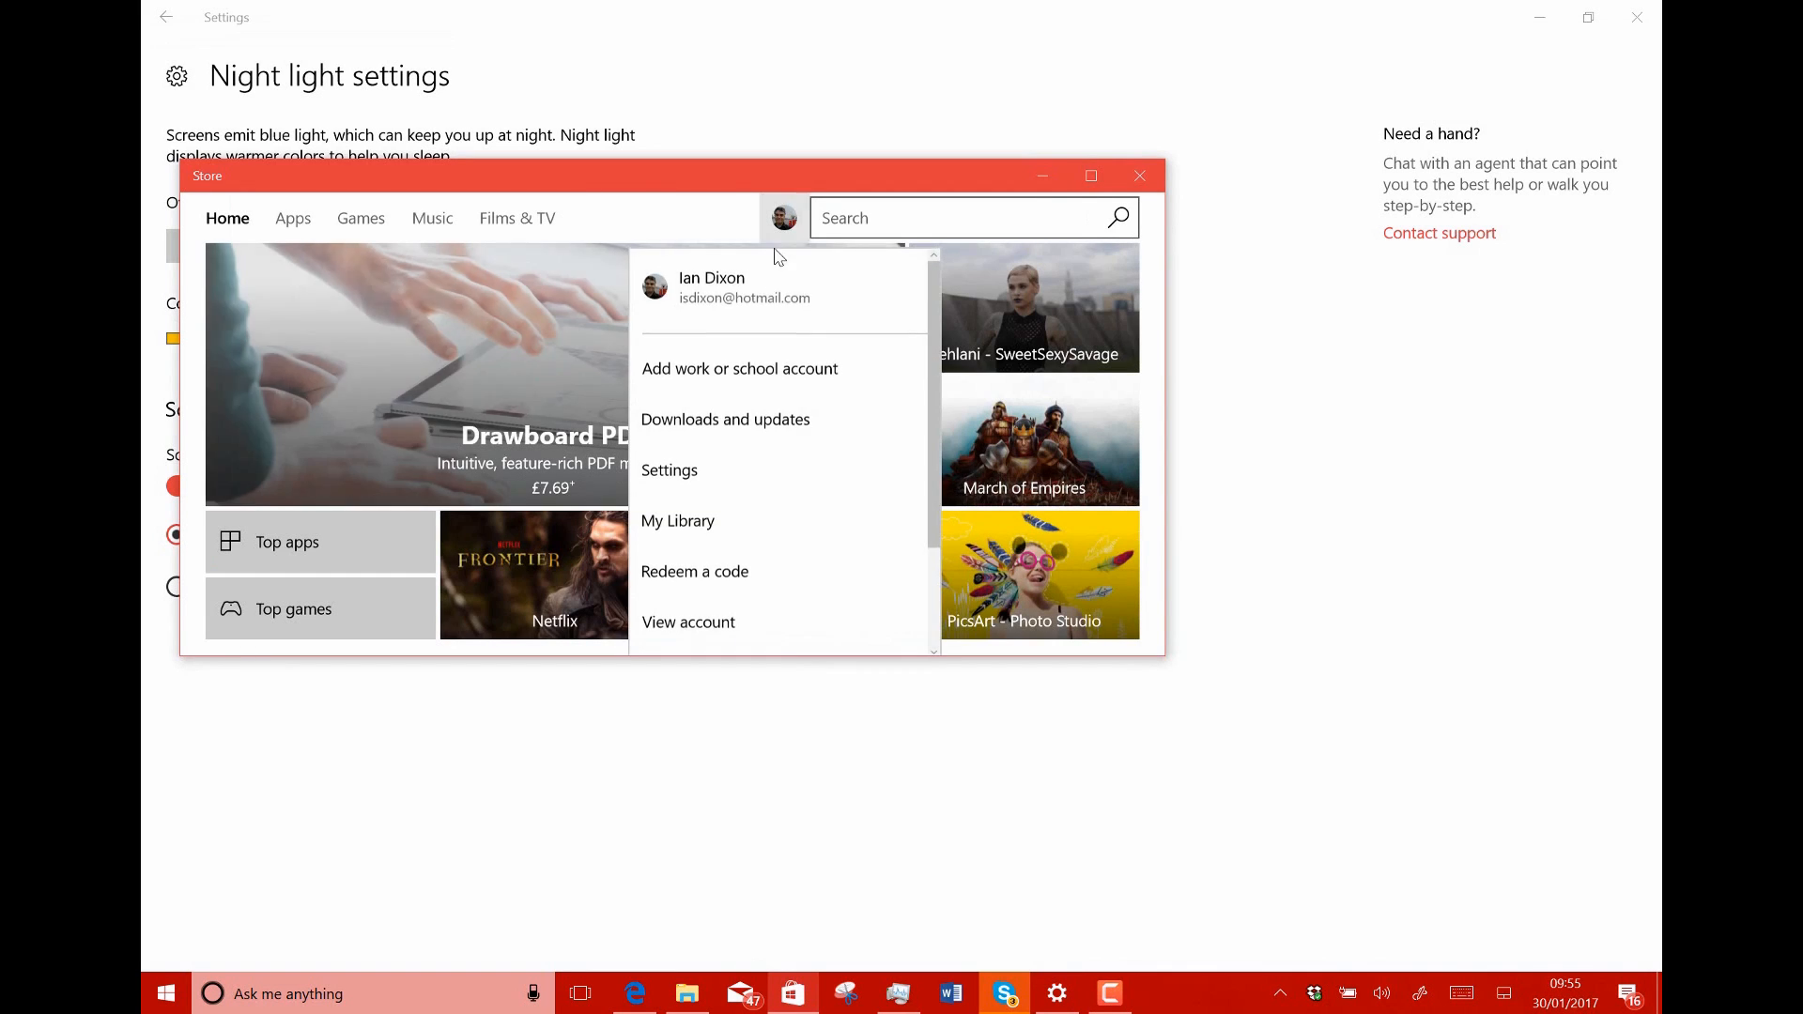
click(724, 419)
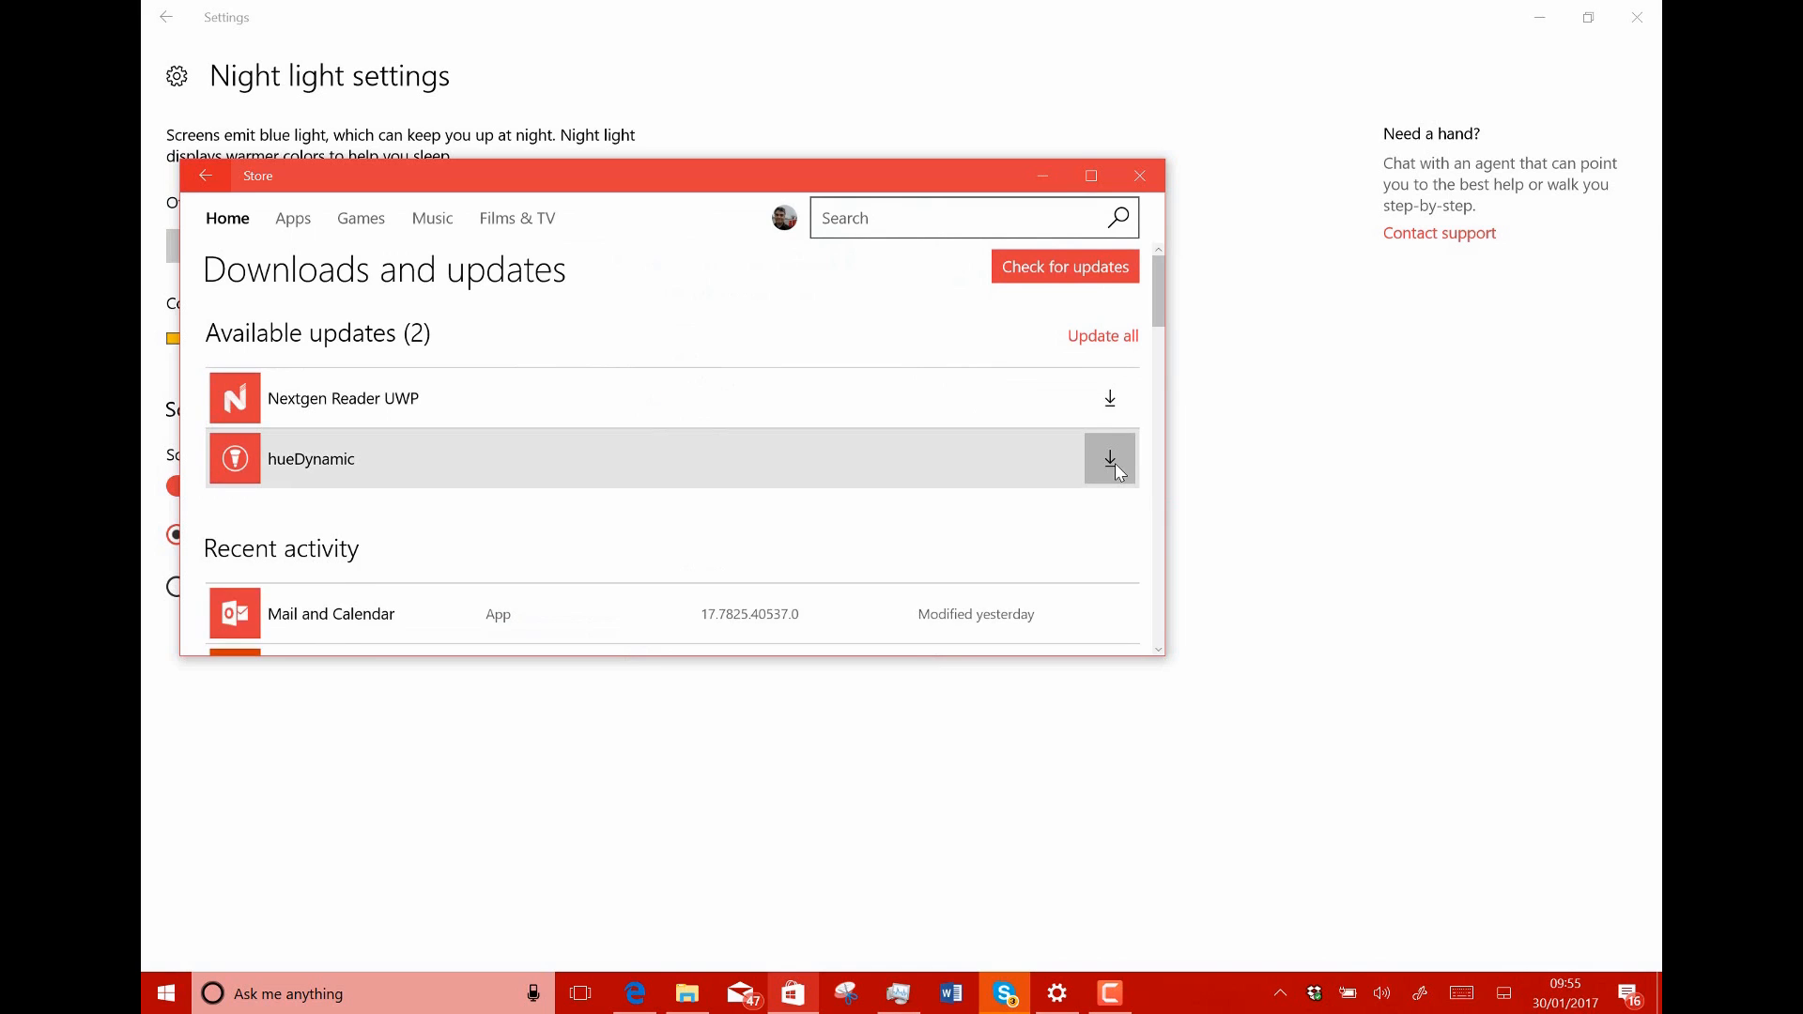
click(1108, 457)
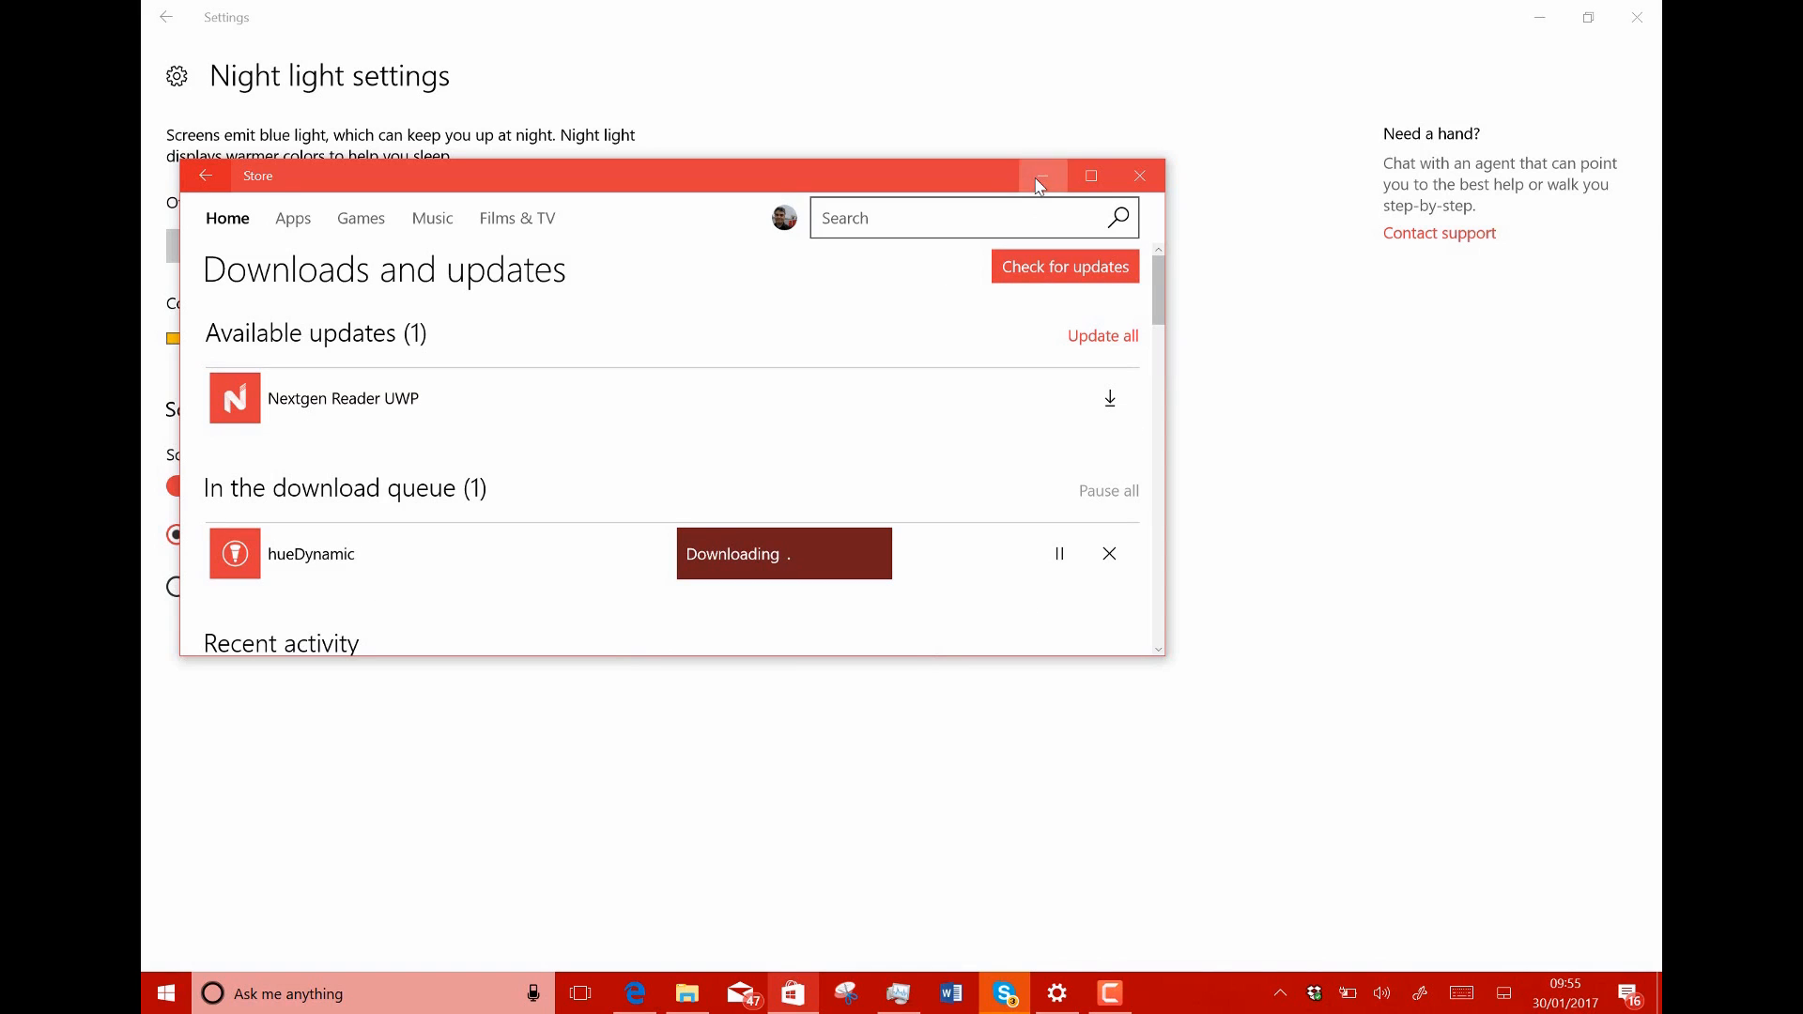
click(1041, 175)
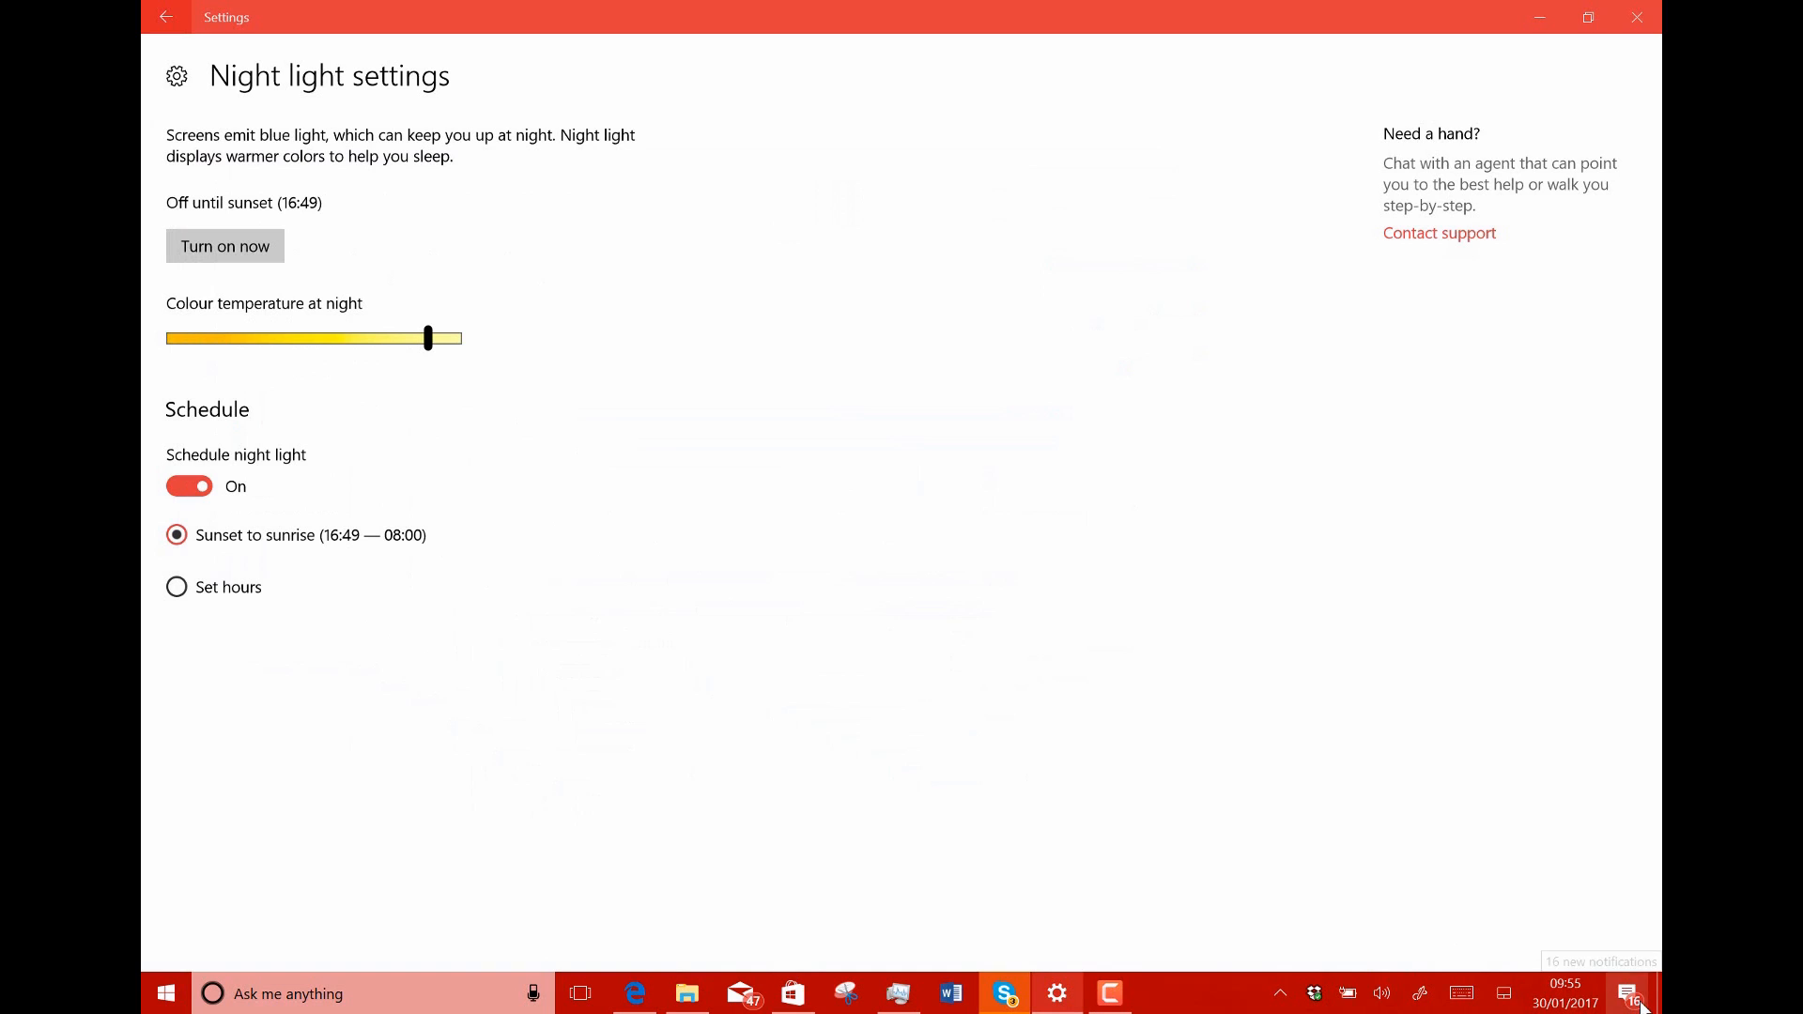
click(1629, 993)
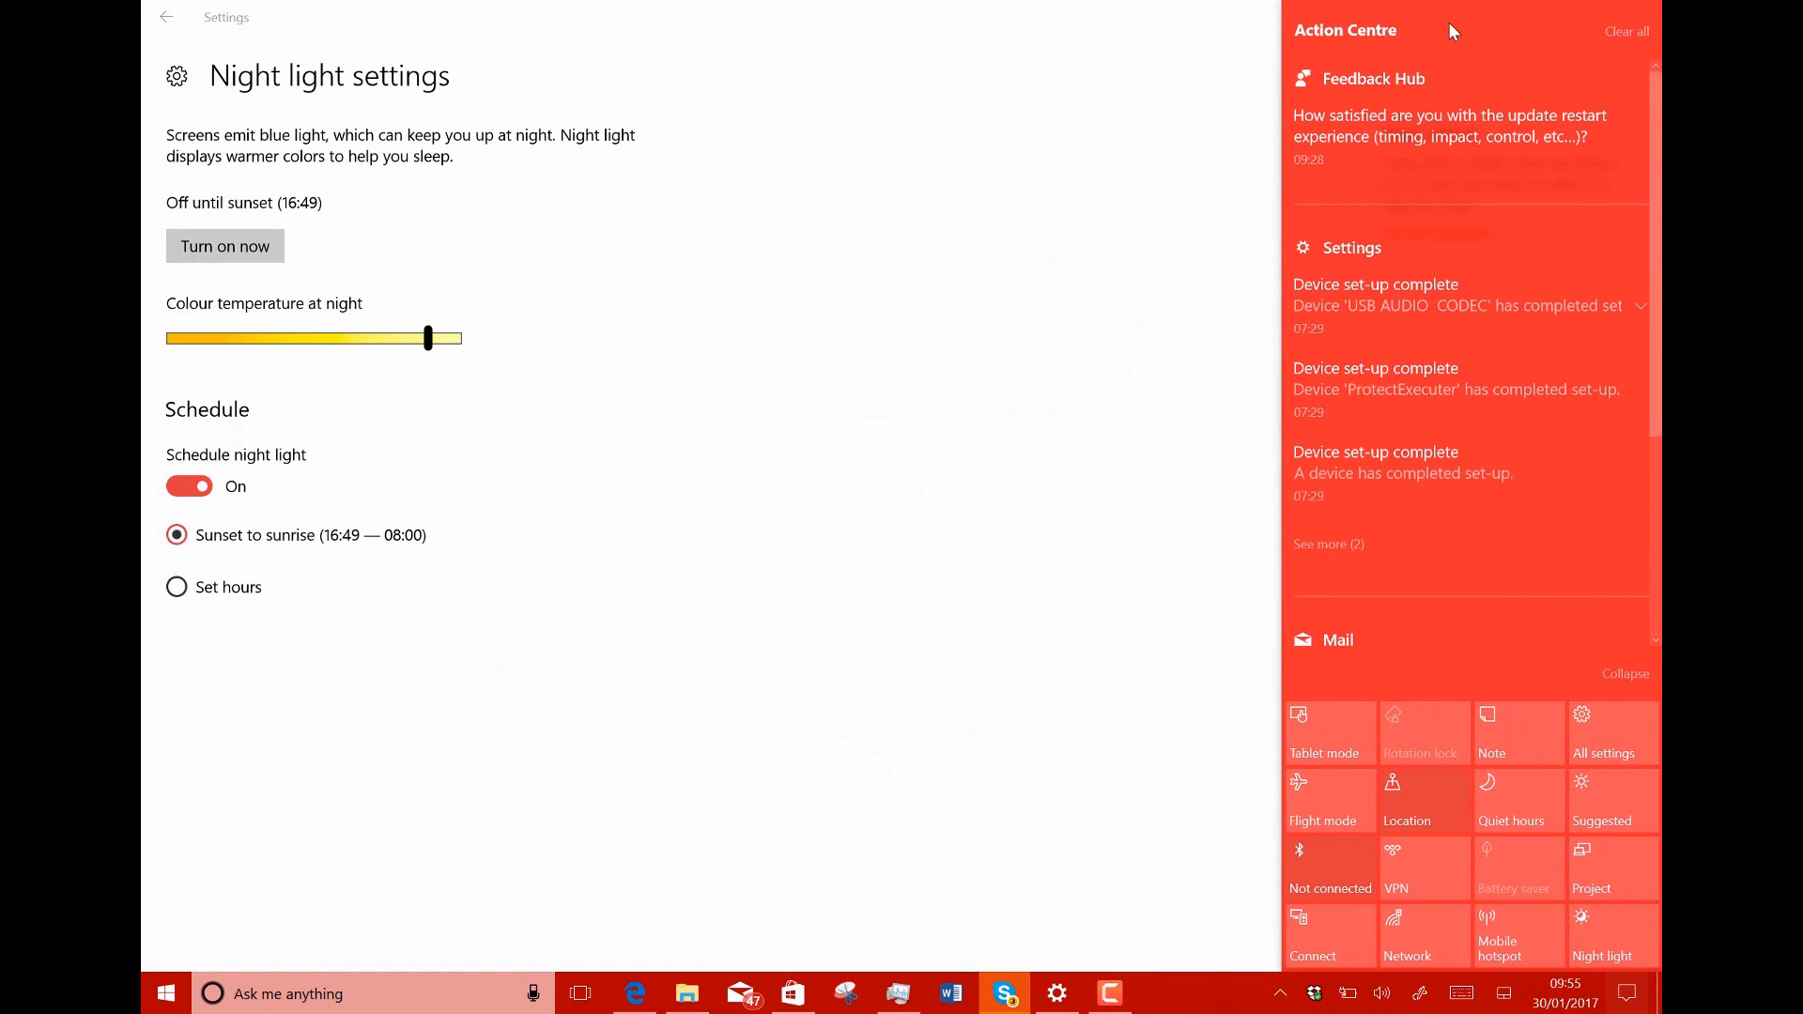
click(1626, 31)
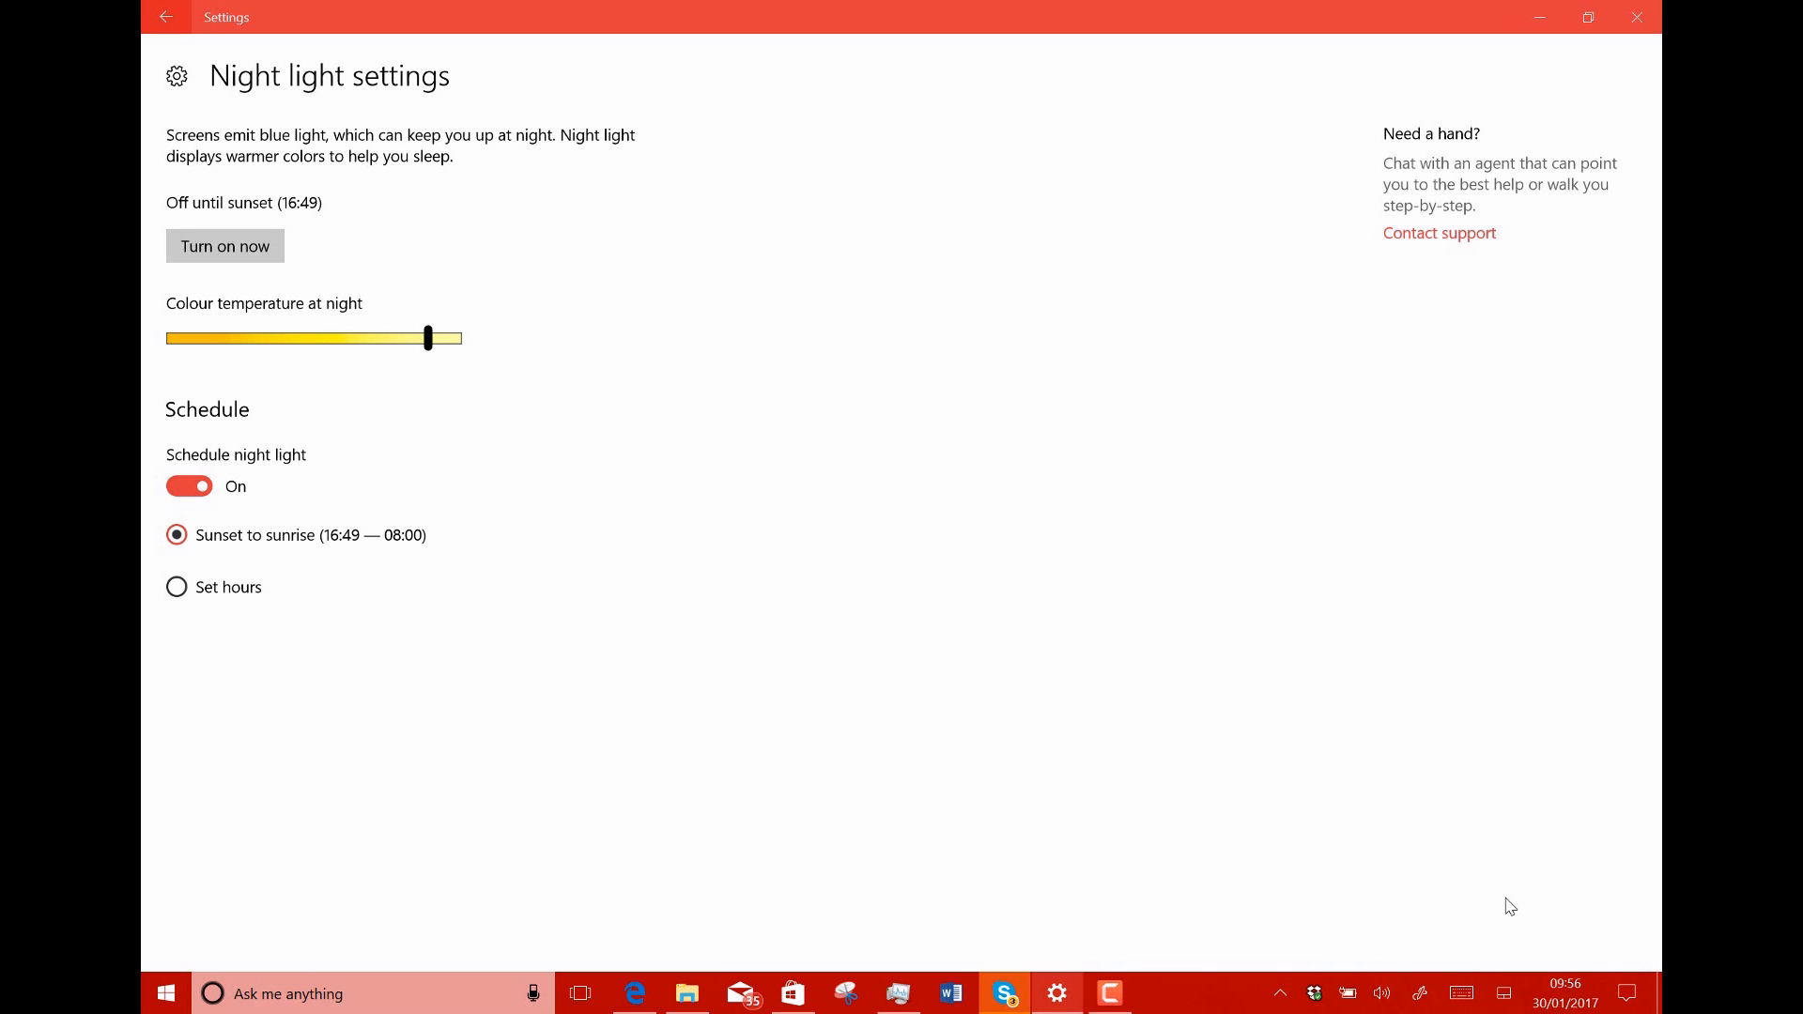
mouse_move(1098, 516)
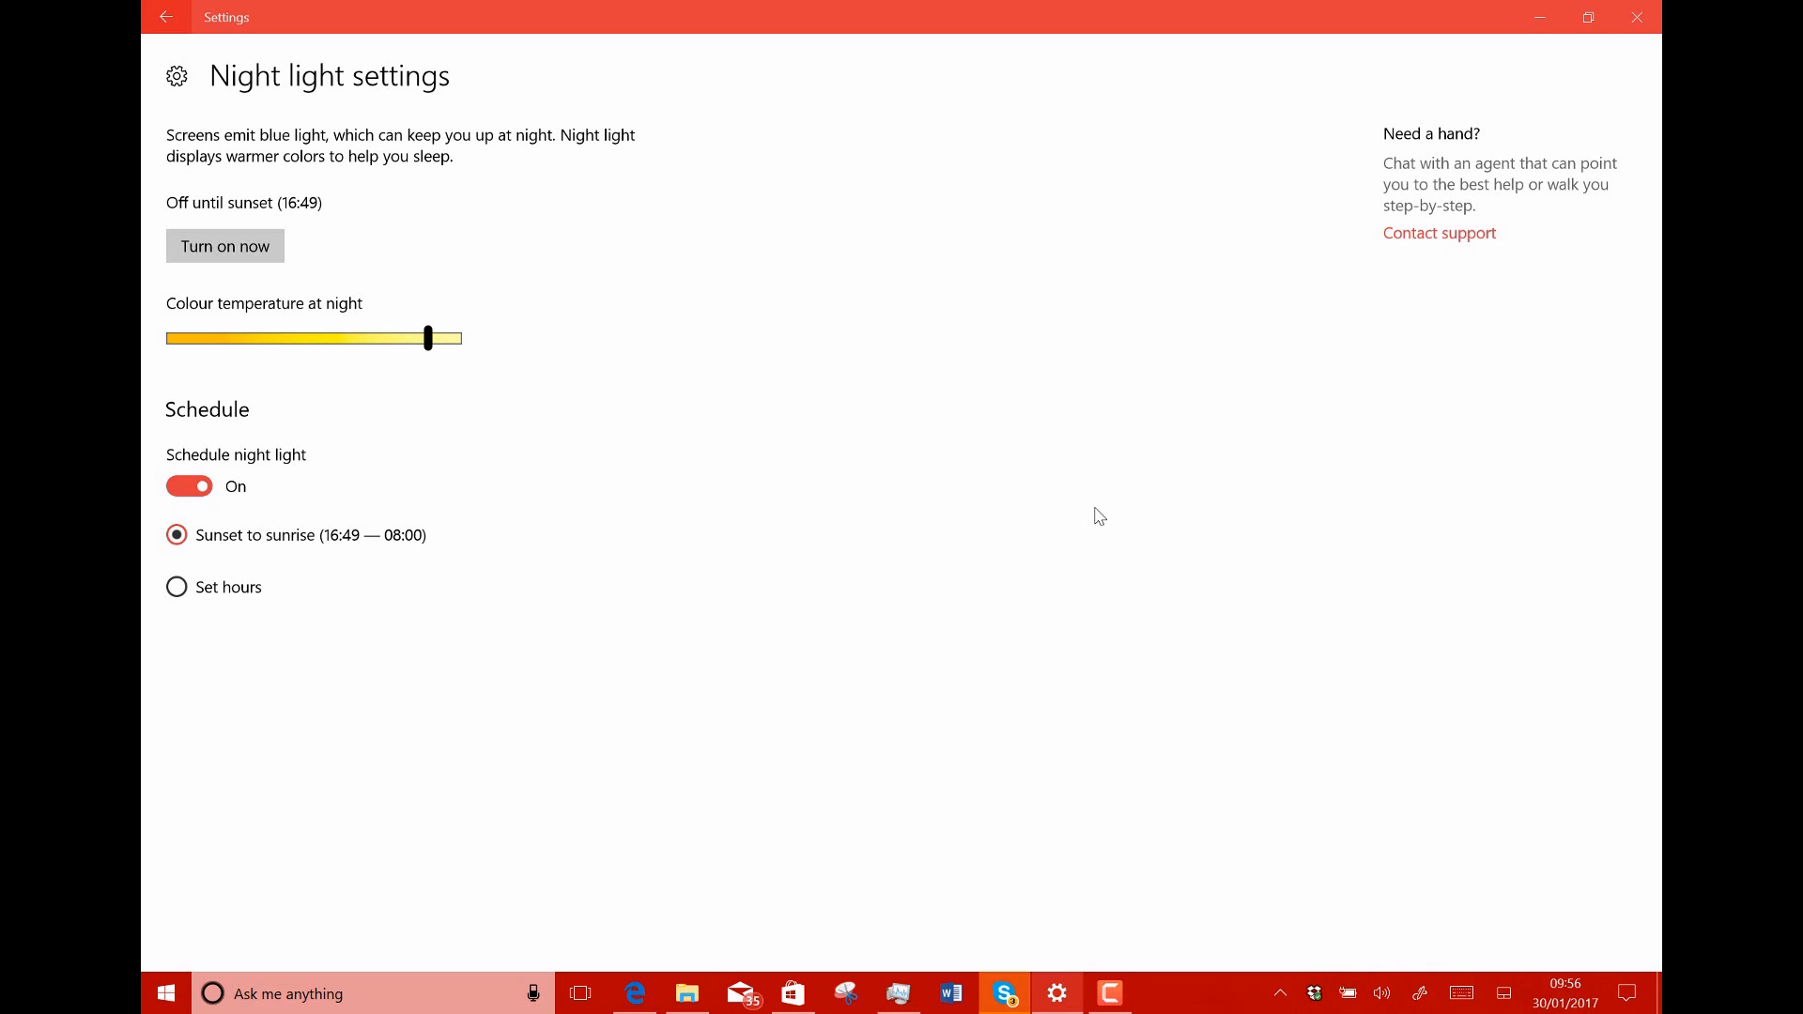
mouse_move(178, 93)
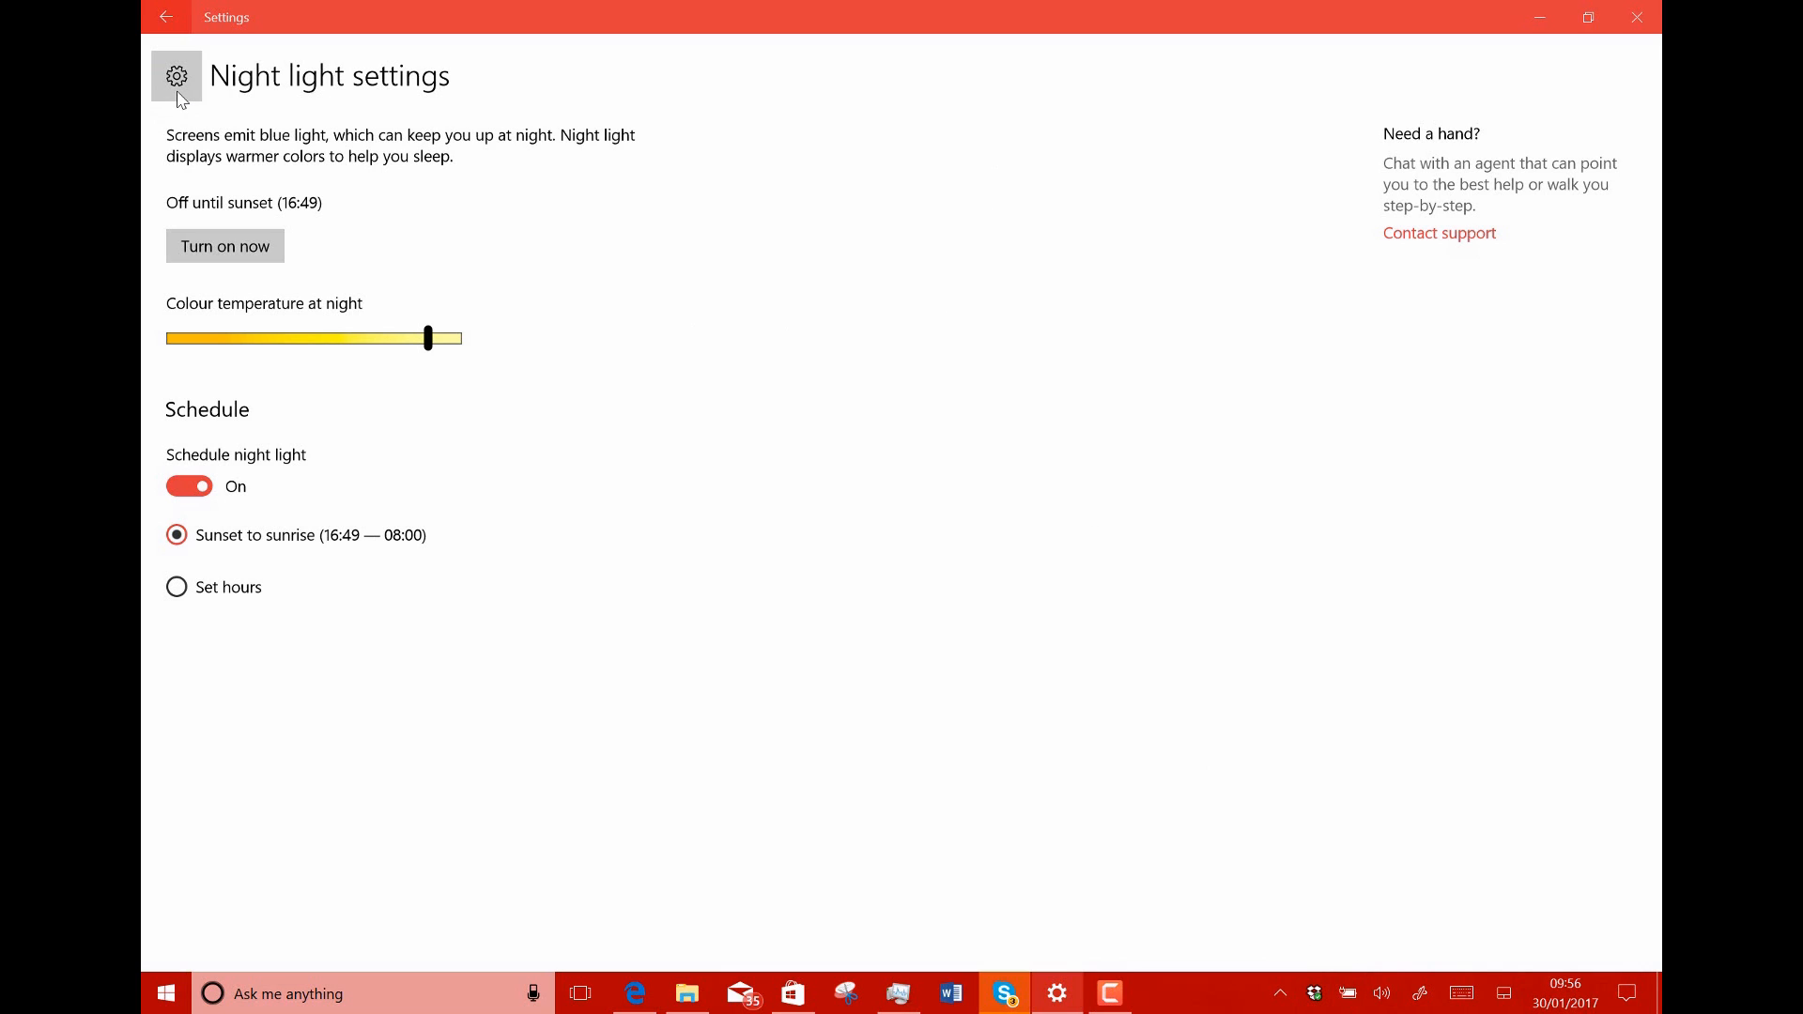
Open Update & security to show the Windows Defender definition update downloading.
click(165, 16)
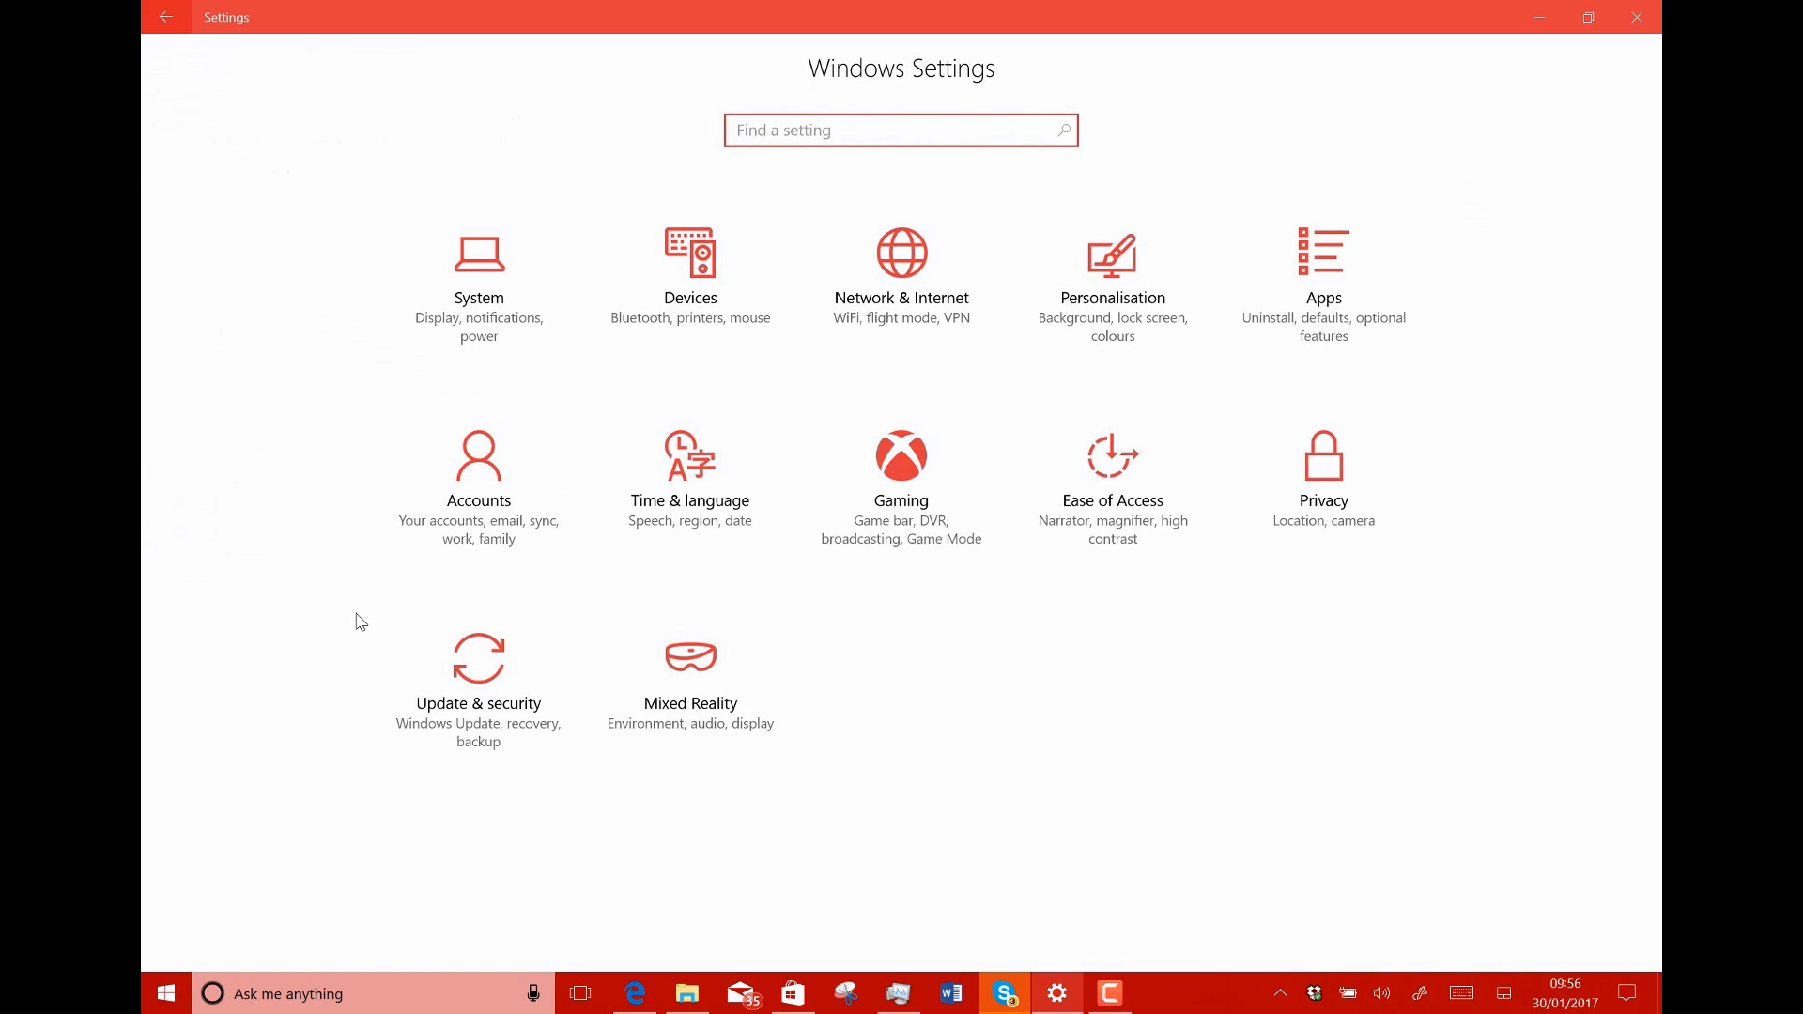
click(478, 661)
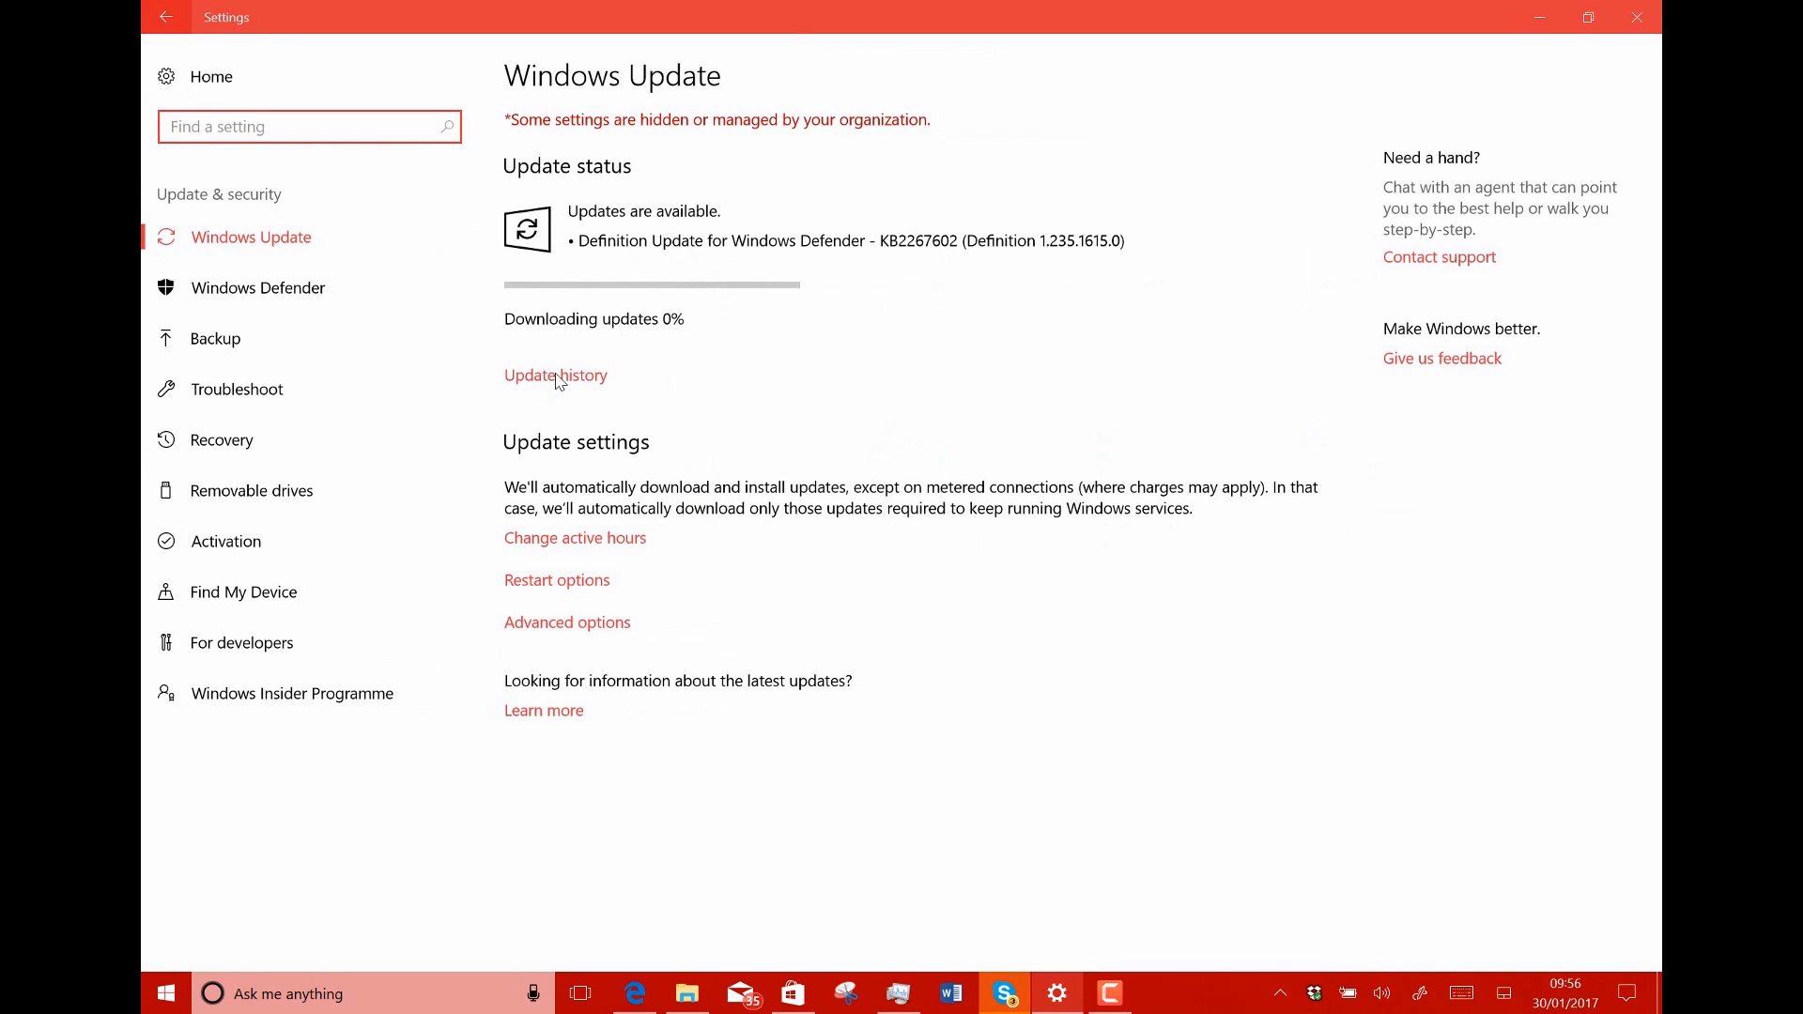